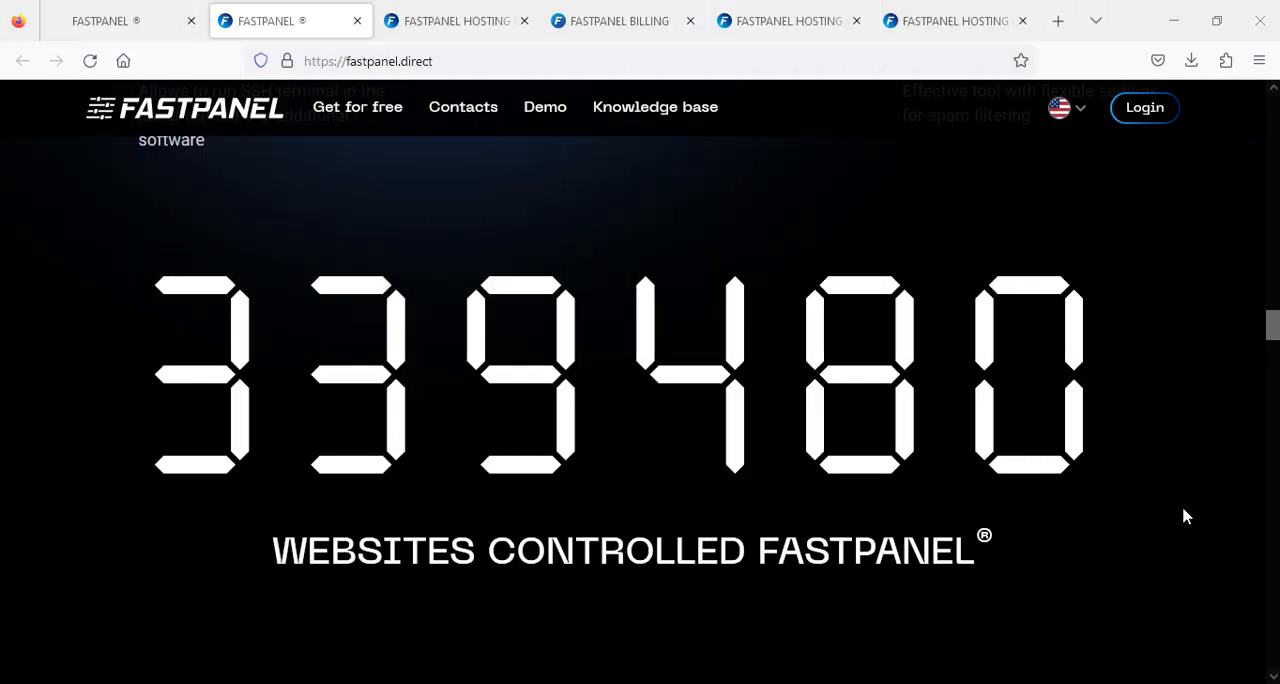
mouse_move(1170, 504)
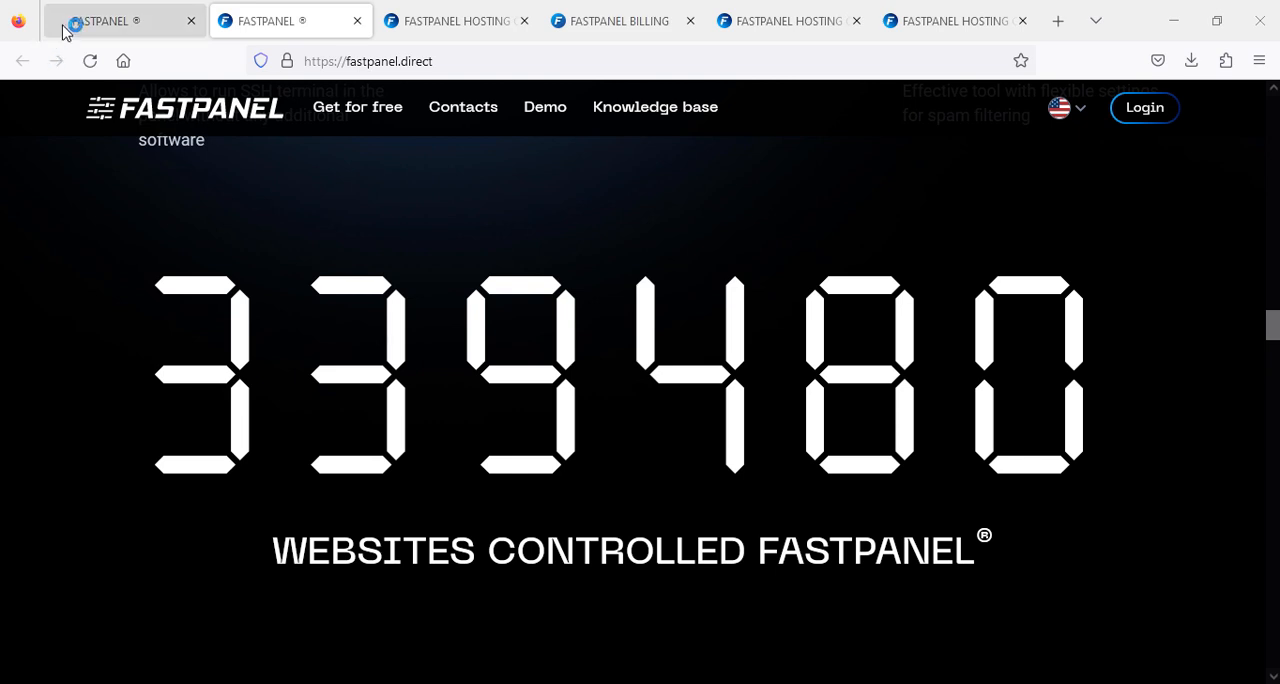
Return to and reload the FASTPANEL homepage, then scroll to the Cool server demo preview
left_click(105, 20)
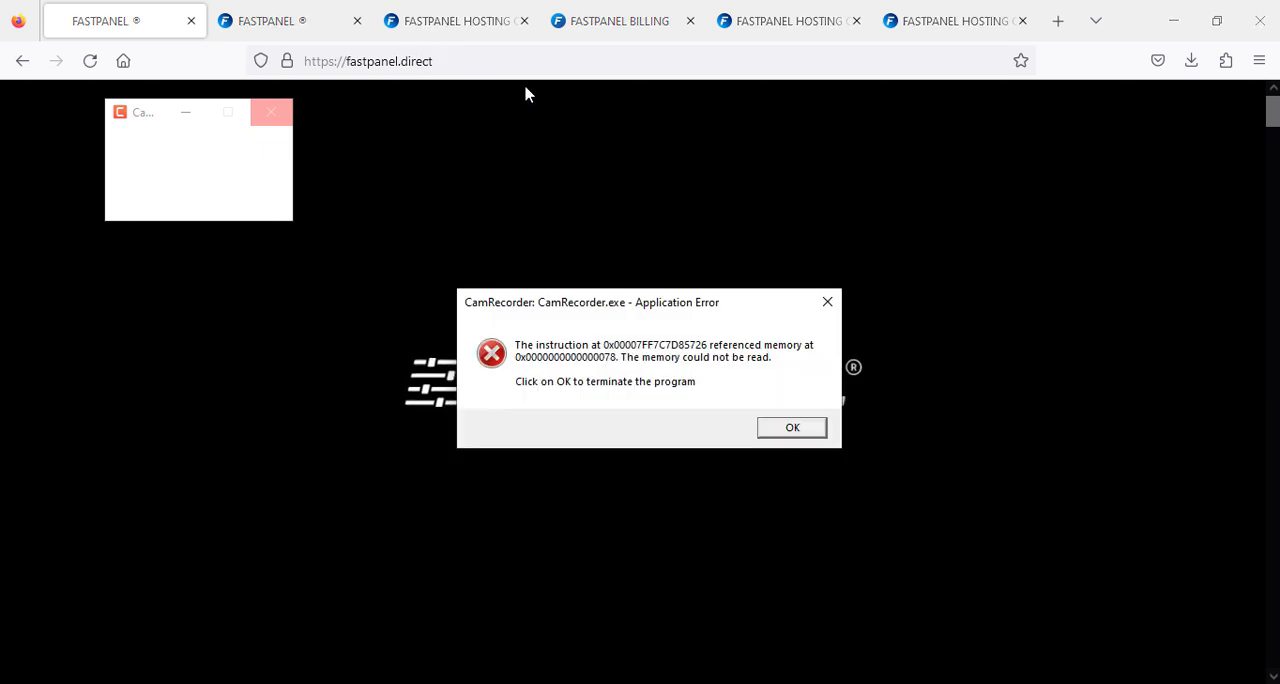
left_click(791, 427)
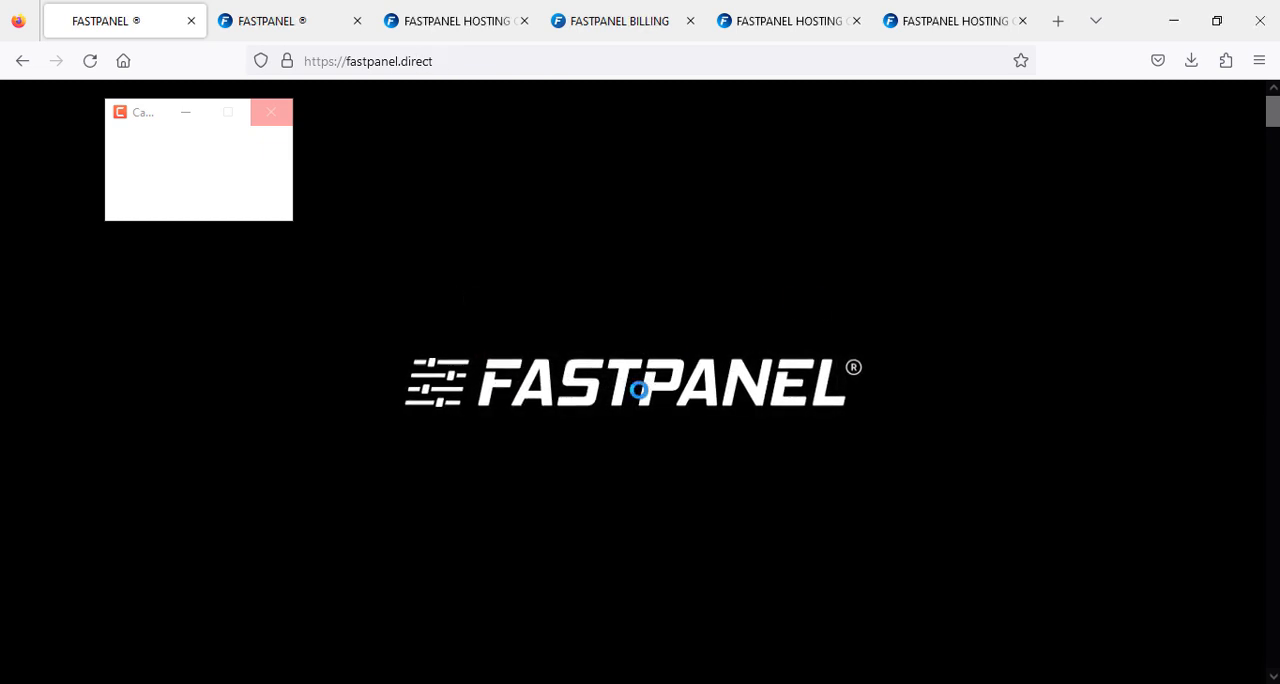
left_click(280, 20)
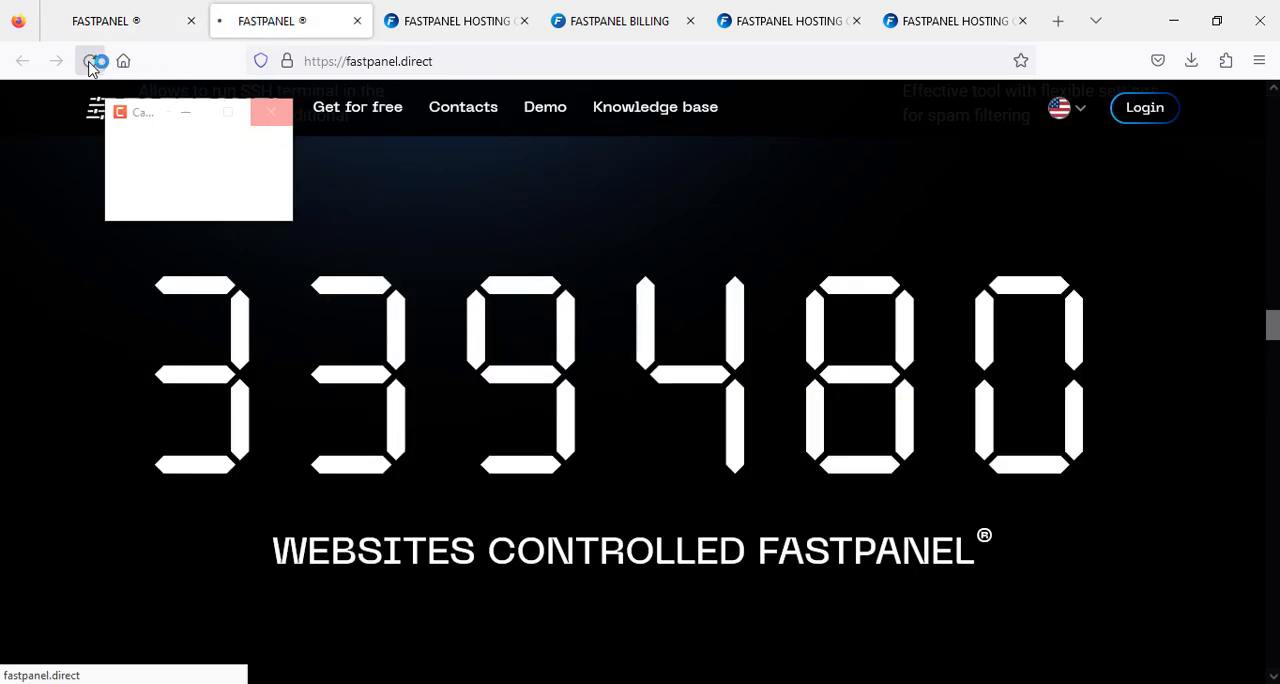
left_click(90, 61)
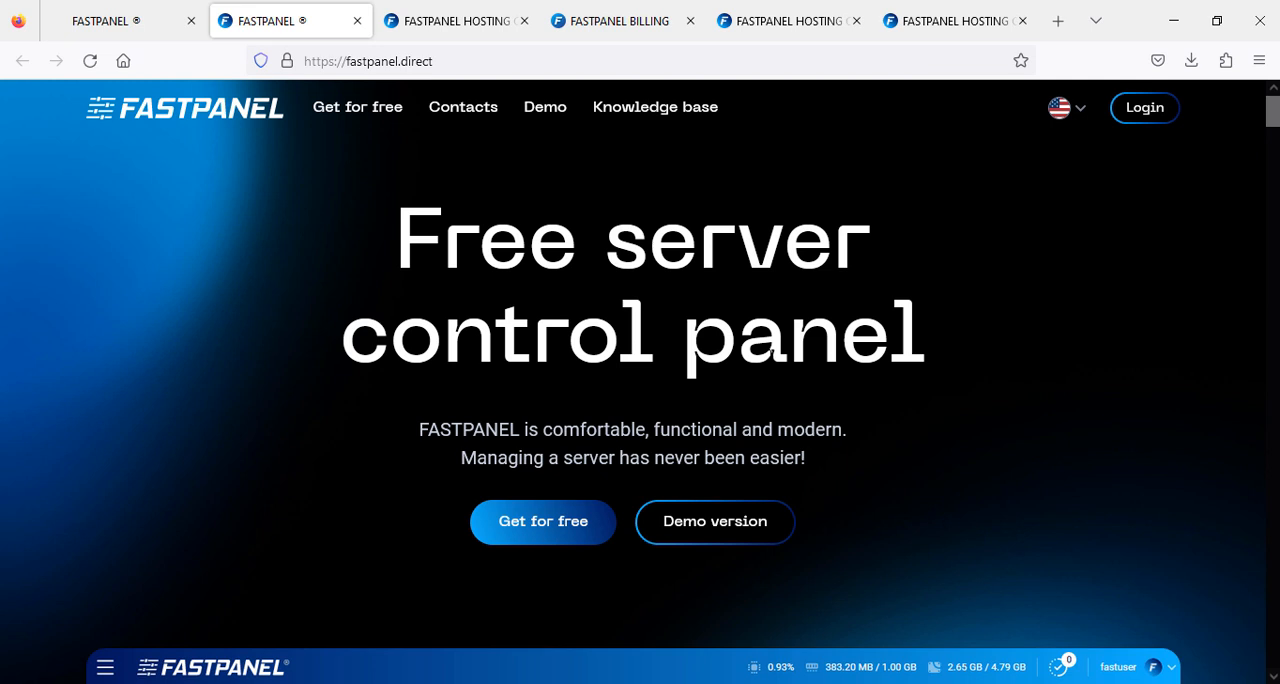
mouse_move(357, 107)
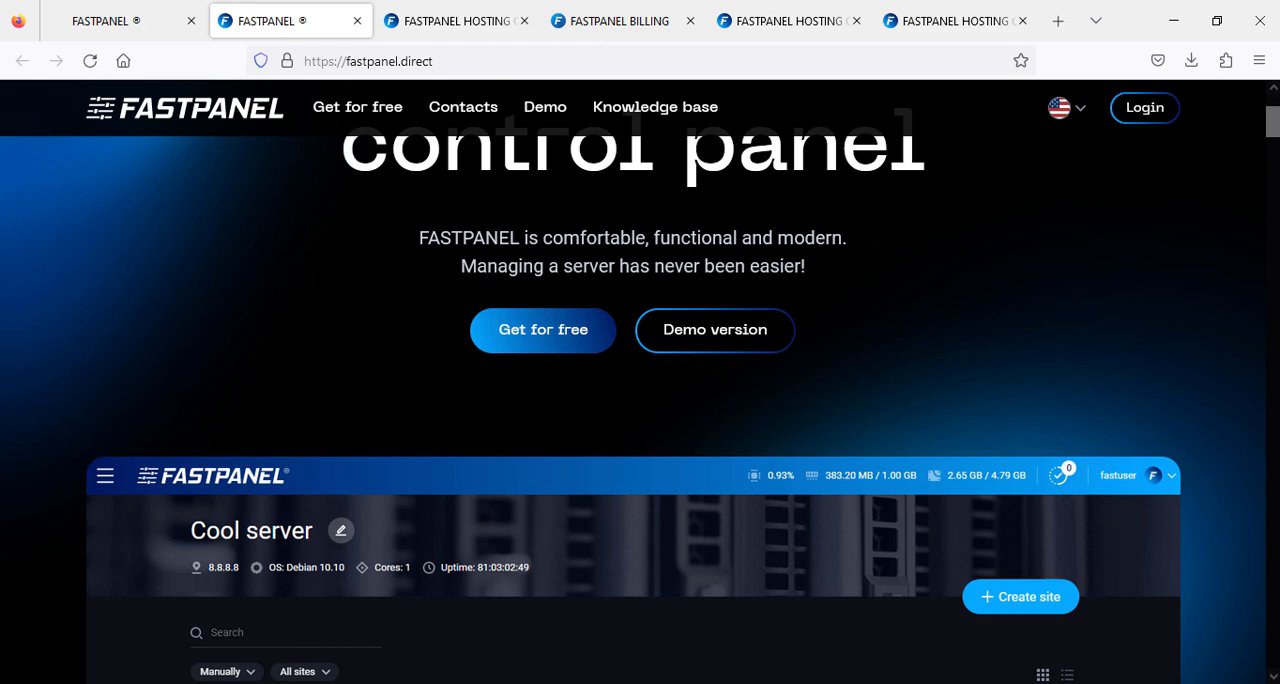
scroll("down", 3)
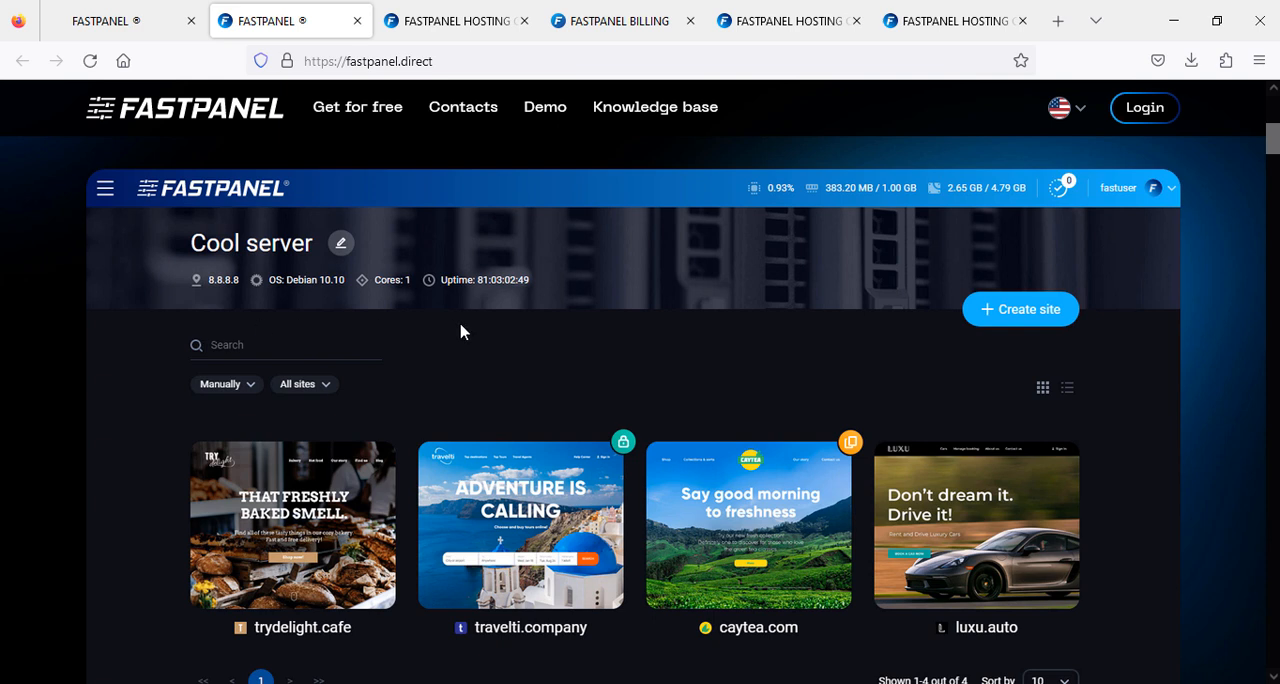
mouse_move(333, 267)
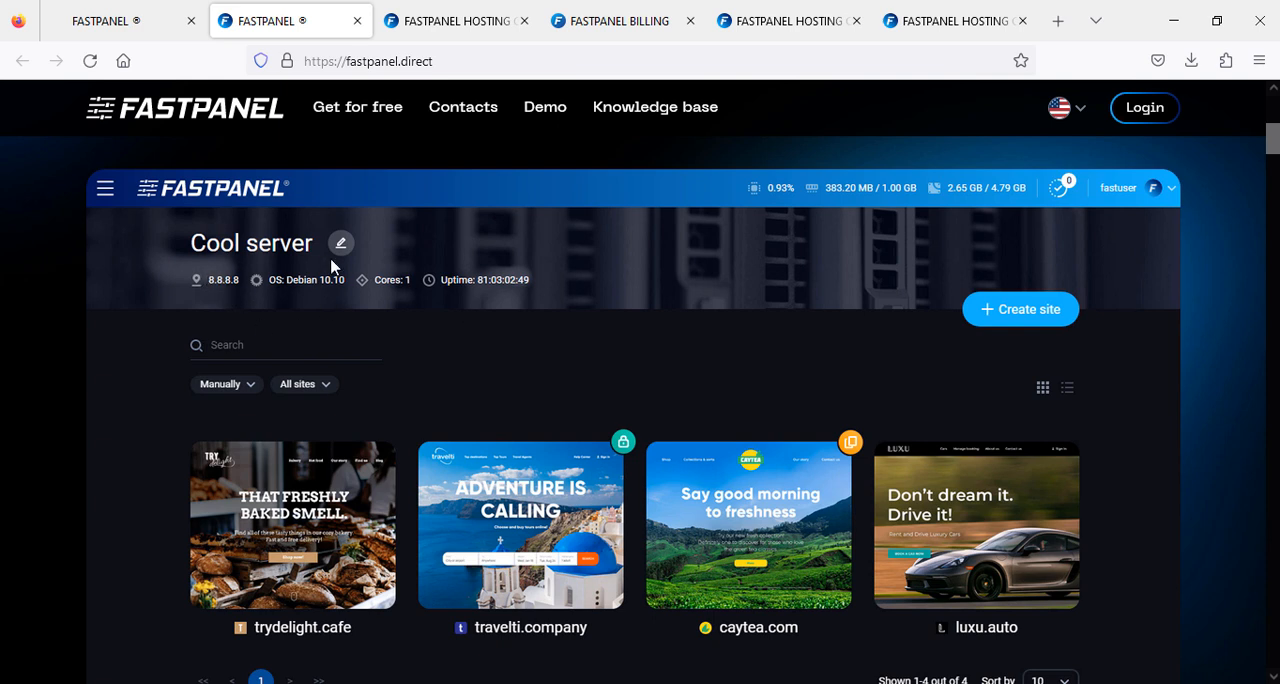
mouse_move(765, 203)
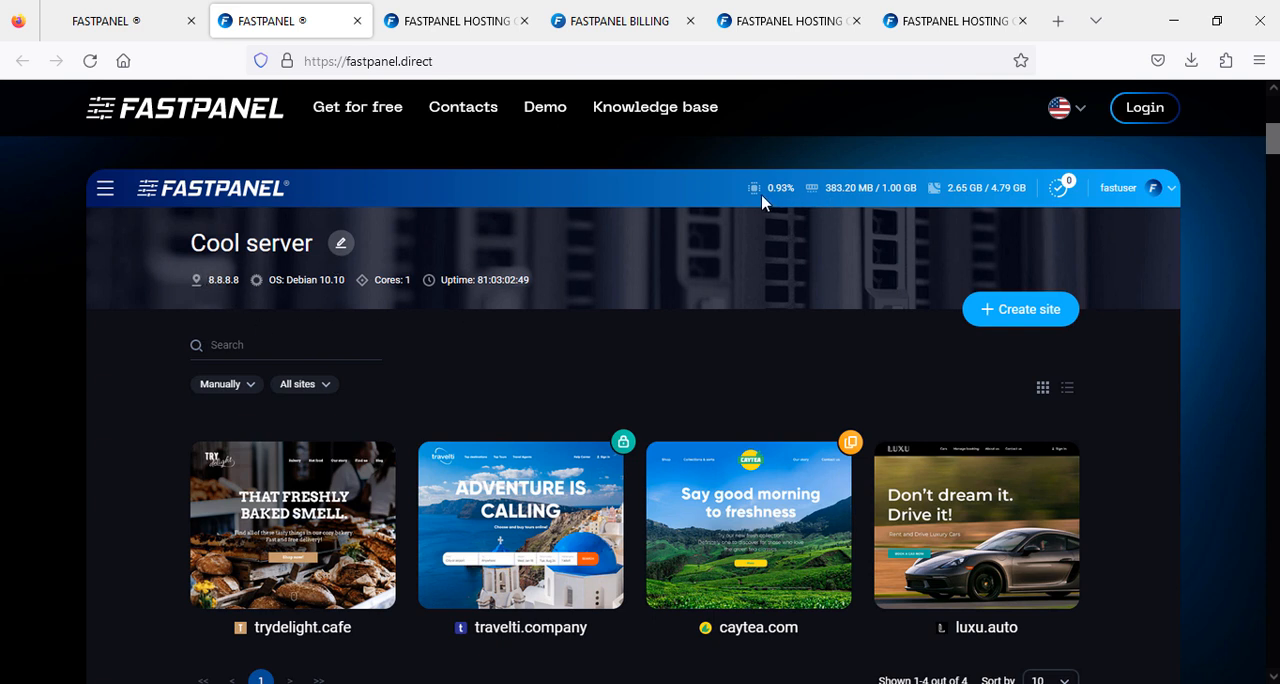
mouse_move(845, 205)
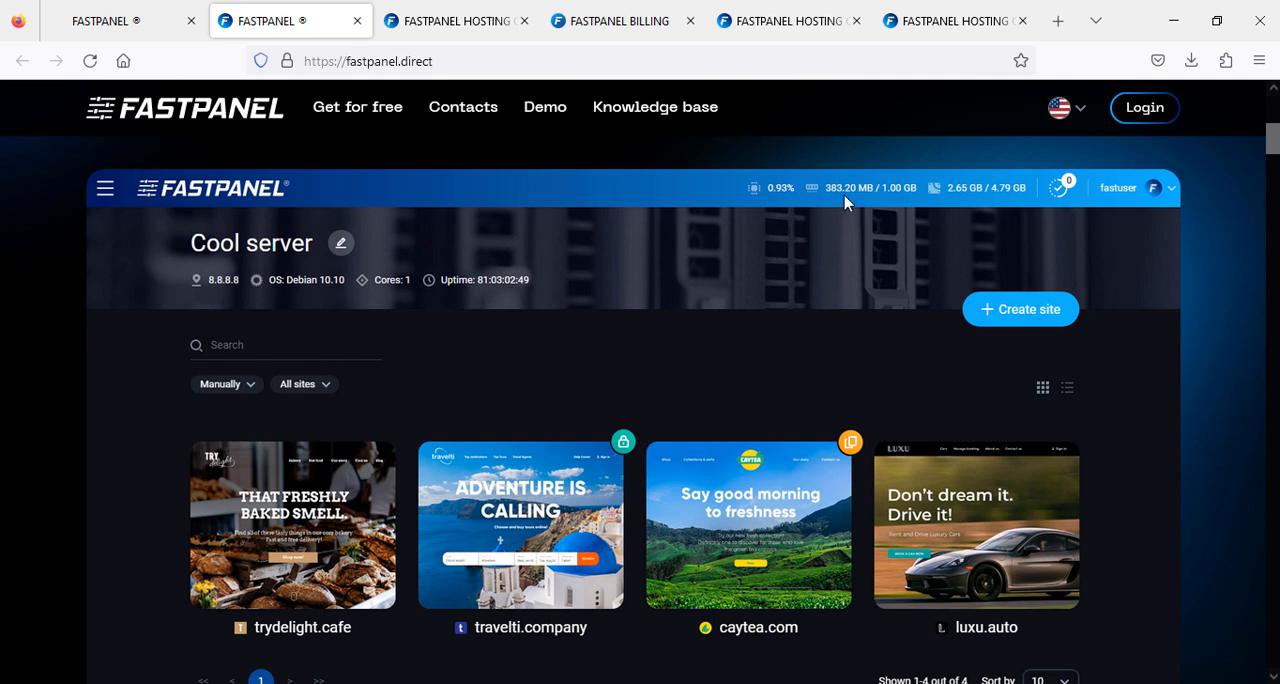
mouse_move(982, 197)
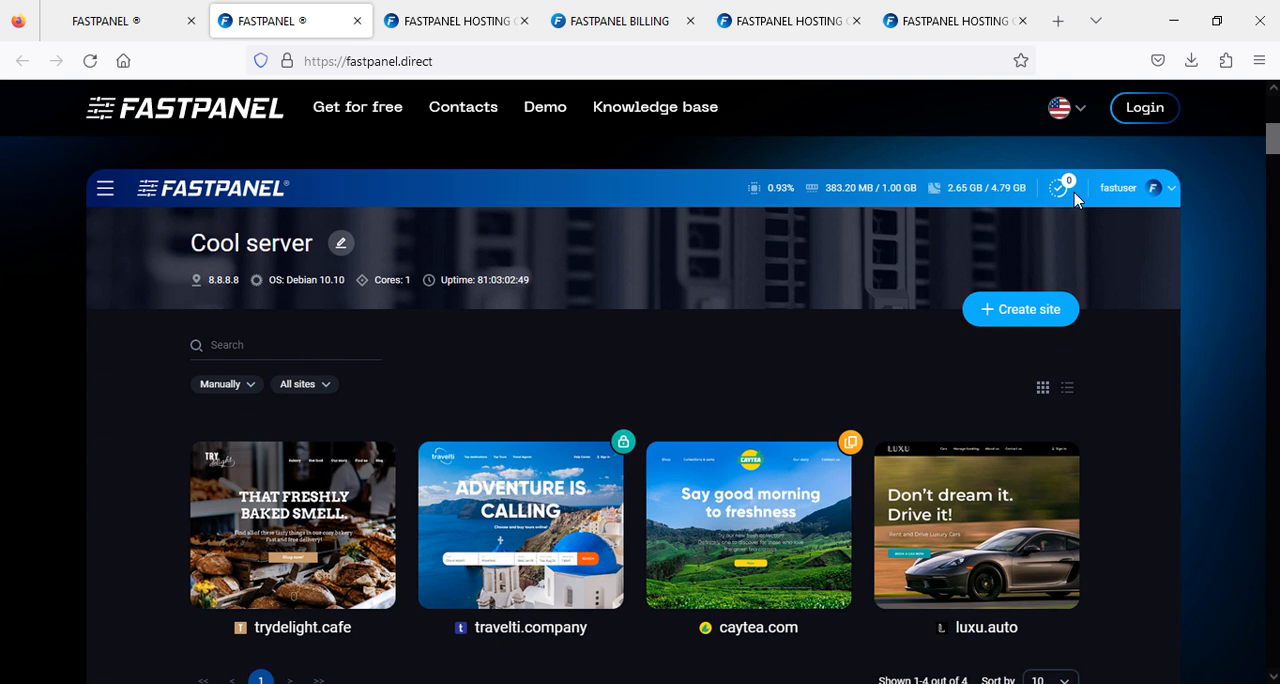
mouse_move(1127, 197)
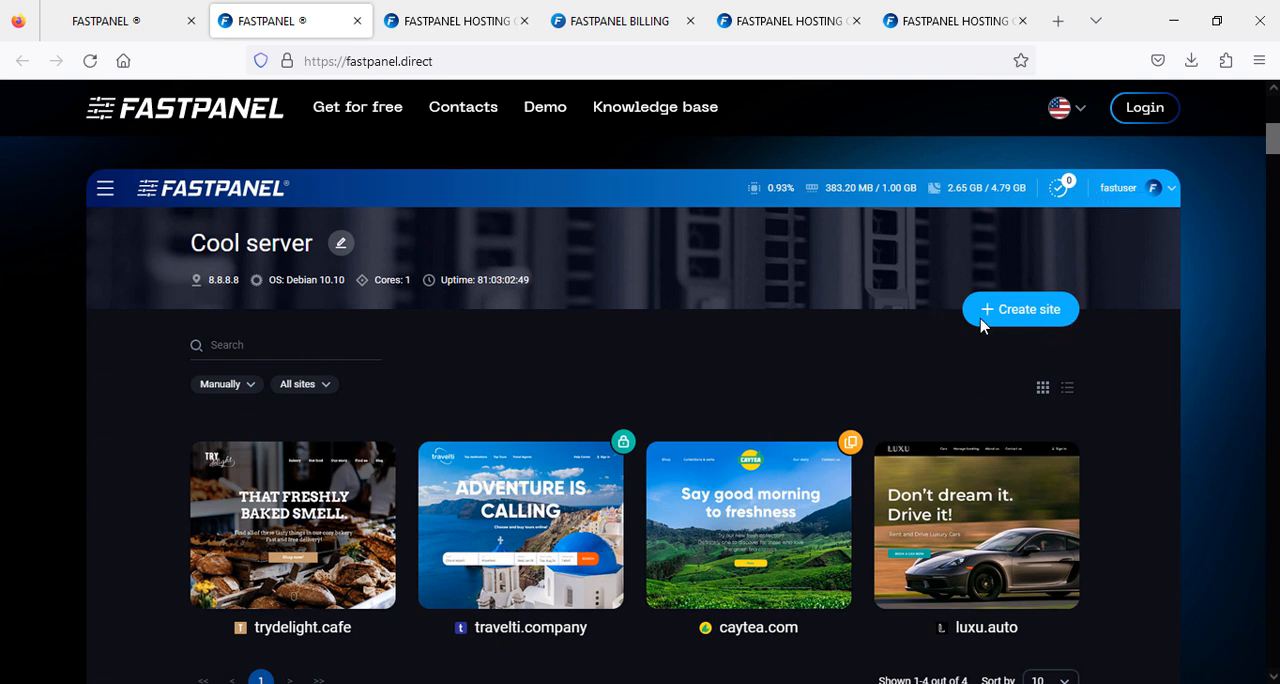
mouse_move(1027, 320)
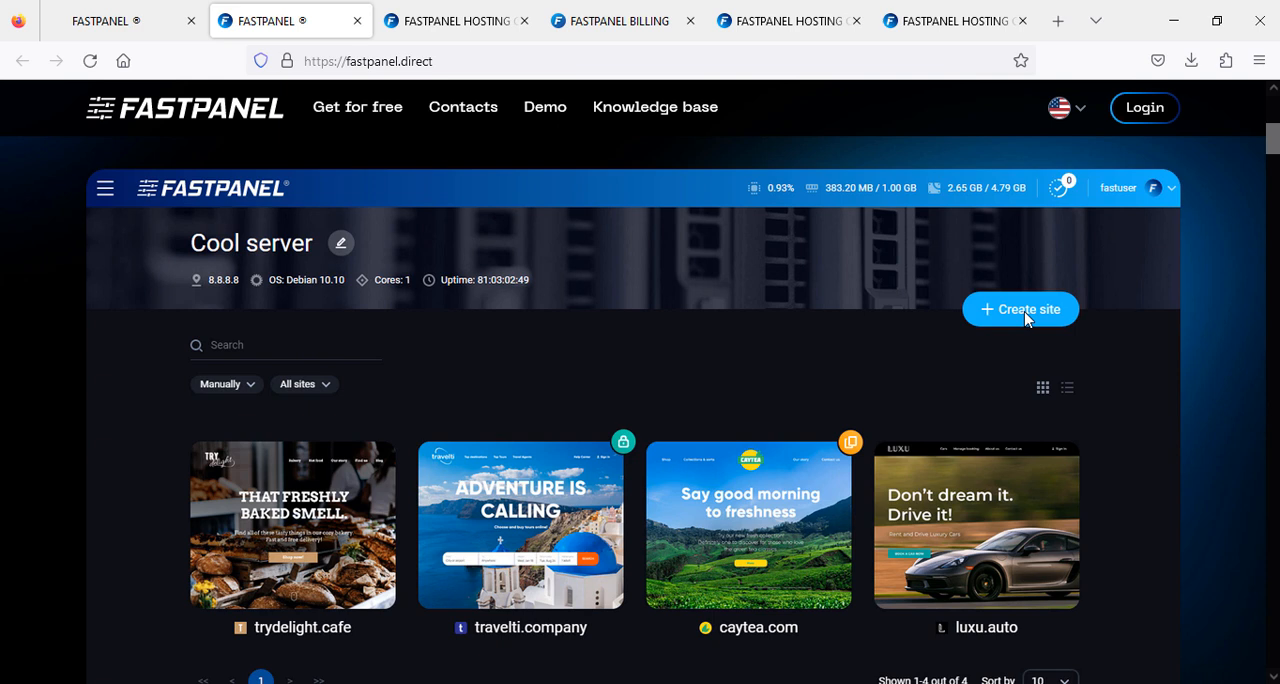
mouse_move(251, 521)
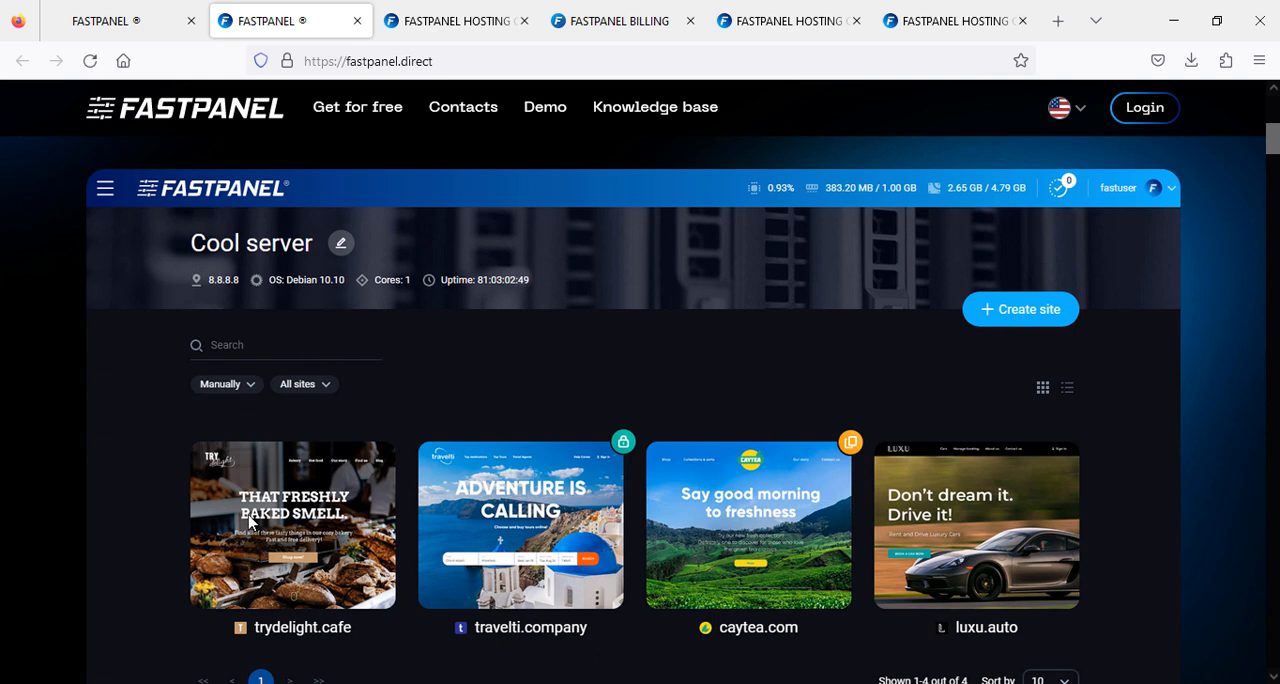
mouse_move(1100, 493)
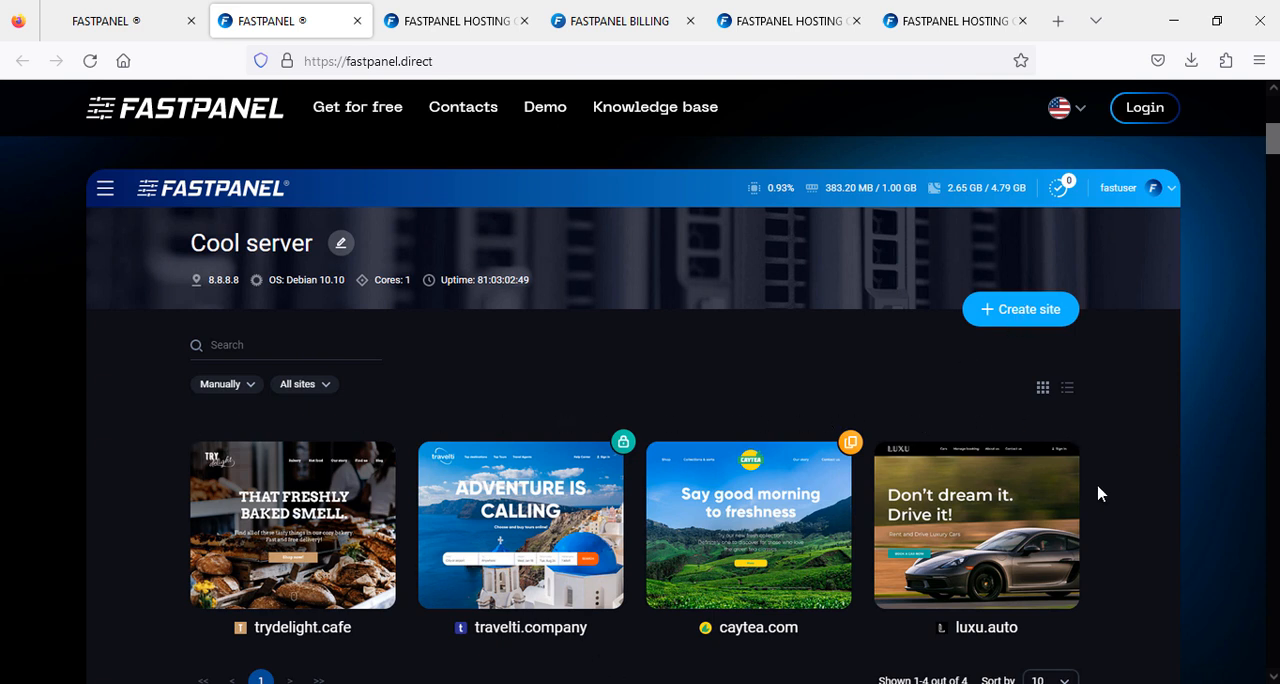
mouse_move(183, 448)
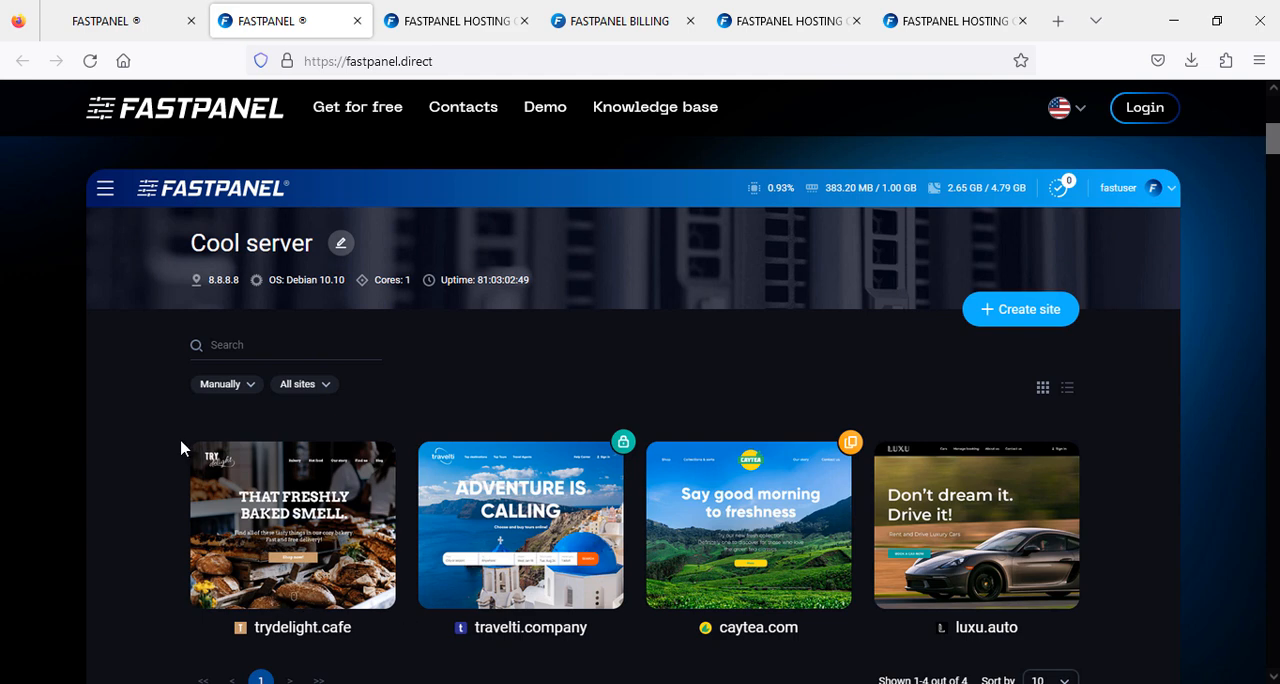
Scroll through About, Features and Modules down to the 339480 websites counter
scroll("down", 3)
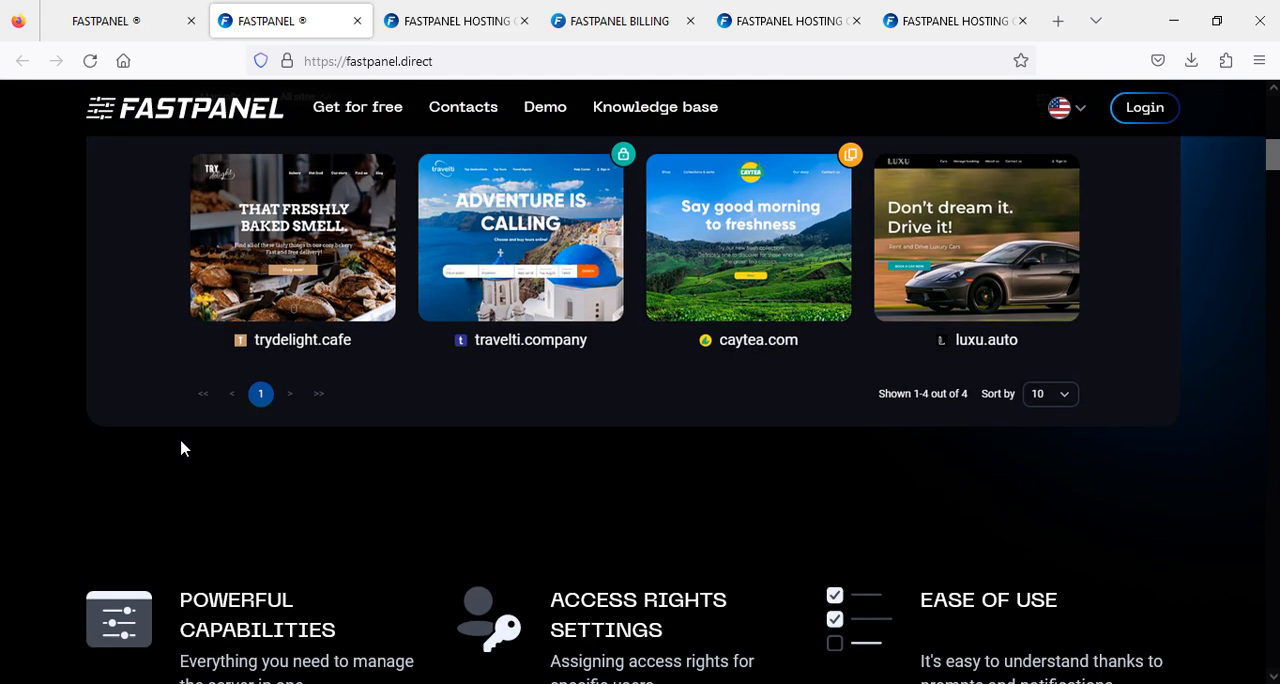
scroll("down", 3)
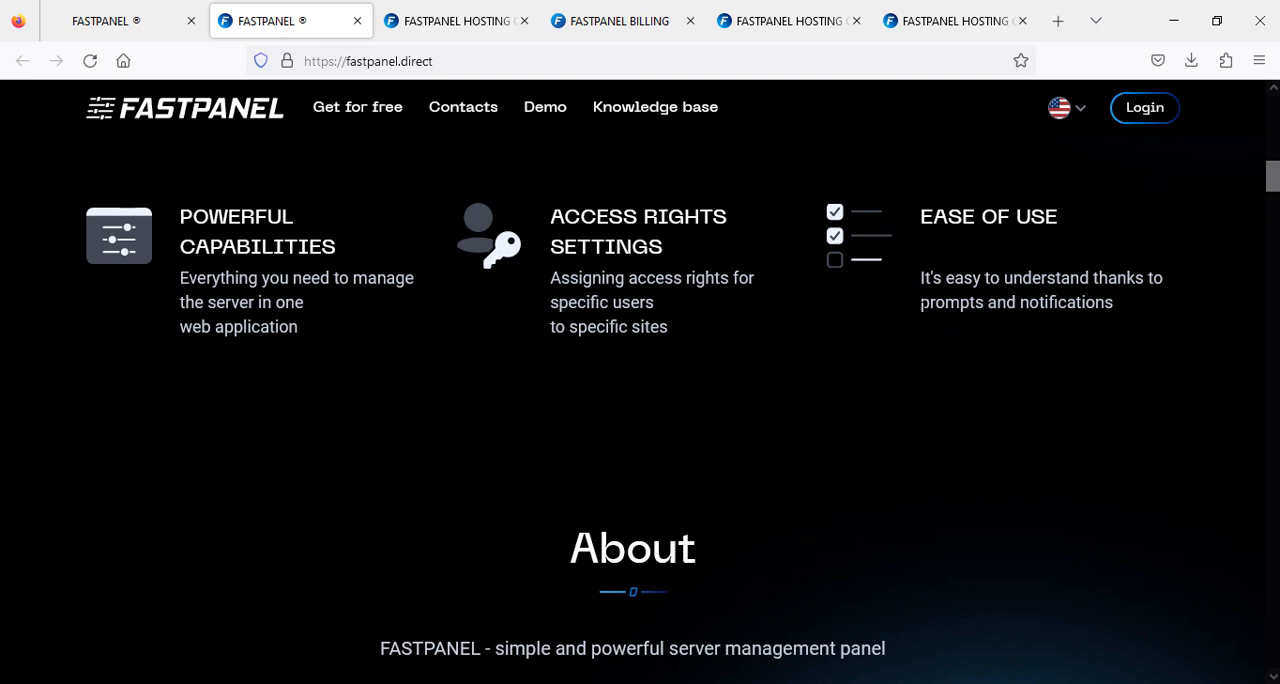
scroll("down", 3)
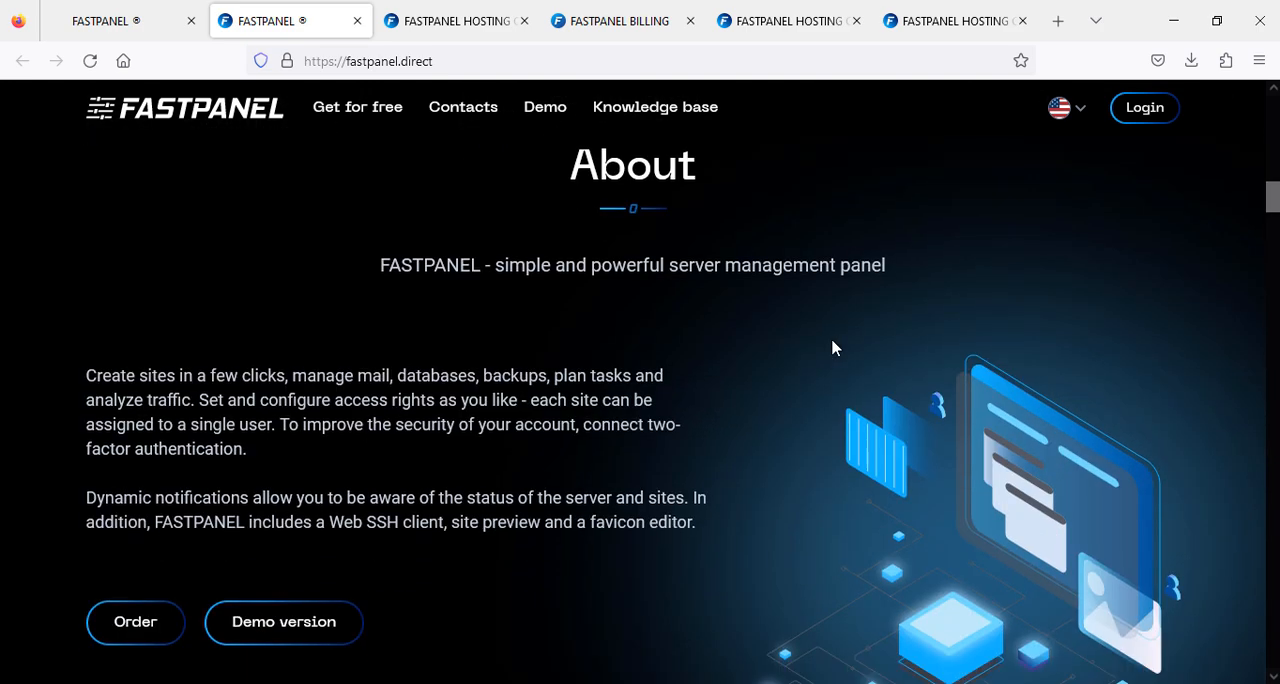
scroll("down", 3)
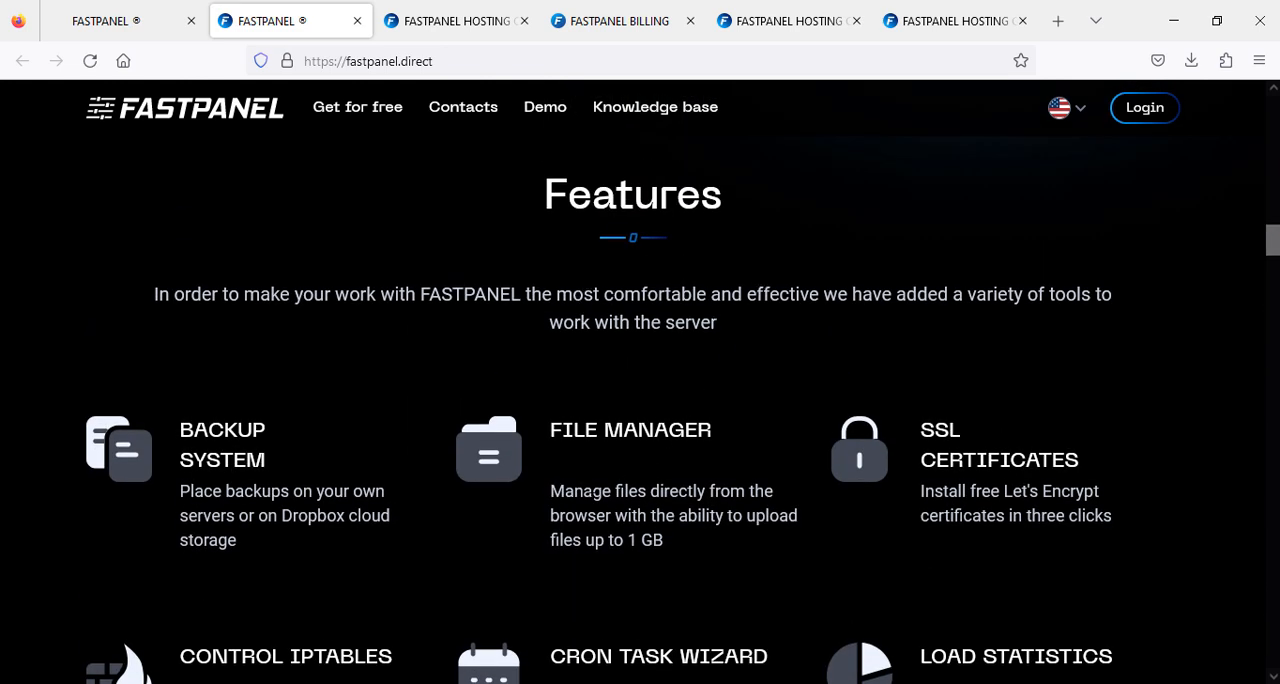
mouse_move(330, 470)
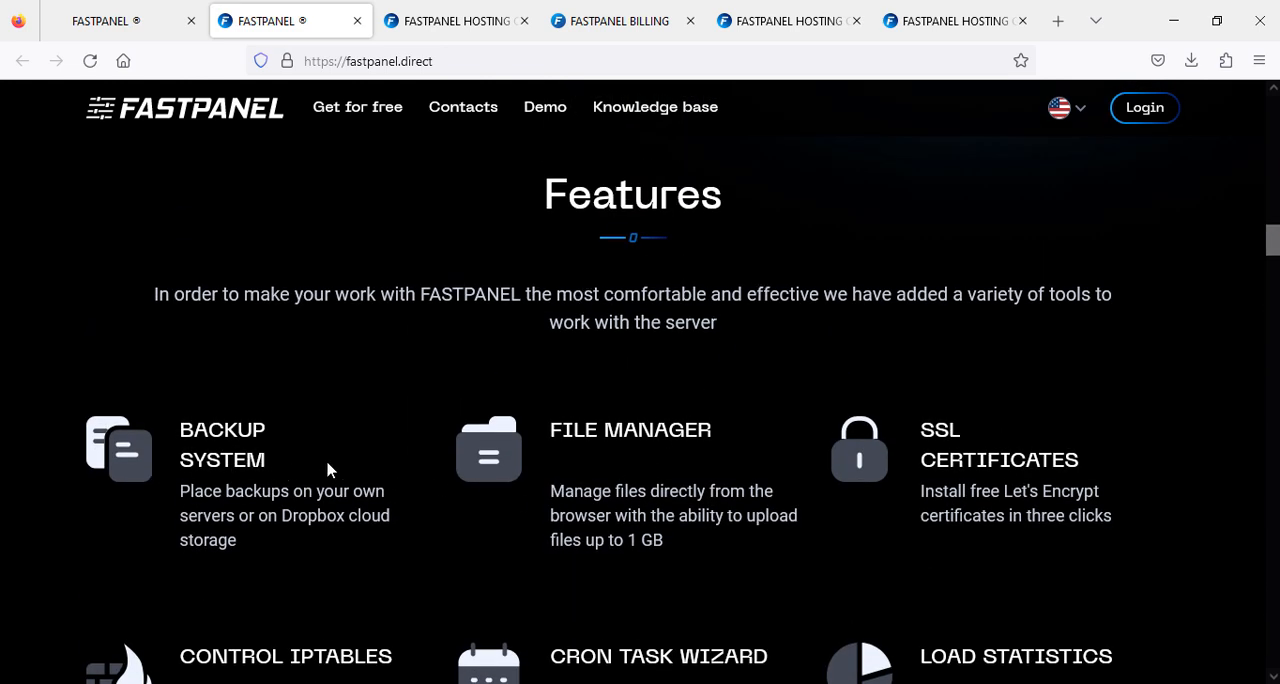
mouse_move(990, 453)
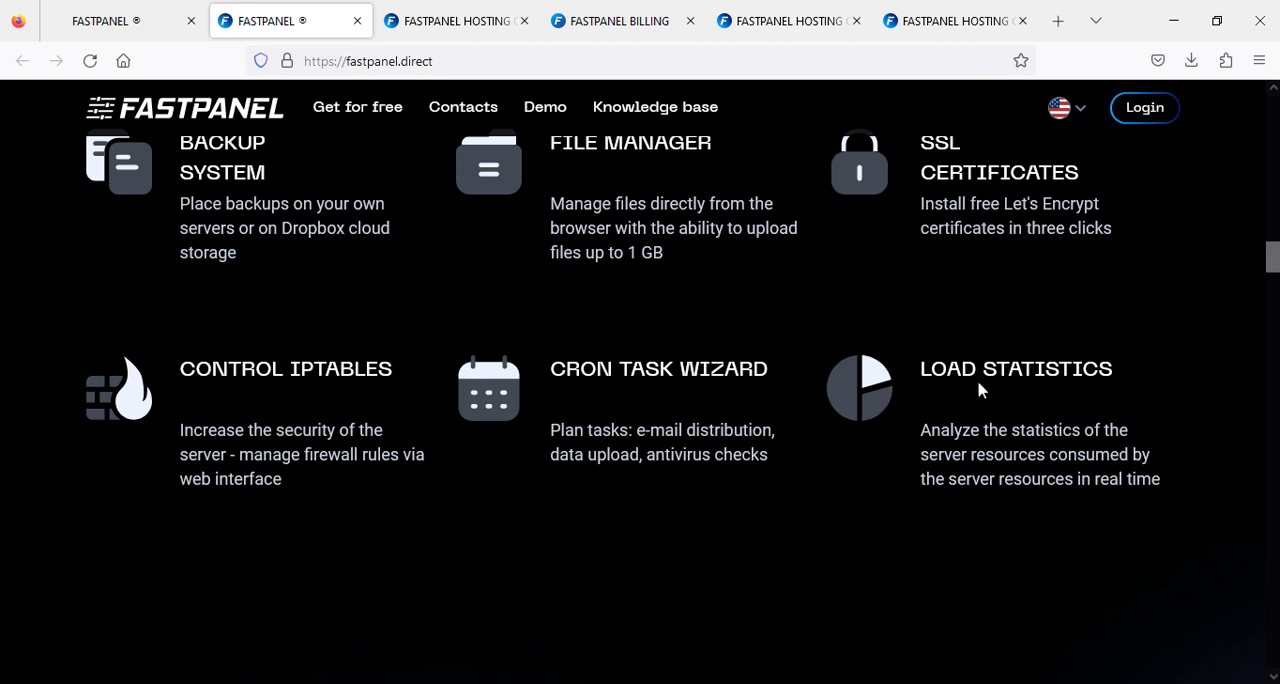
scroll("down", 3)
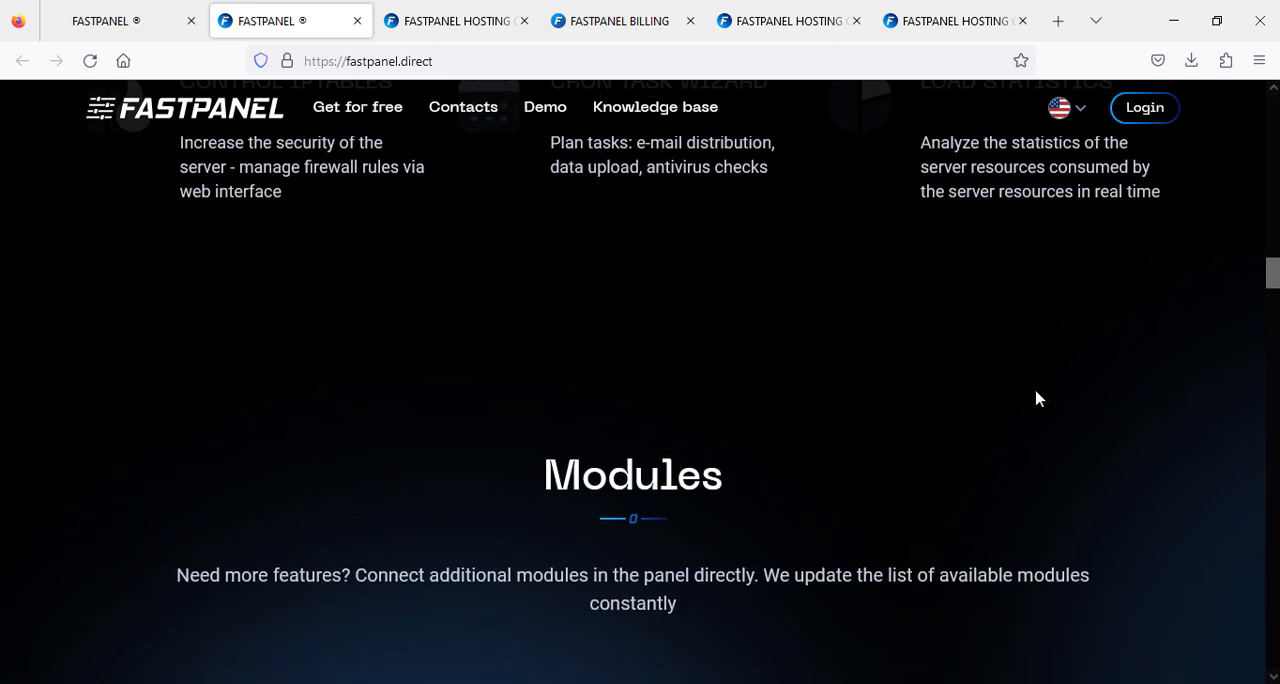
scroll("down", 3)
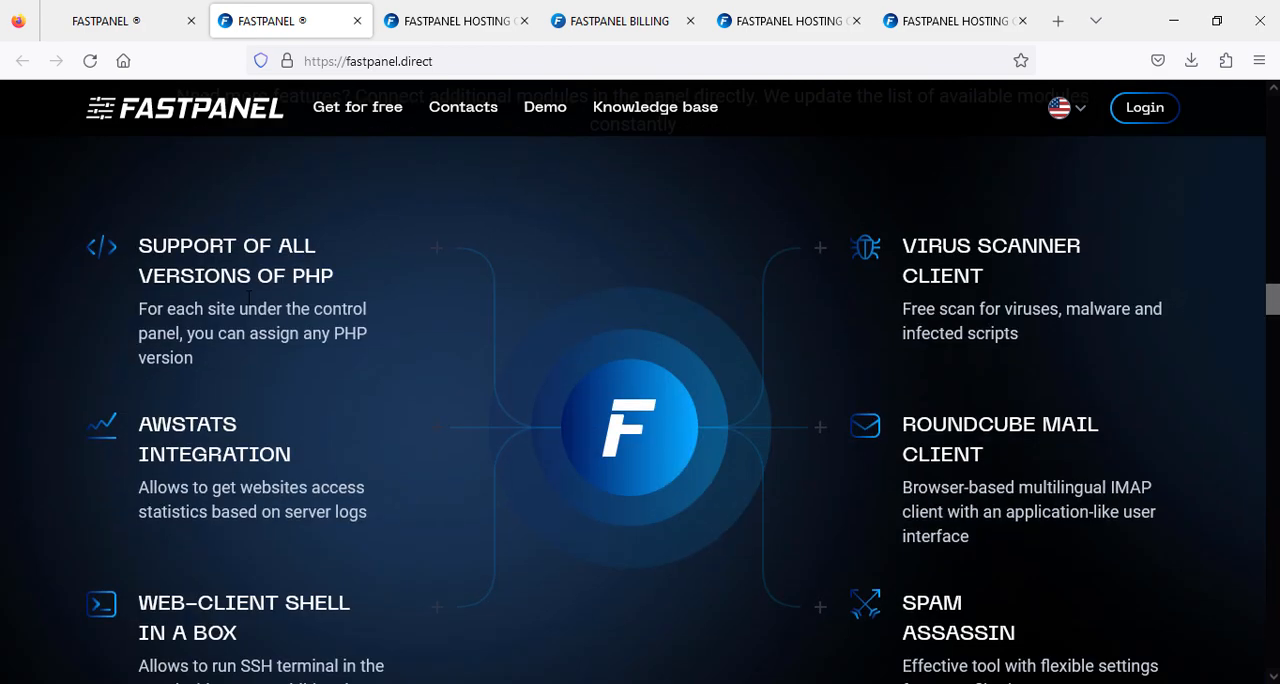
scroll("down", 3)
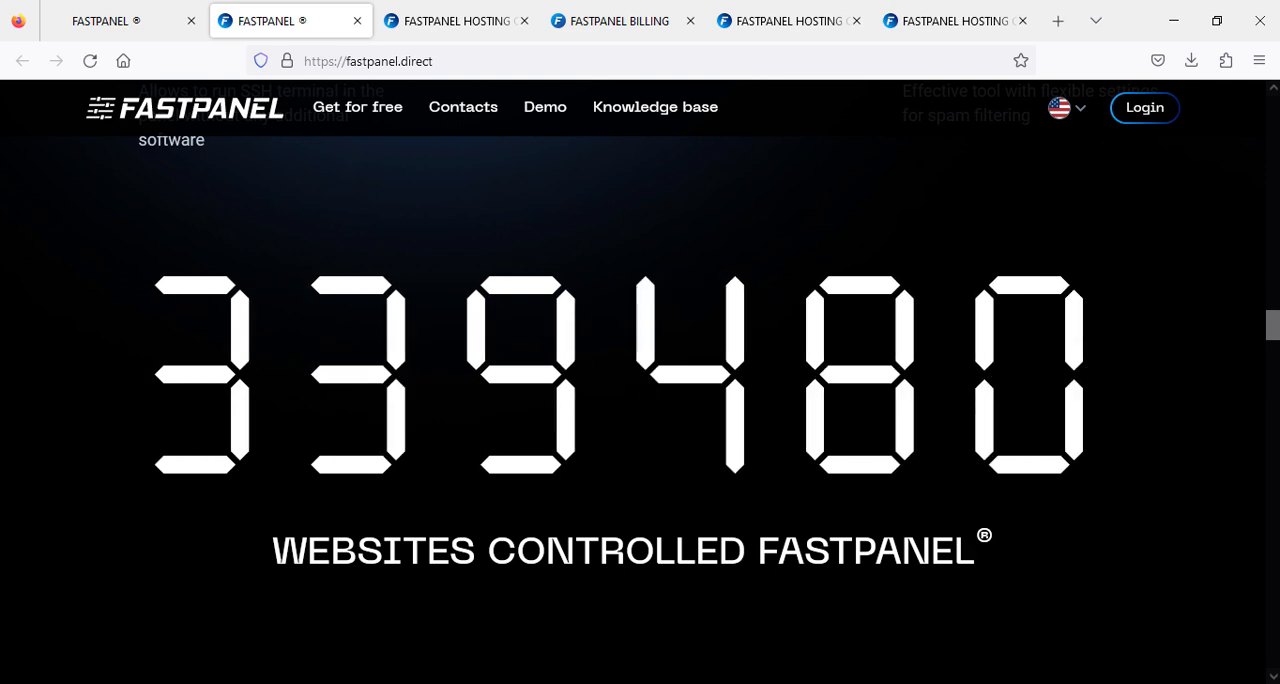
scroll("down", 3)
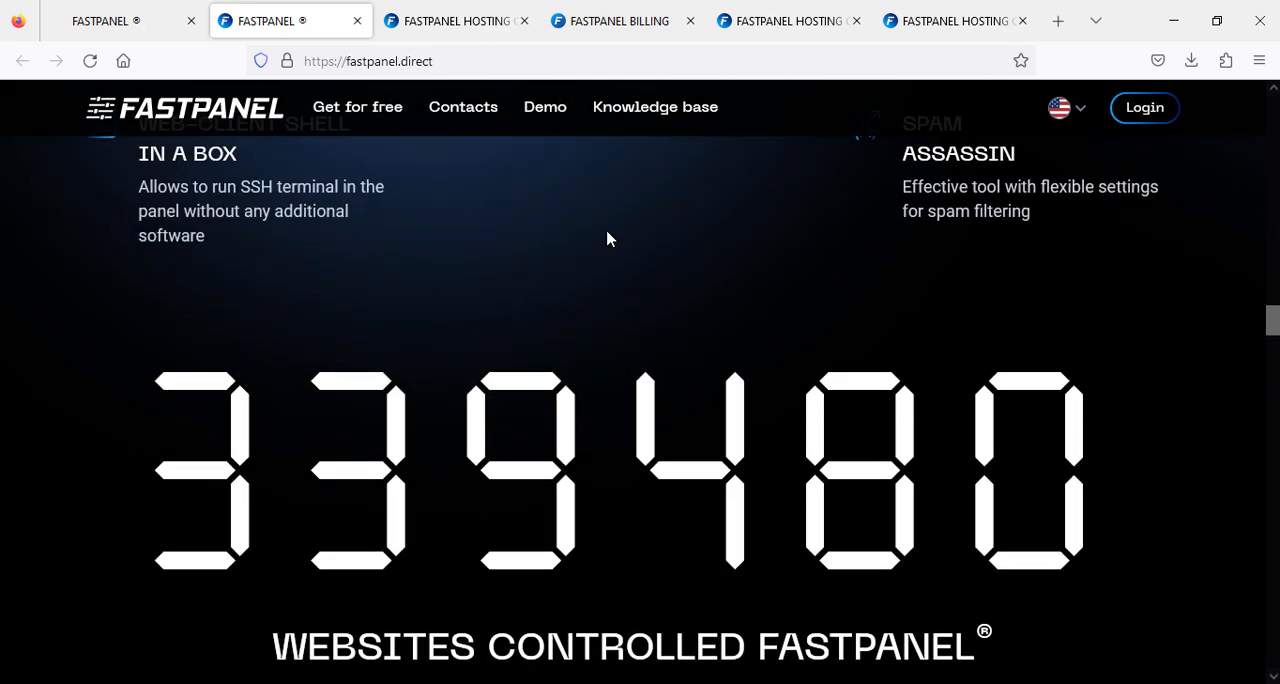
Open the demo hosting panel and scroll to the seven-site grid ending at travelti.company
left_click(455, 20)
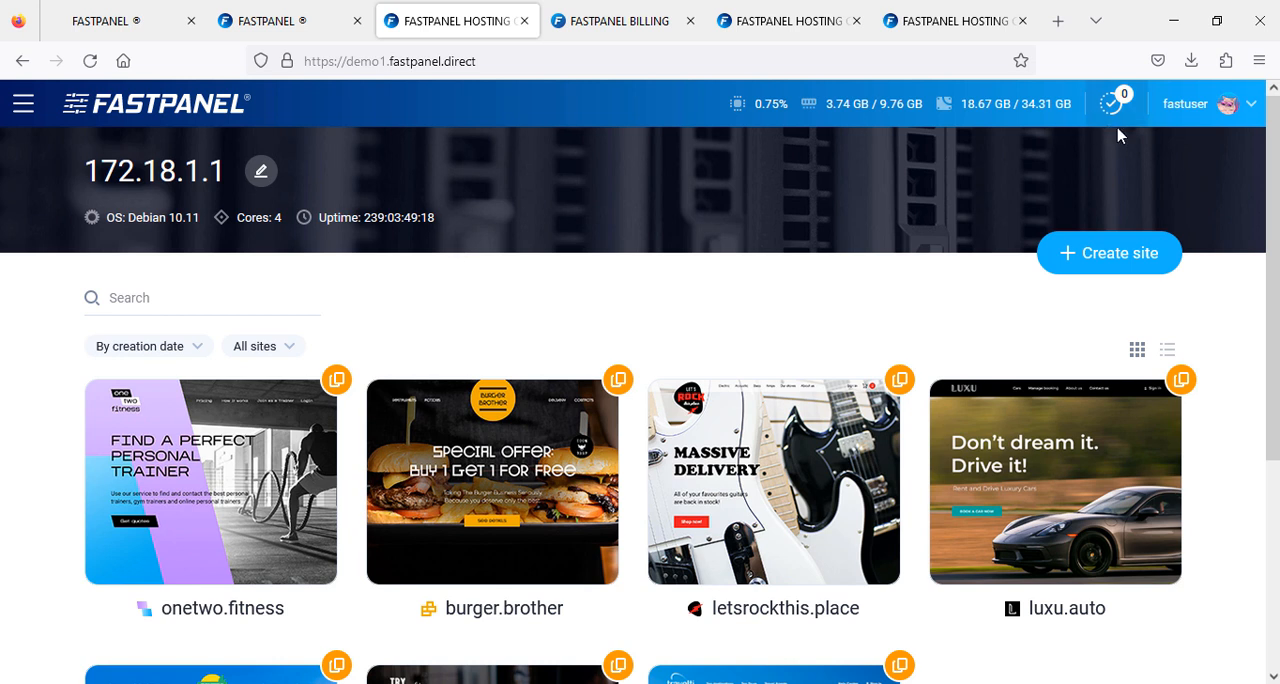
left_click(1277, 104)
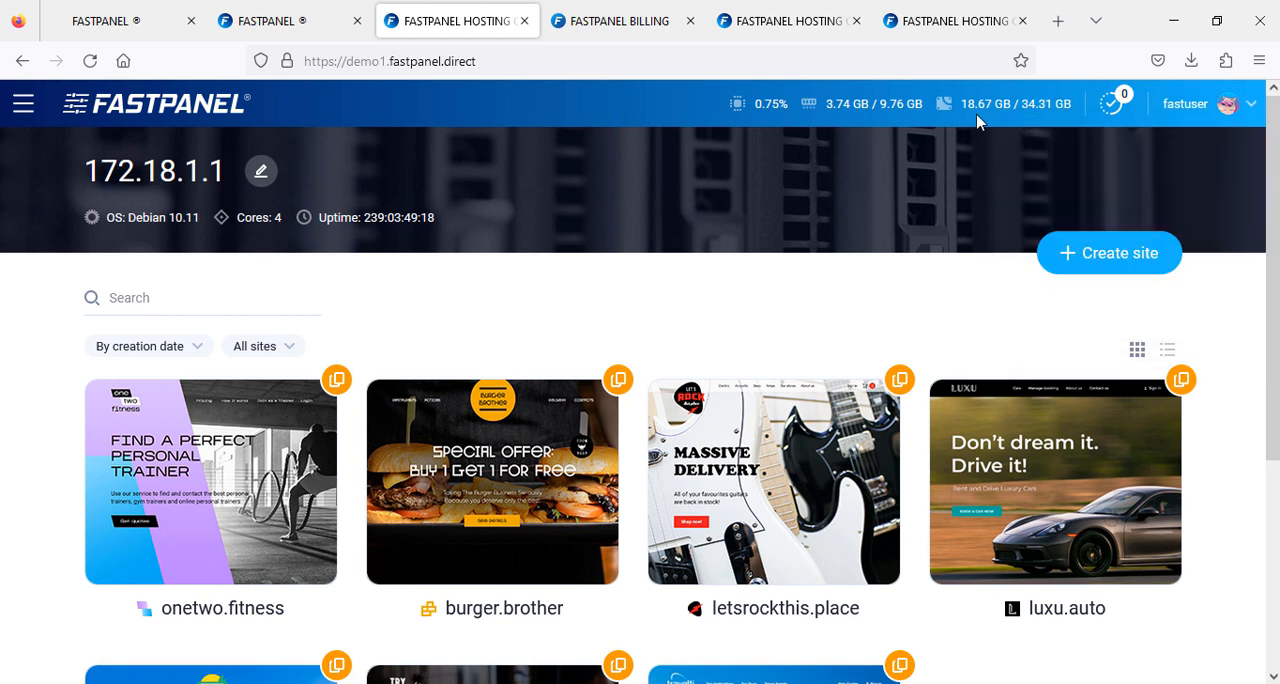
mouse_move(753, 118)
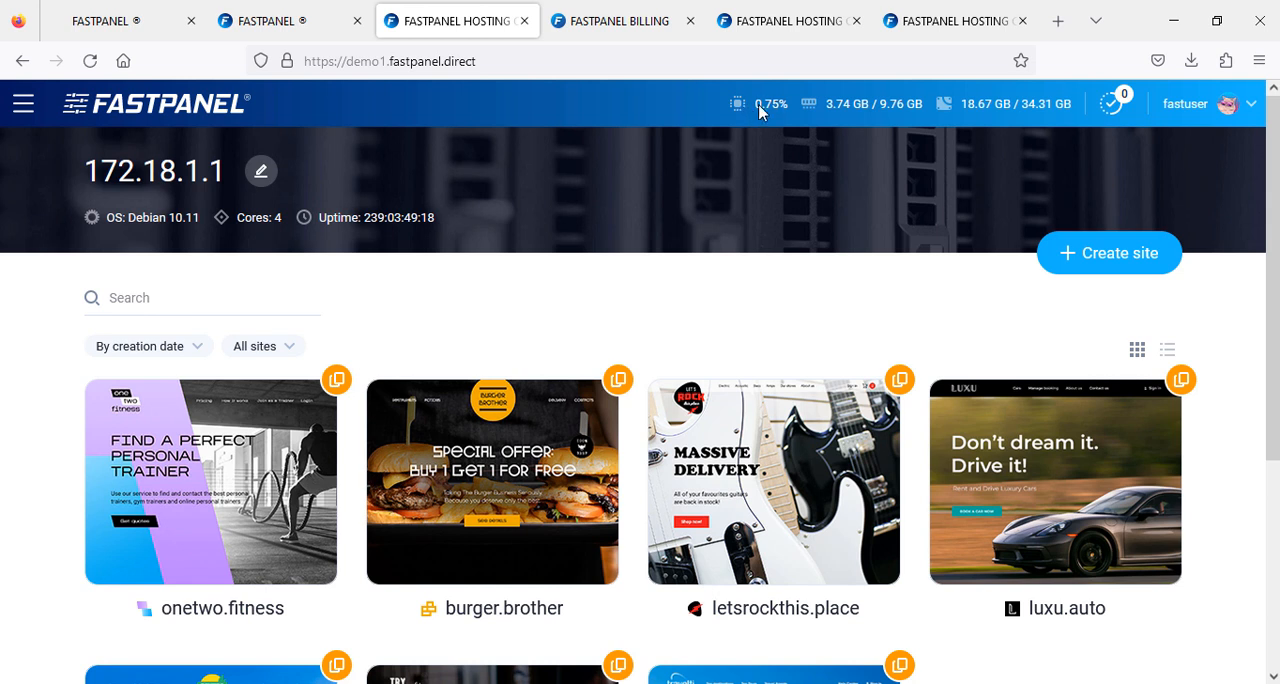
mouse_move(396, 197)
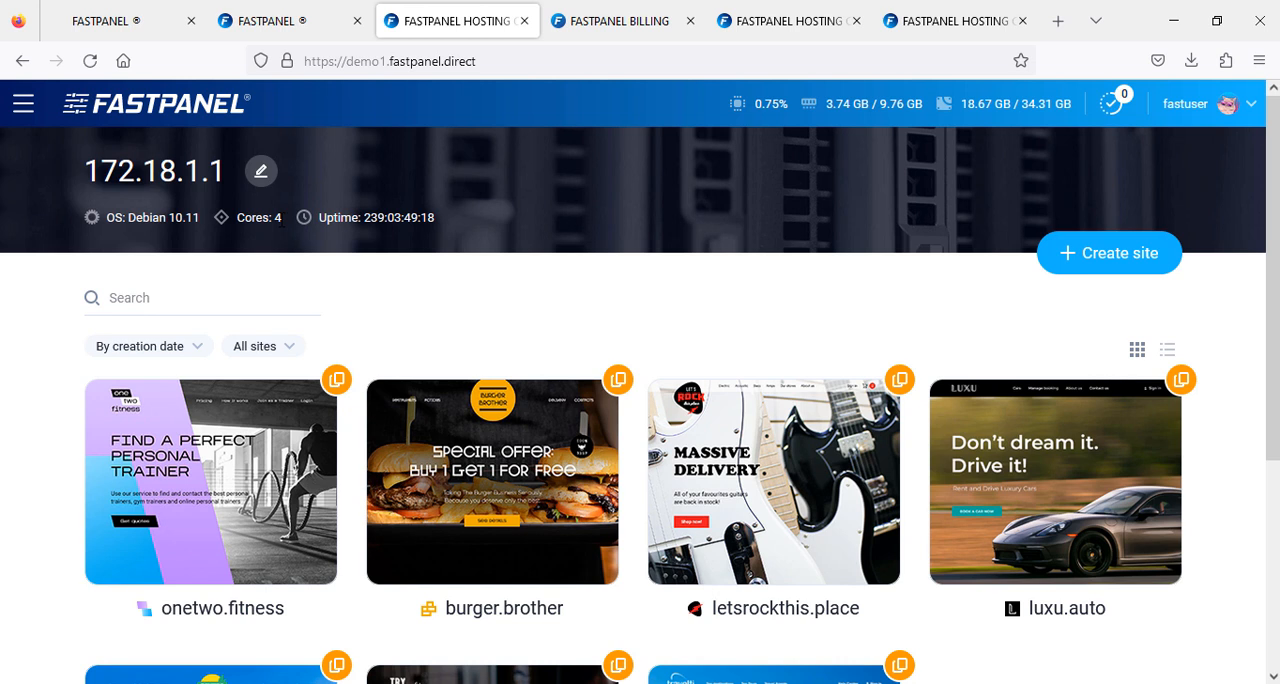
mouse_move(378, 248)
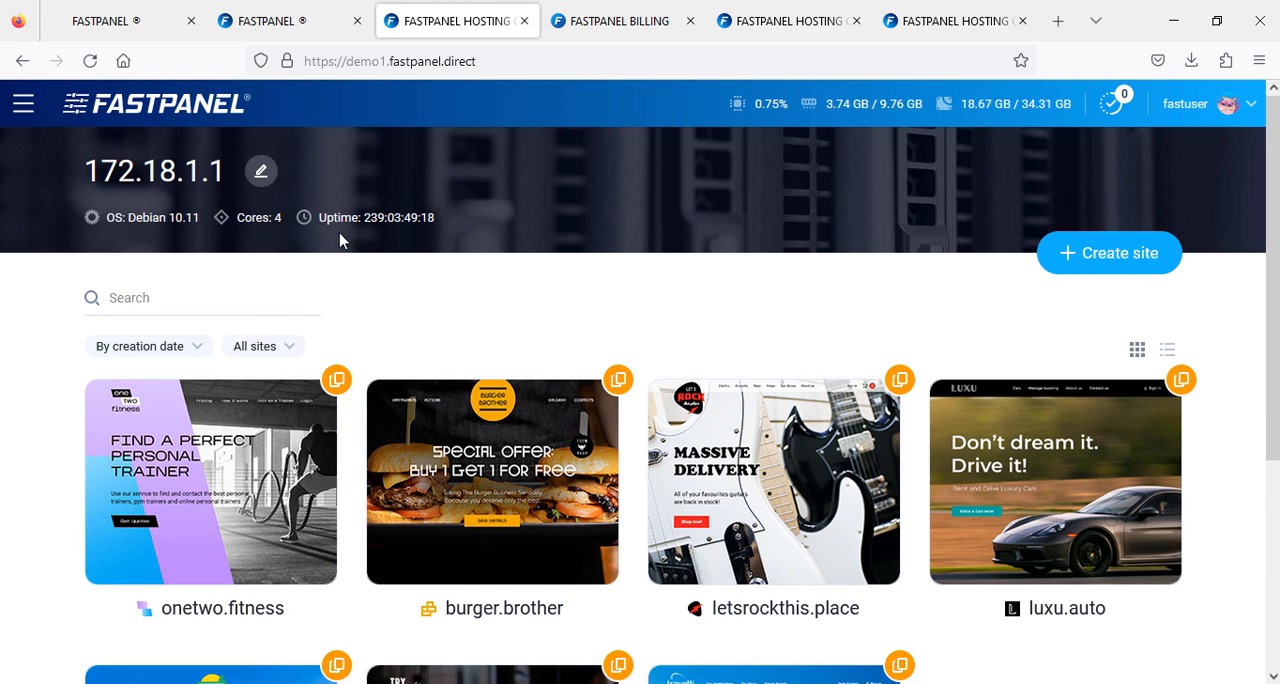
mouse_move(388, 232)
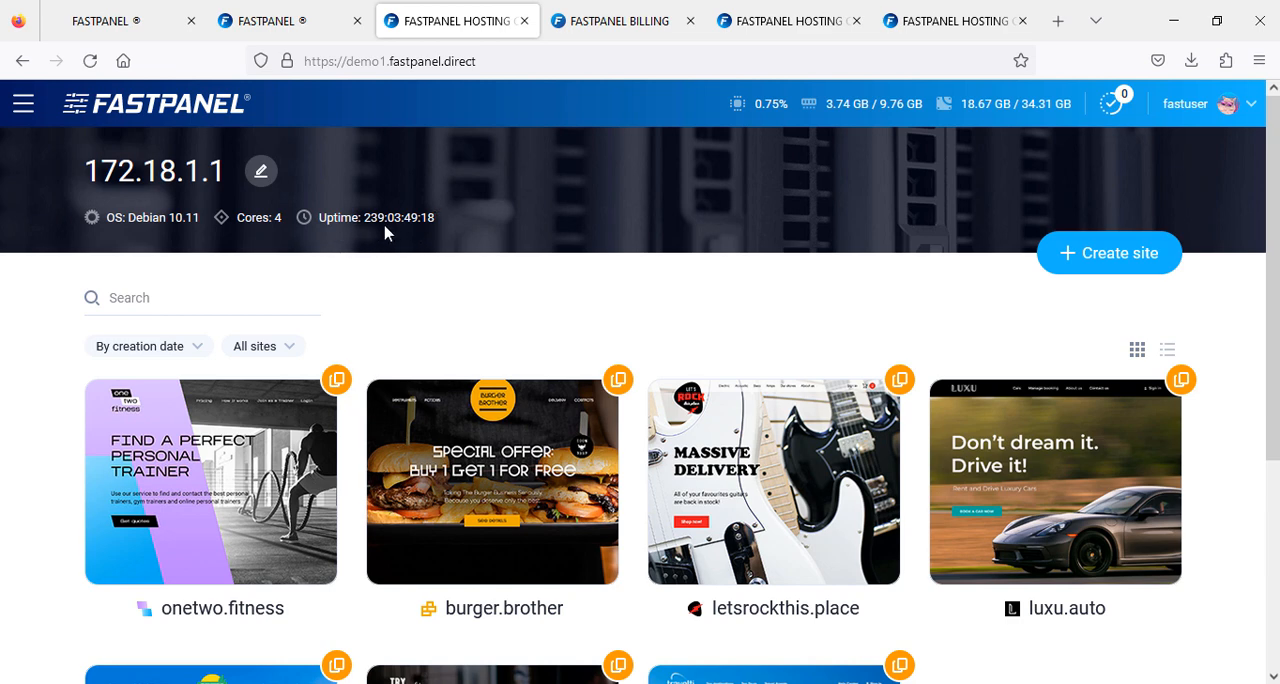
mouse_move(477, 242)
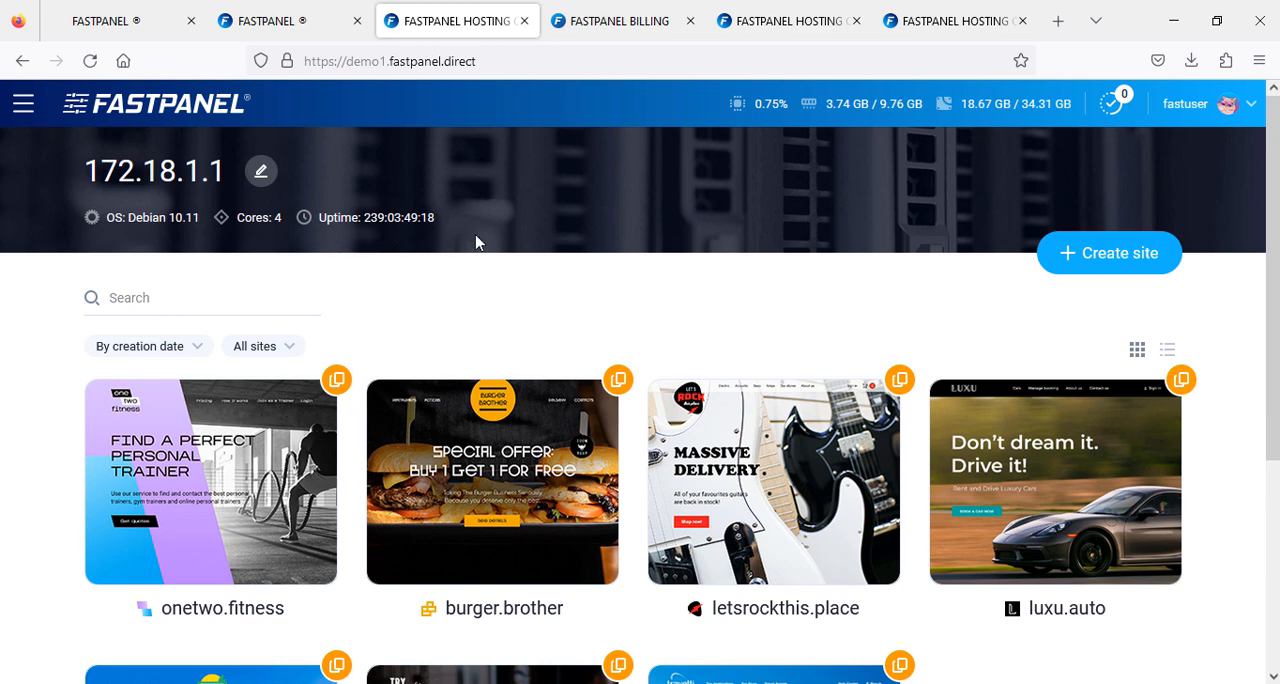
scroll("down", 3)
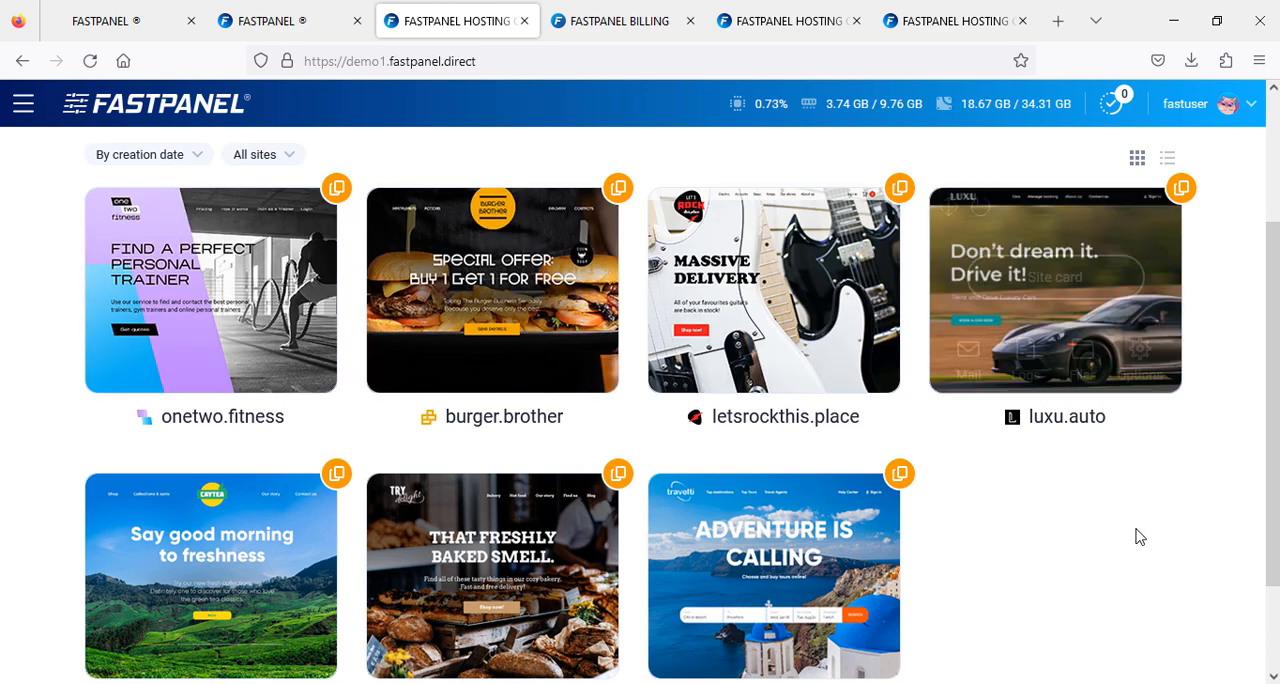
mouse_move(820, 443)
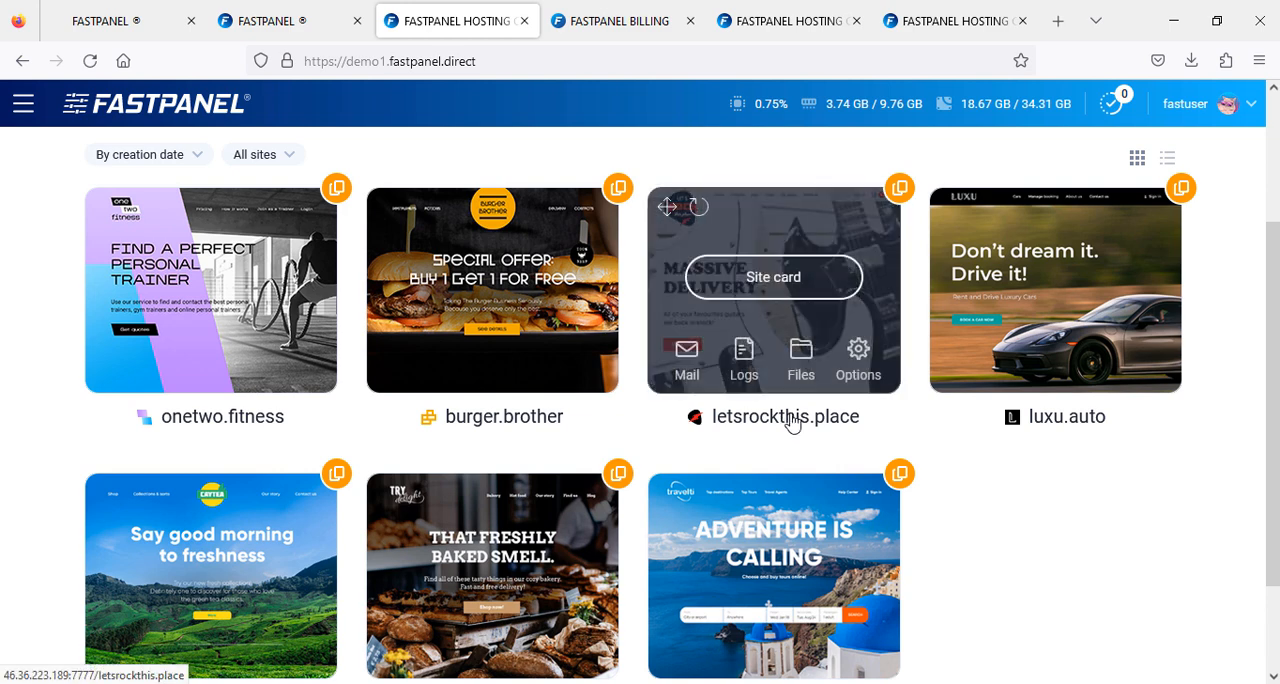
left_click(773, 277)
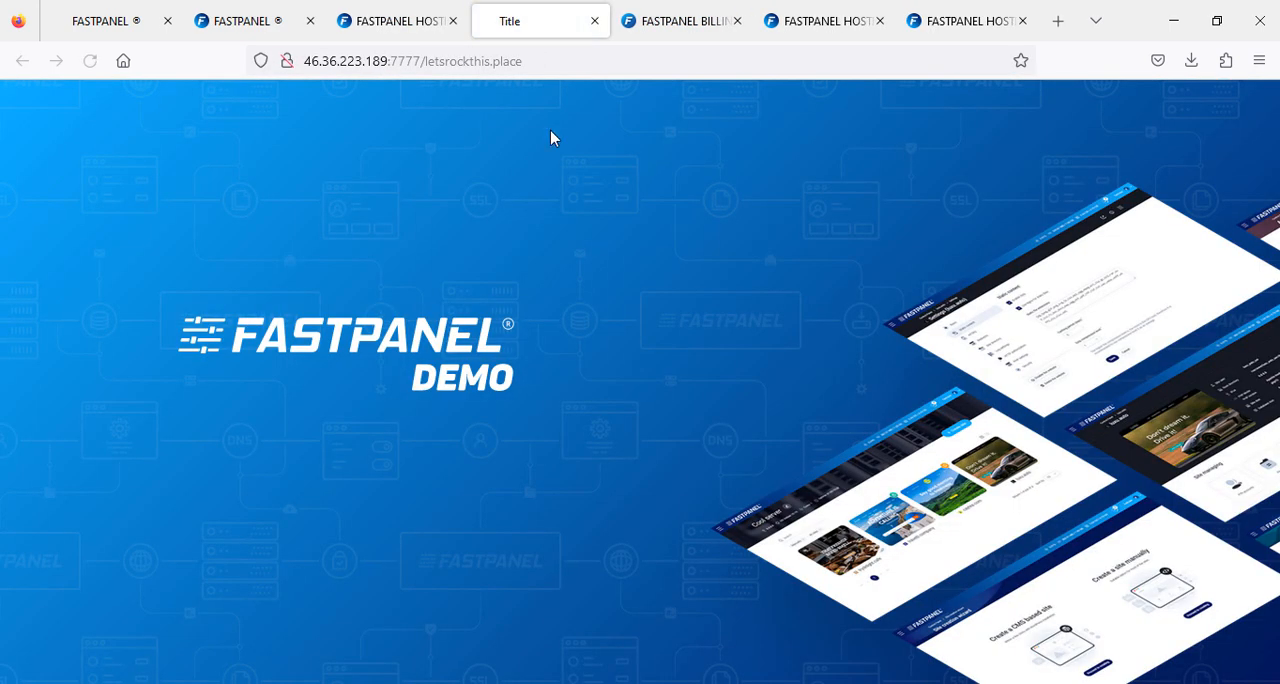
mouse_move(592, 317)
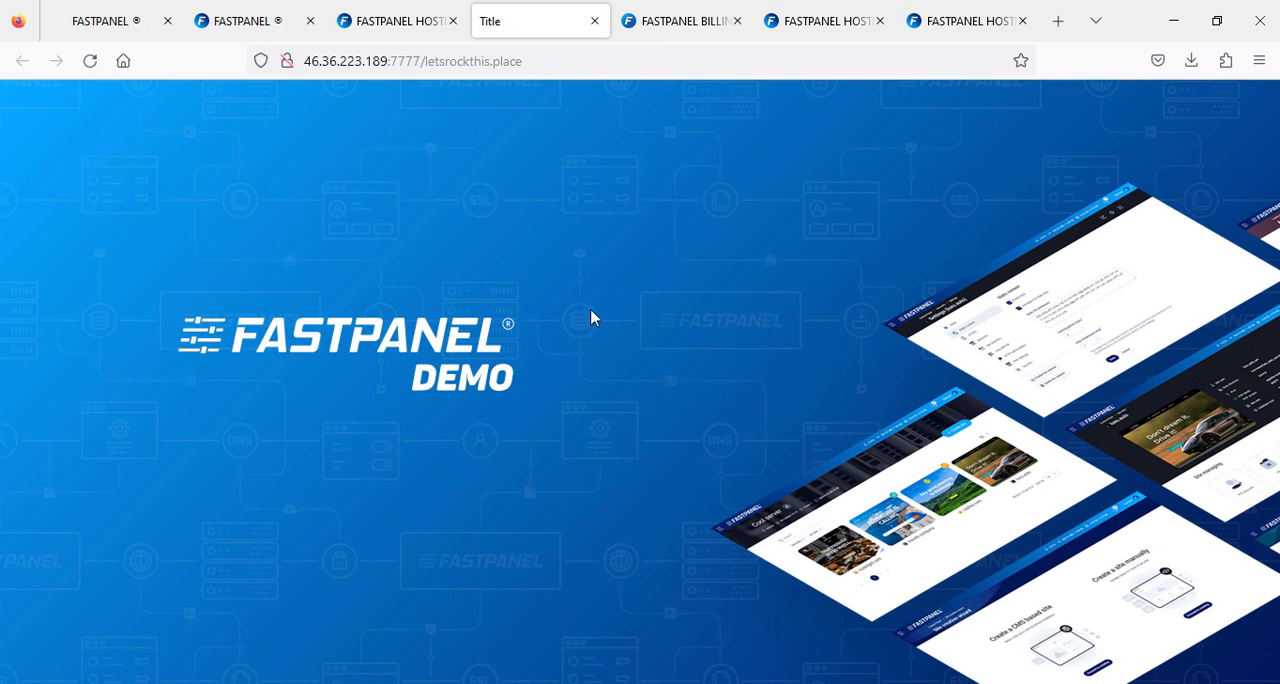
mouse_move(500, 125)
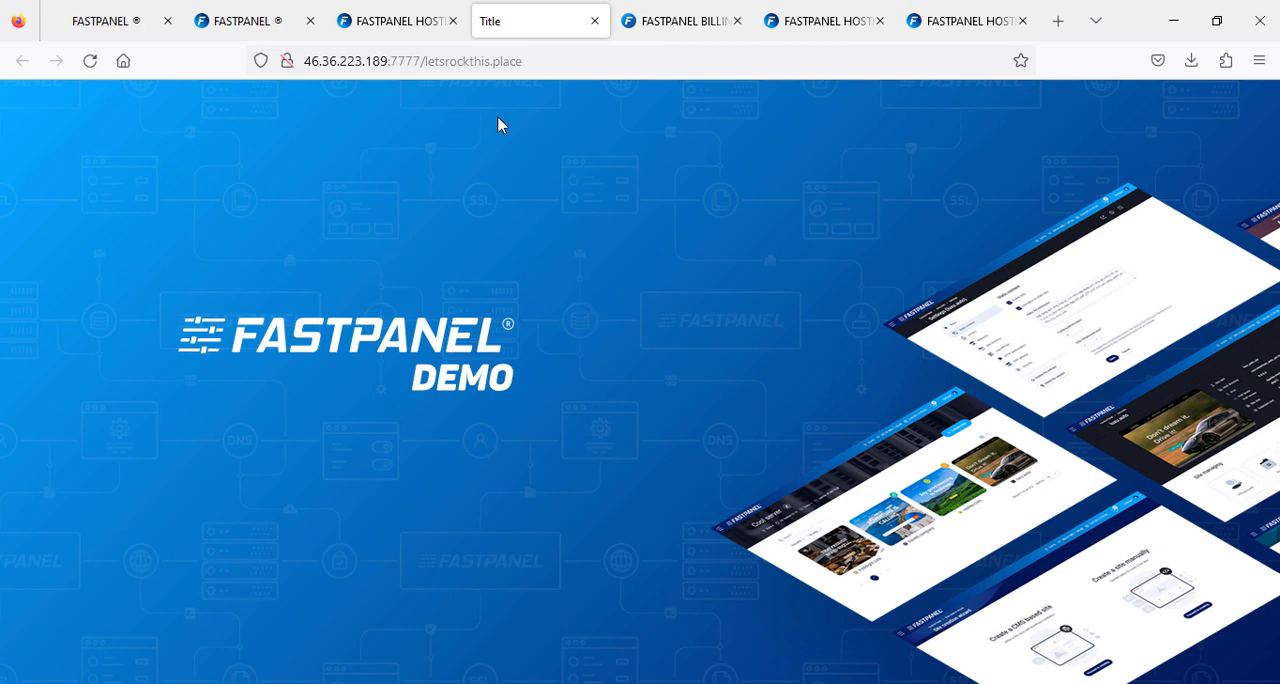
left_click(395, 20)
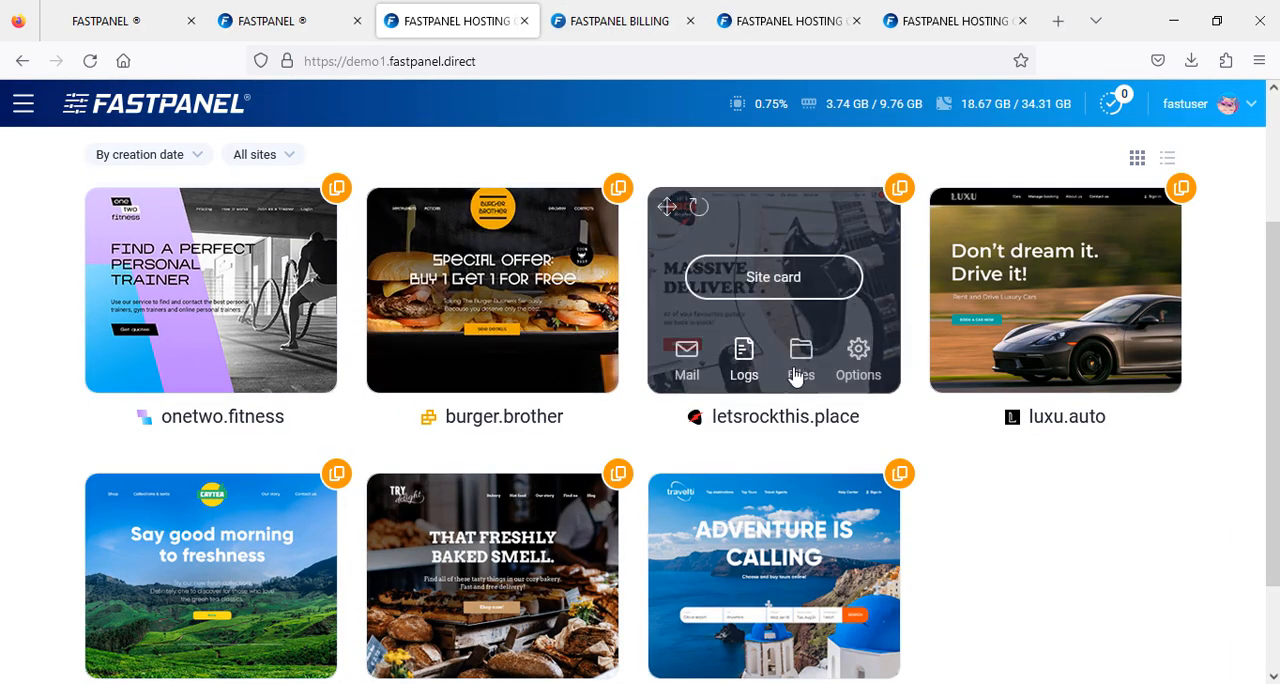
scroll("down", 3)
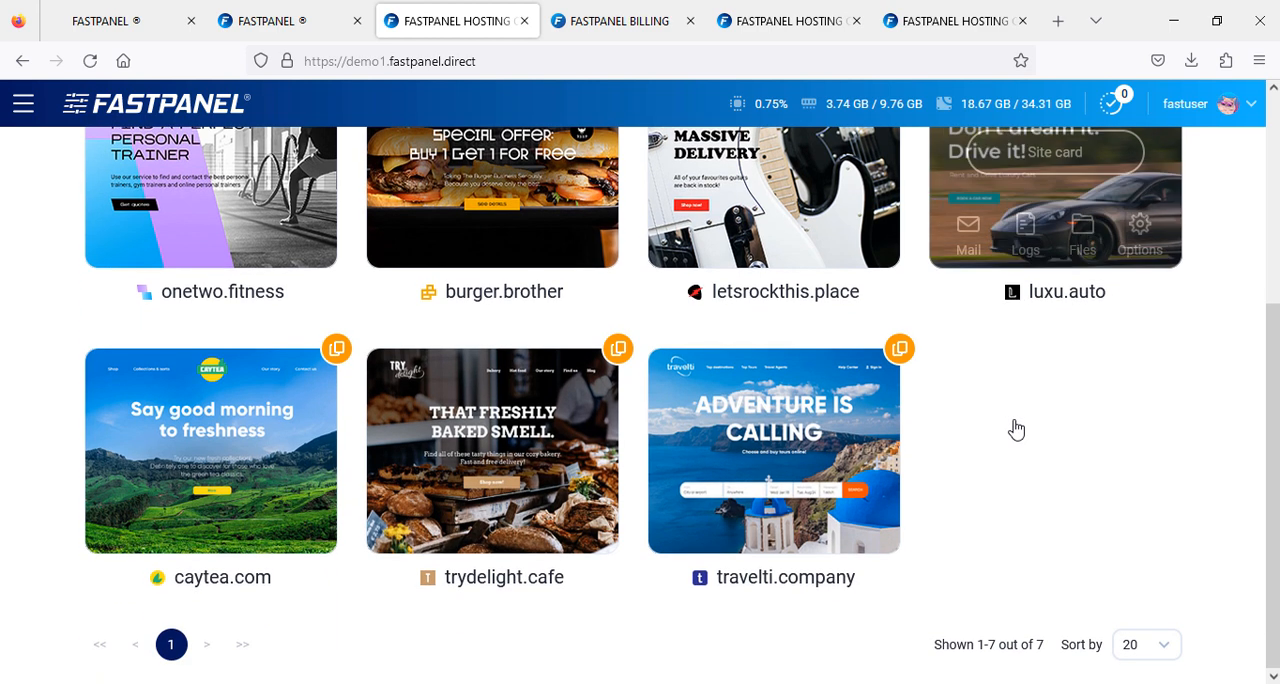
mouse_move(1015, 422)
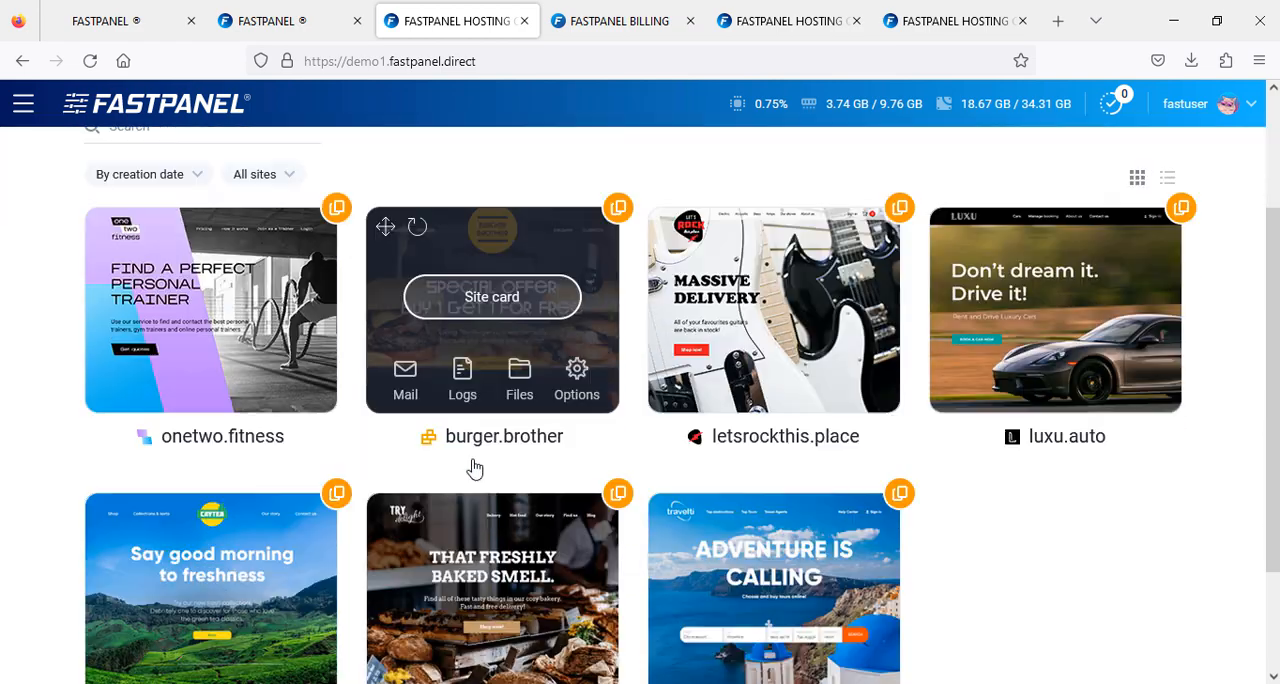
scroll("down", 3)
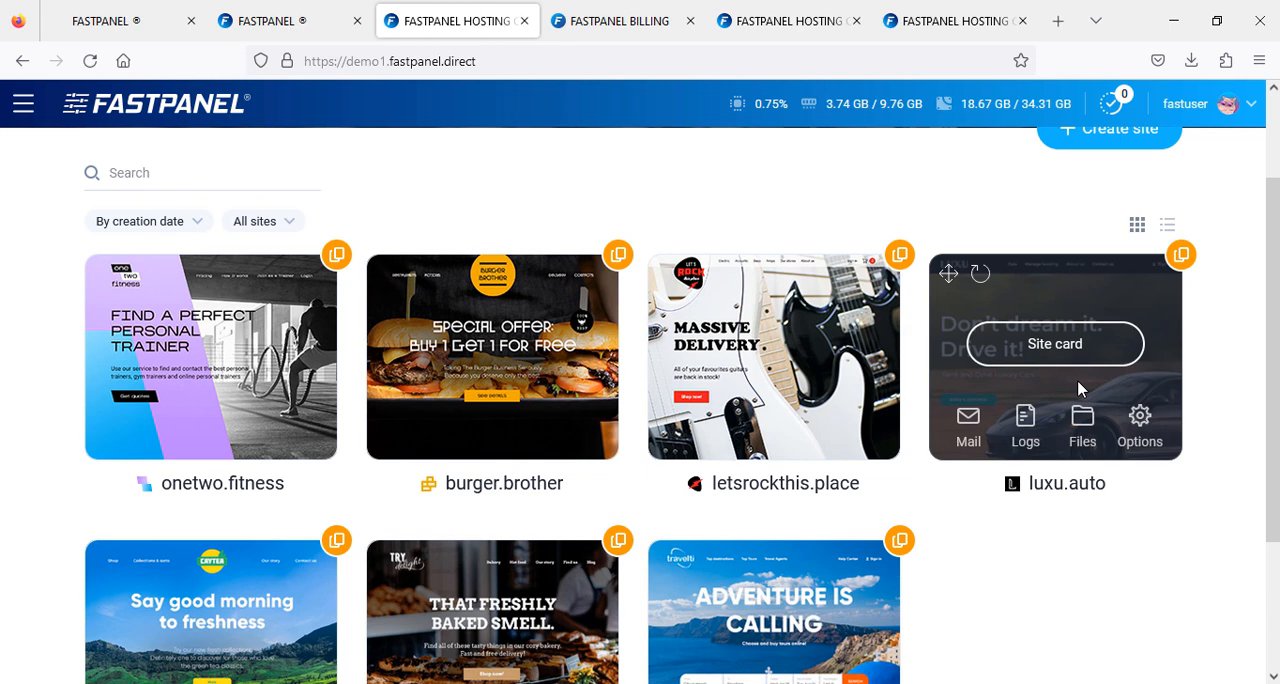
scroll("down", 3)
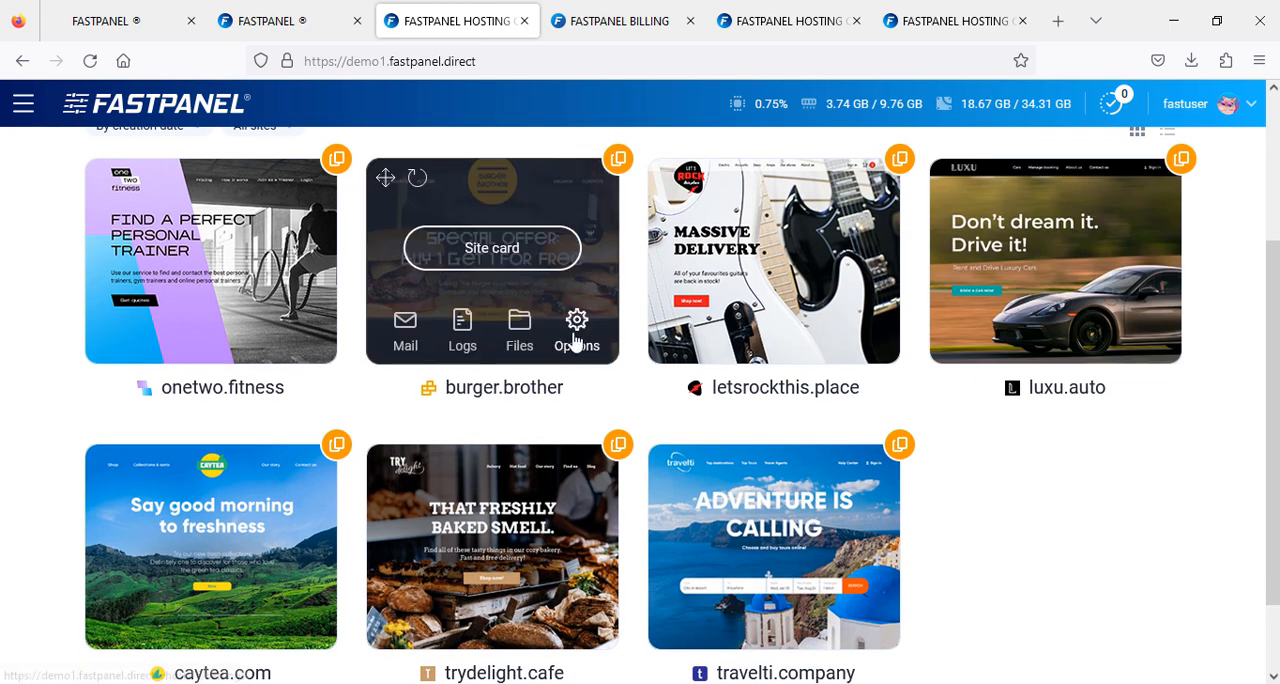
mouse_move(577, 320)
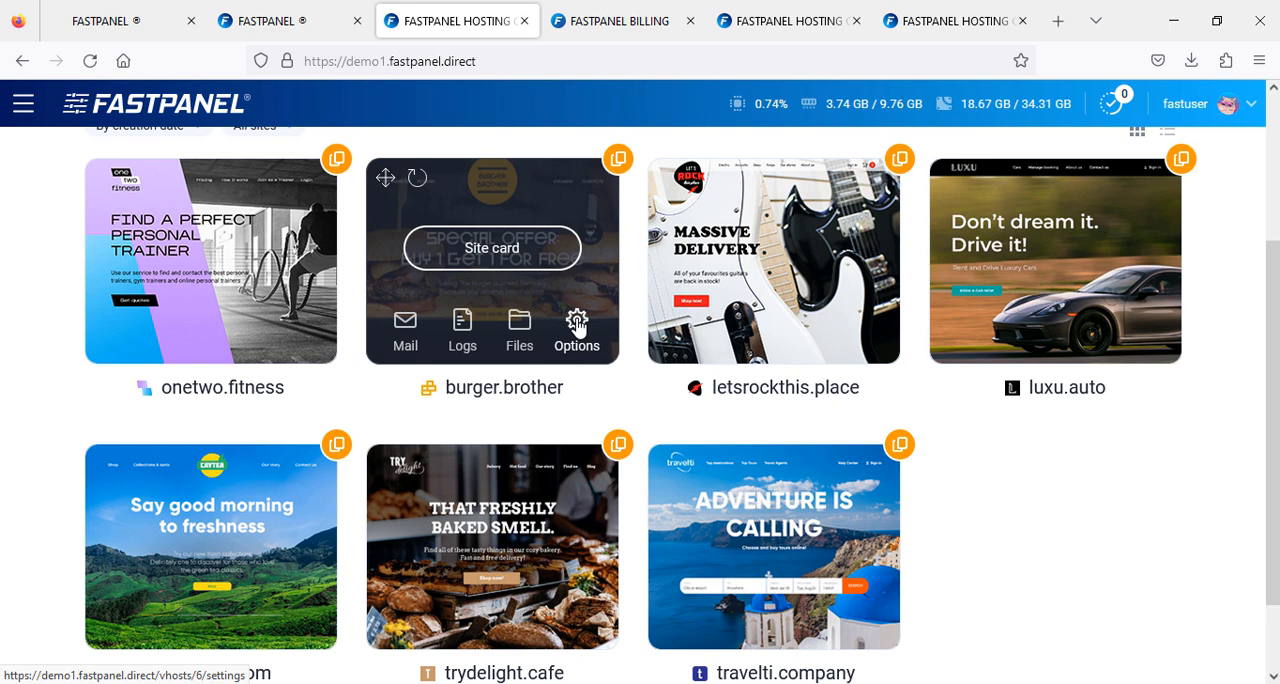
left_click(577, 327)
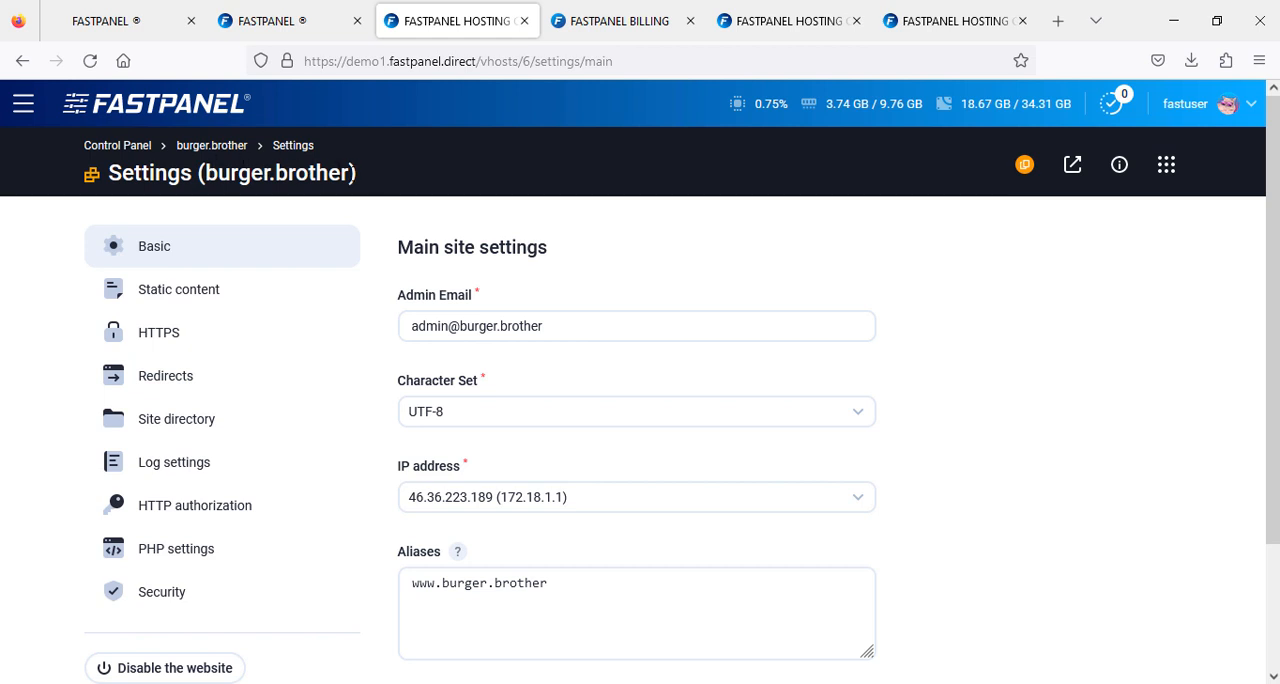
mouse_move(220, 375)
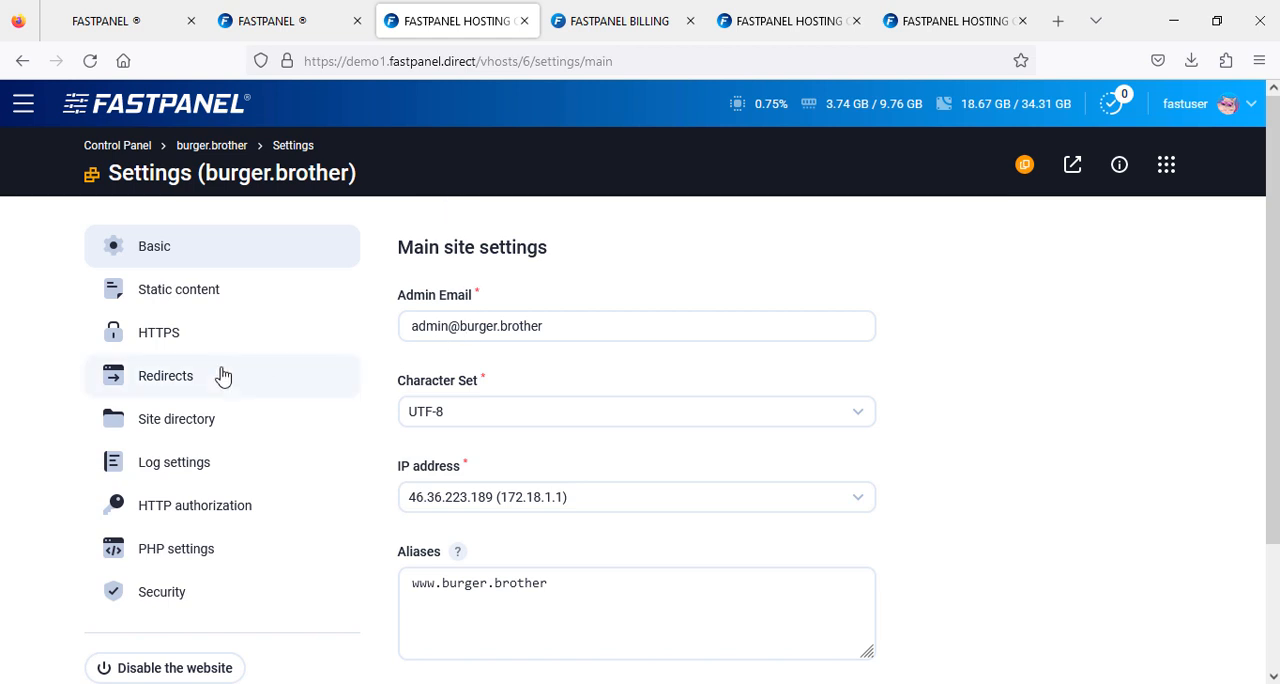
mouse_move(529, 389)
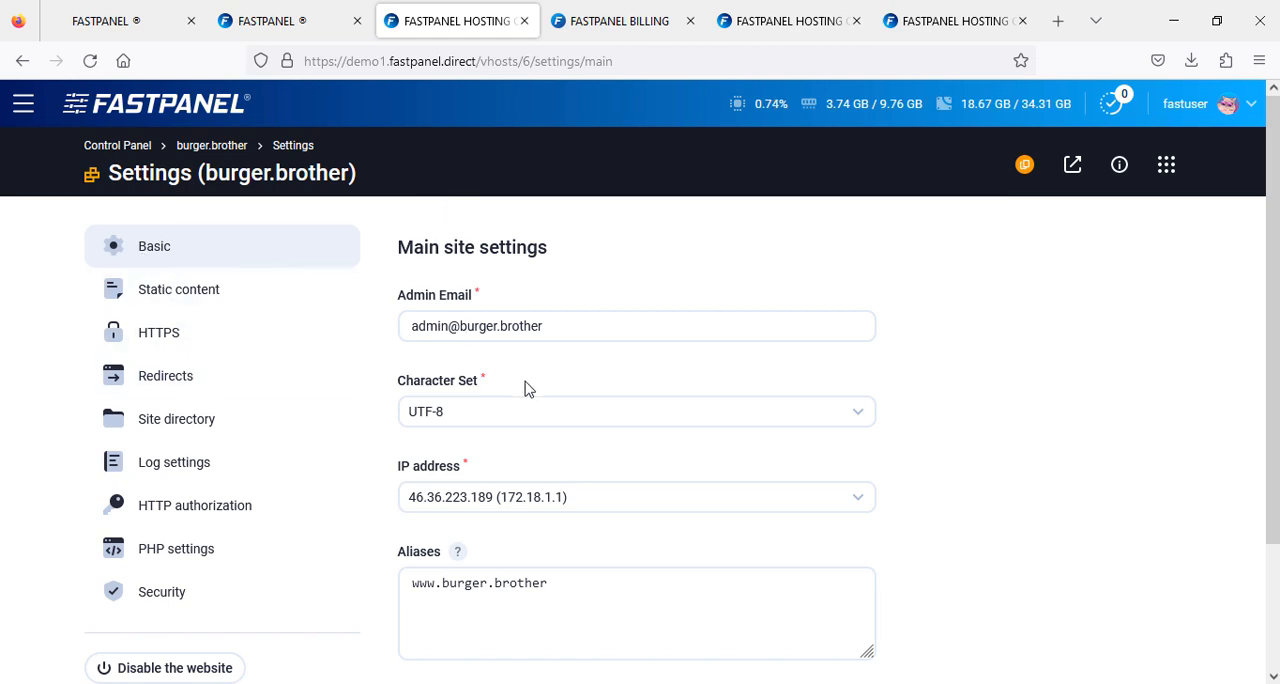
mouse_move(555, 473)
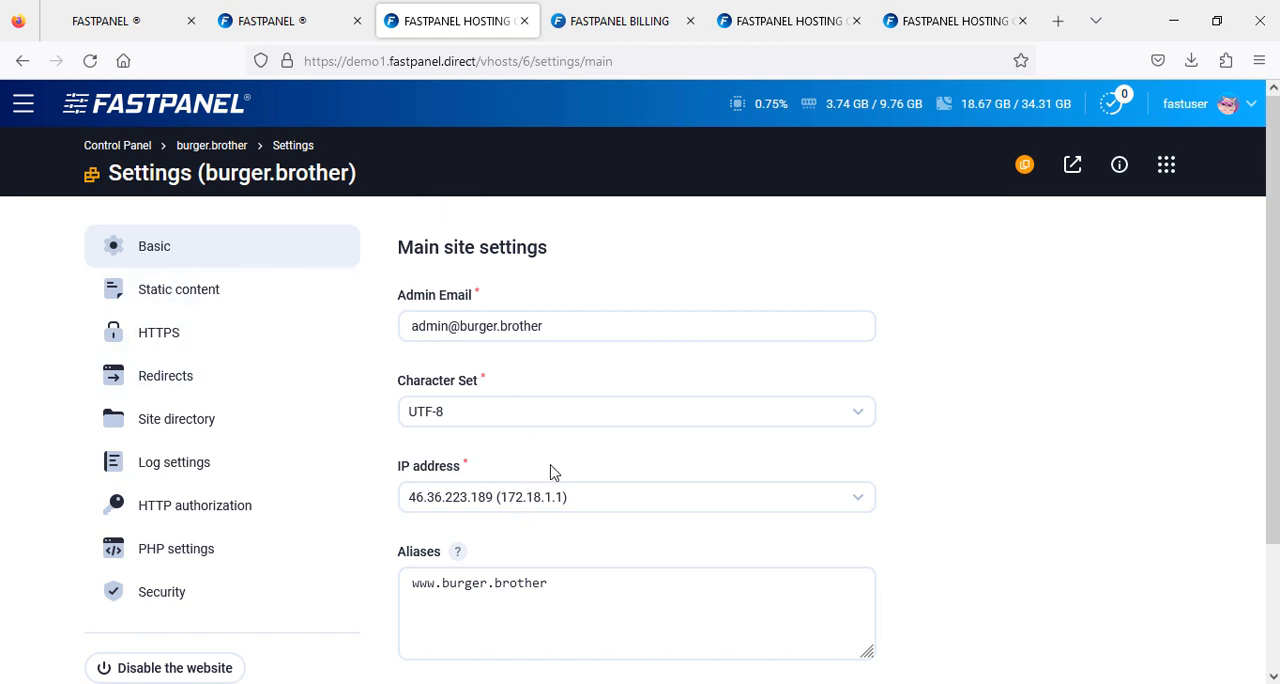
Scroll down burger.brother's main settings page
scroll("down", 3)
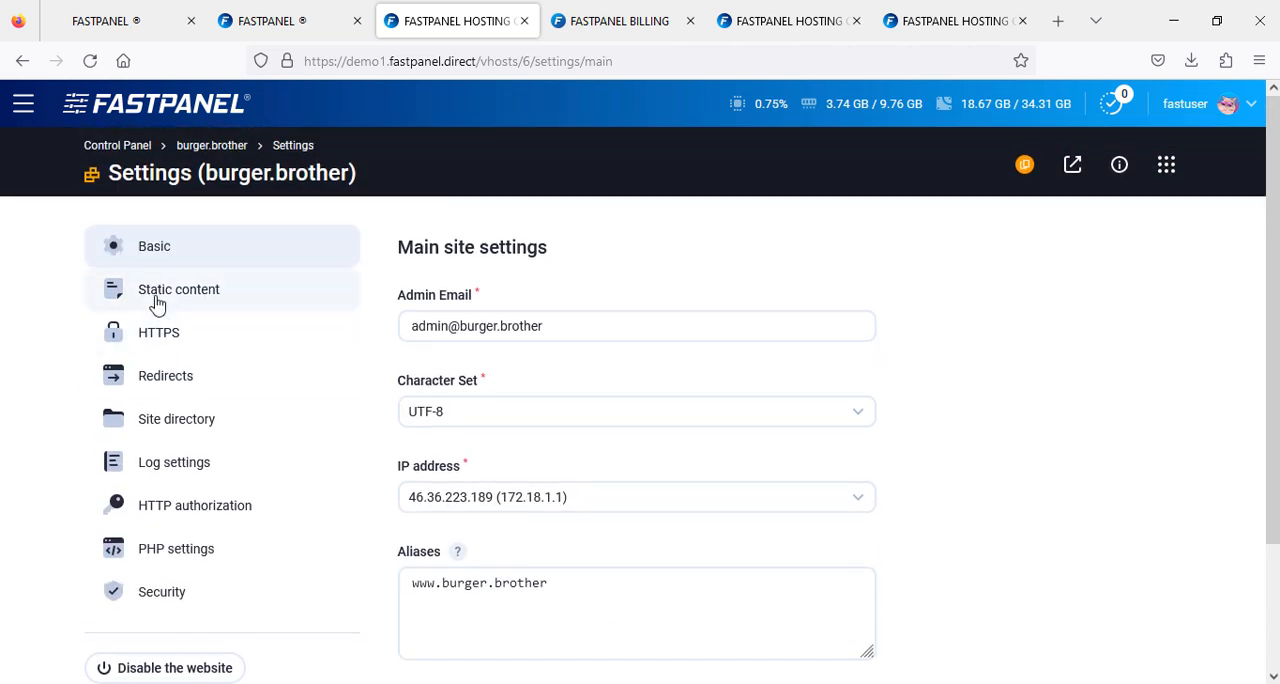
View burger.brother's static content, HTTPS, redirect, PHP and security settings in turn
left_click(178, 289)
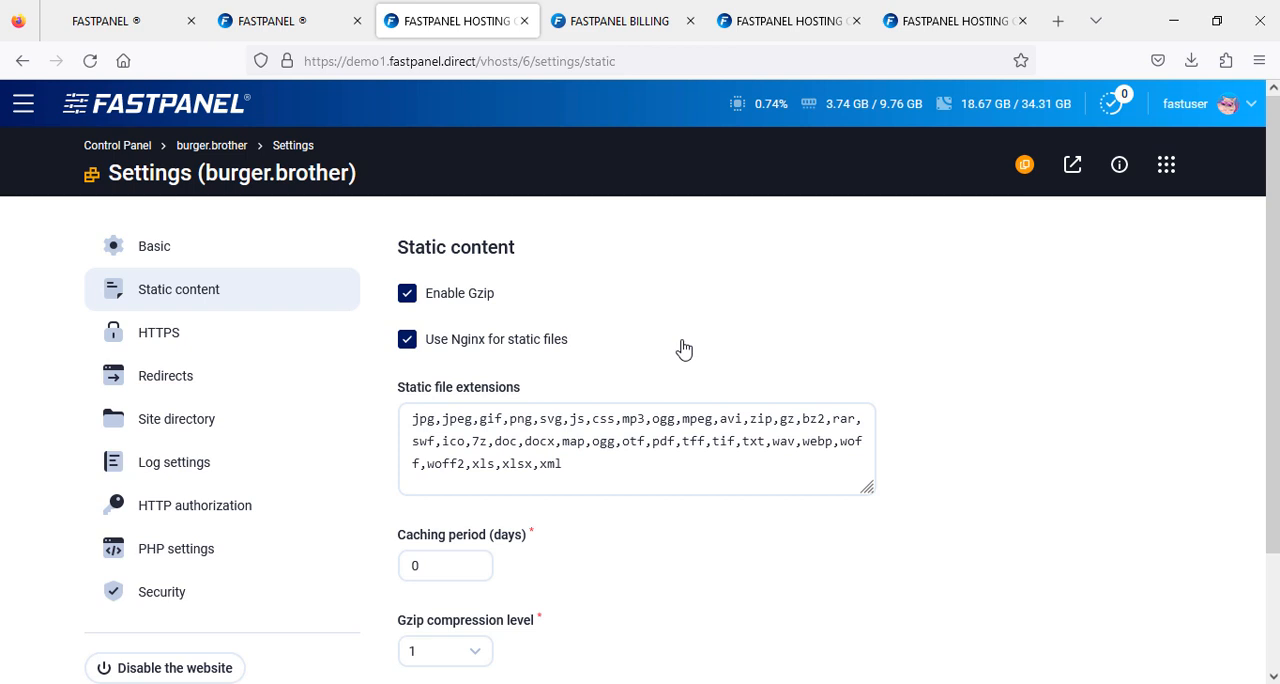
scroll("down", 3)
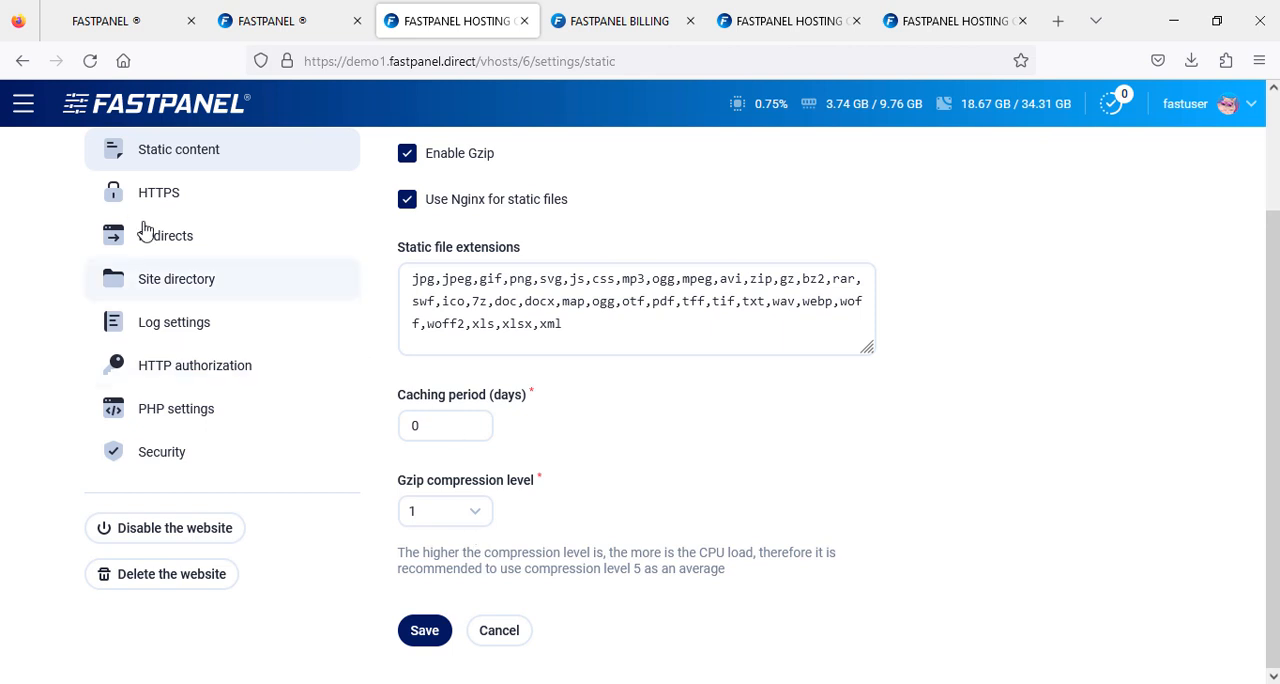
left_click(158, 192)
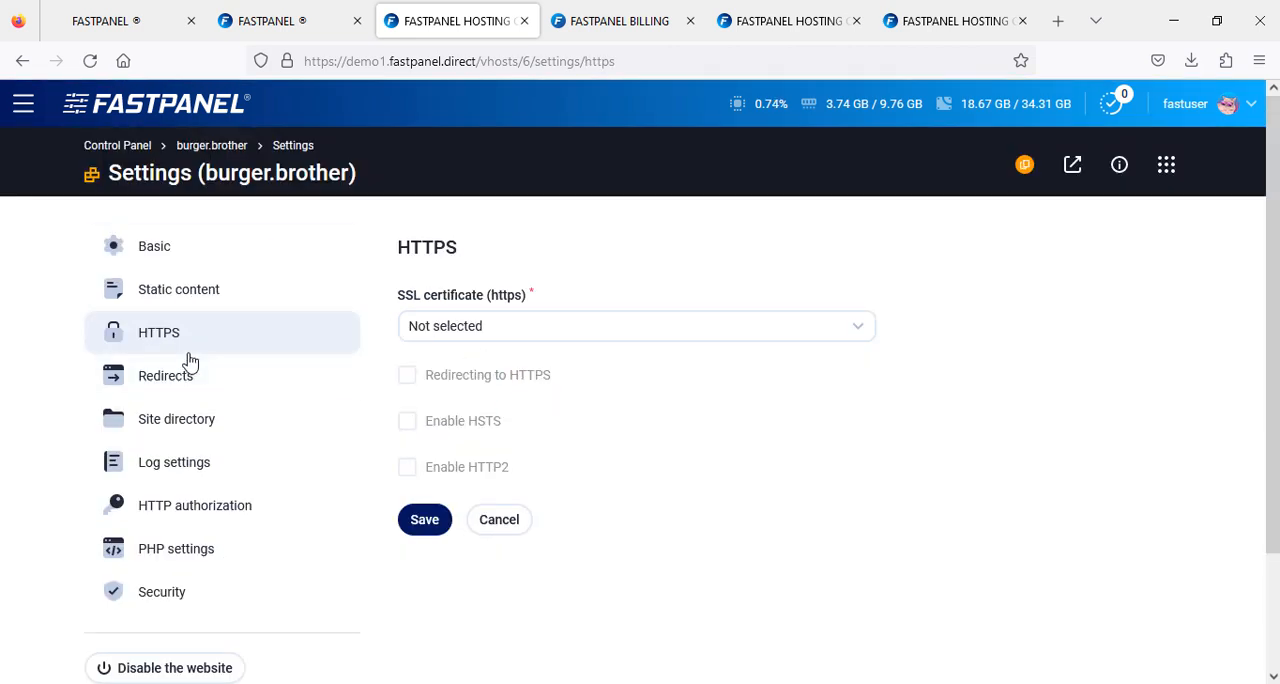
mouse_move(789, 394)
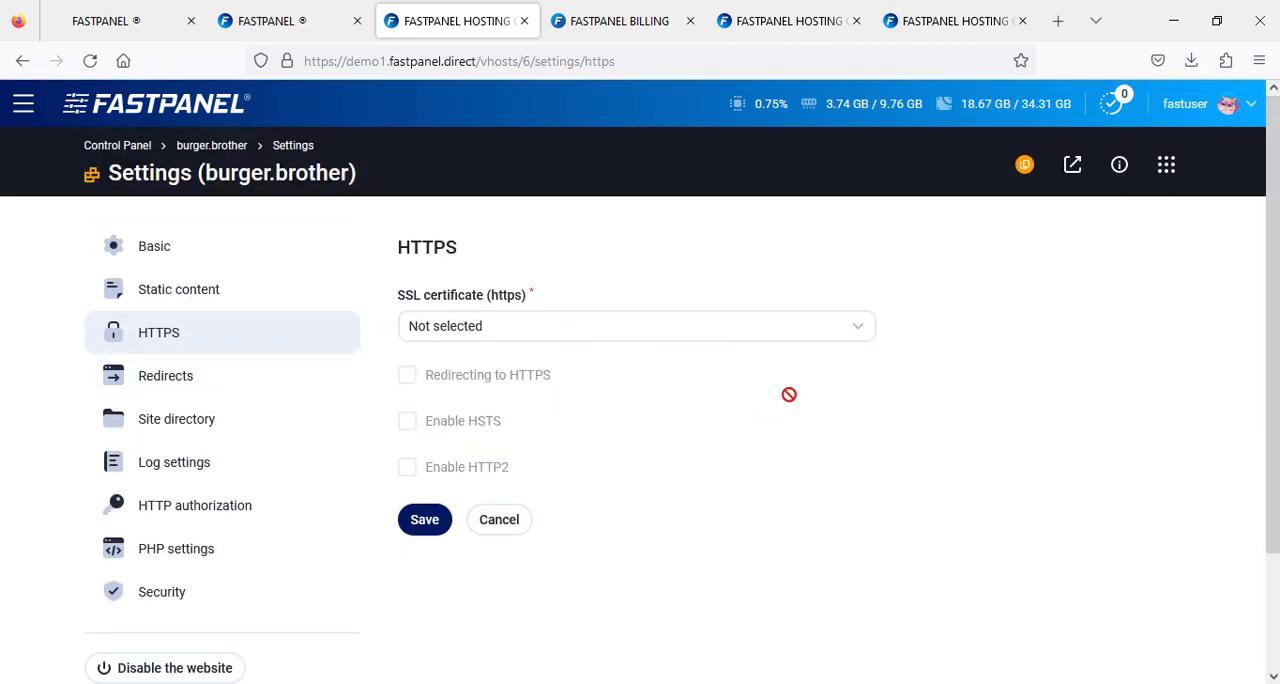
mouse_move(855, 350)
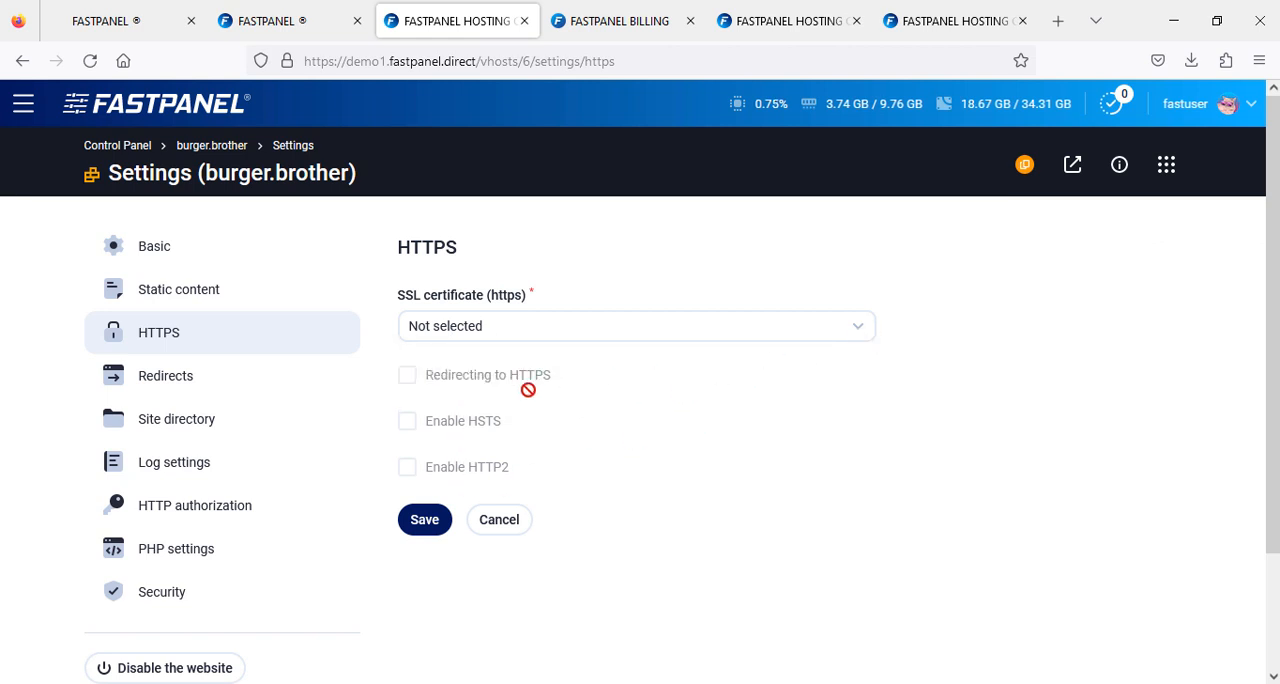
left_click(165, 375)
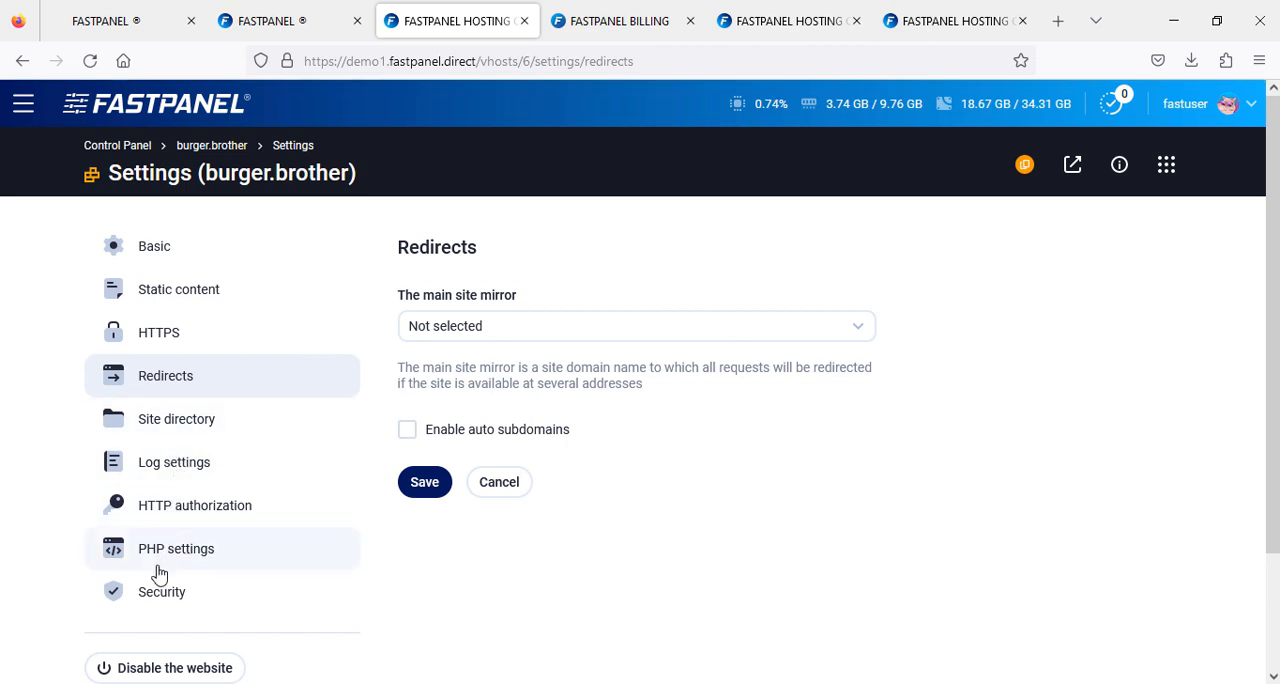
left_click(176, 548)
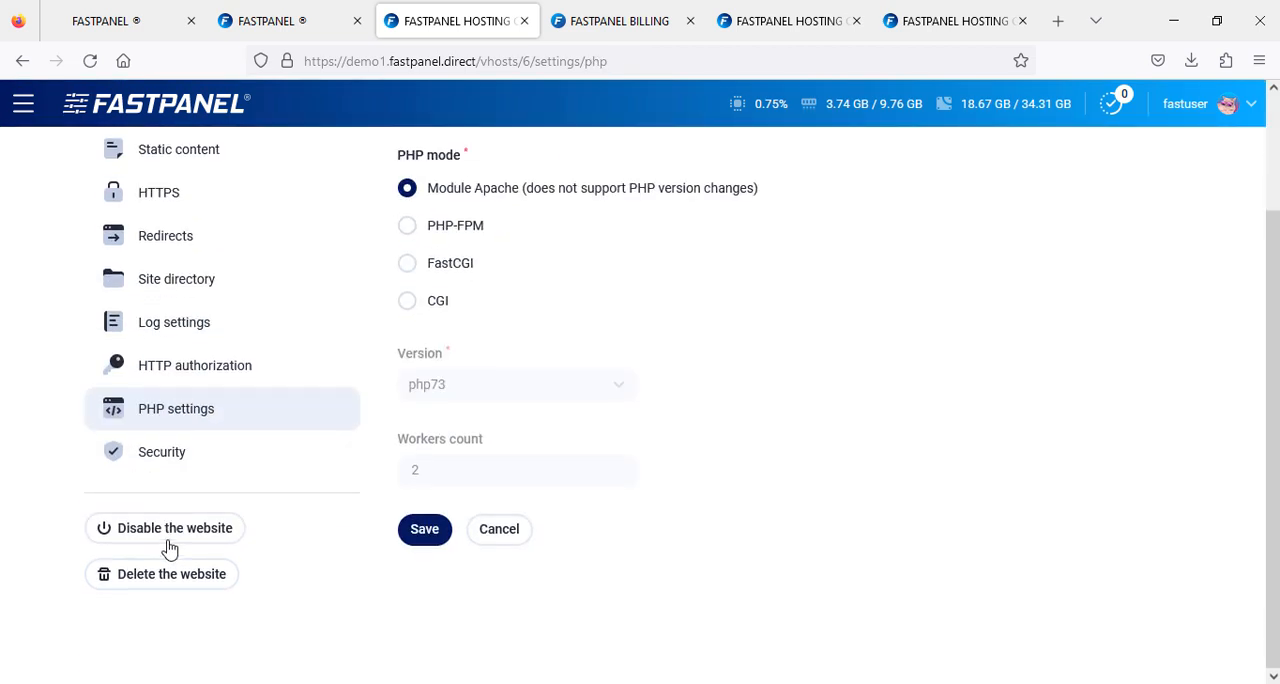
left_click(161, 451)
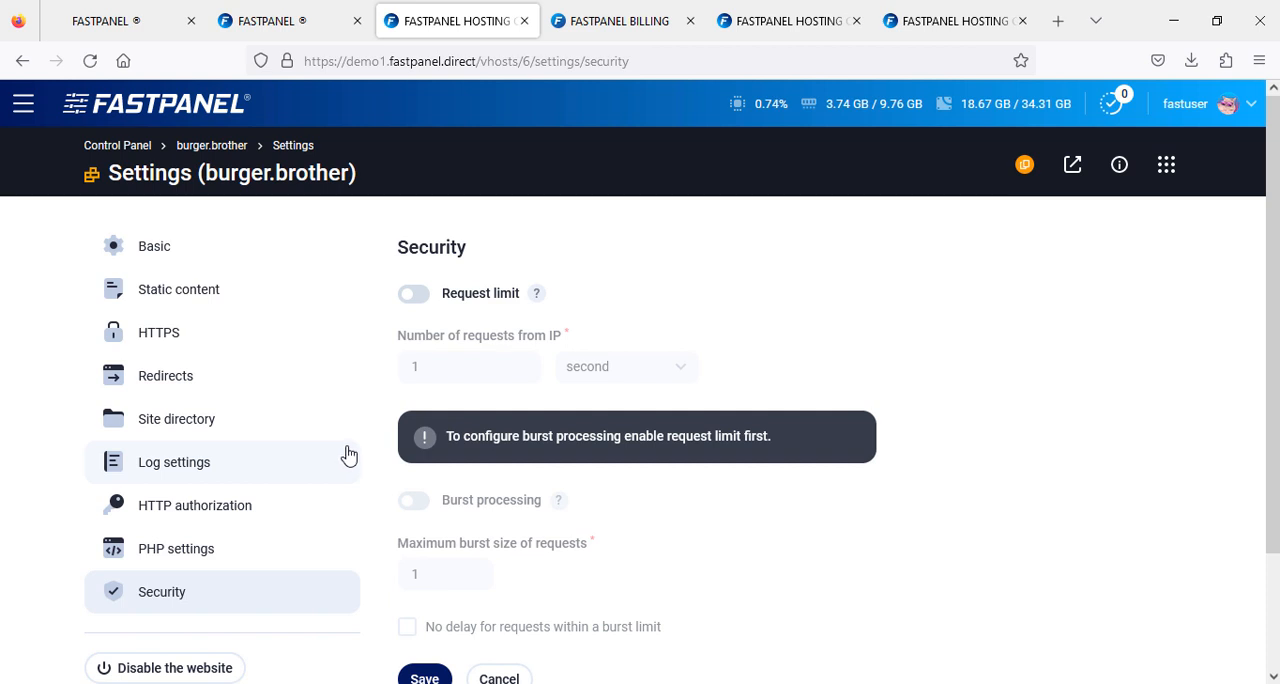
Scroll the security page down to the website disable and delete options
scroll("down", 3)
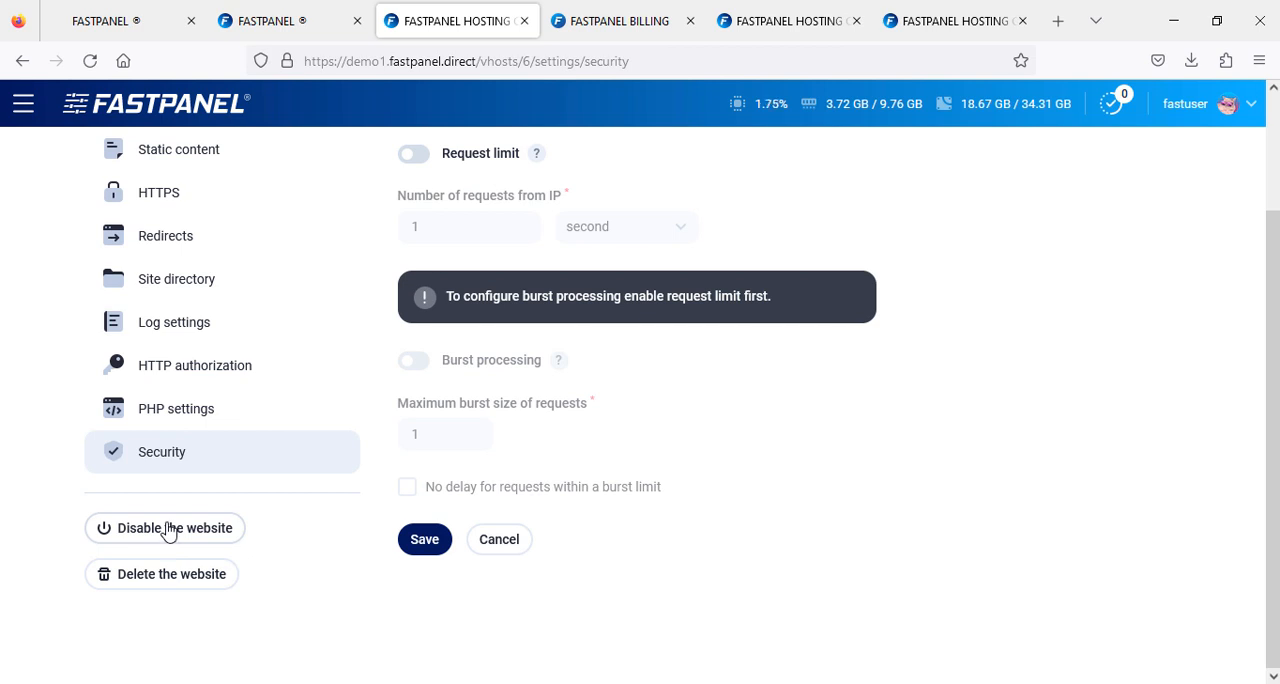
mouse_move(168, 533)
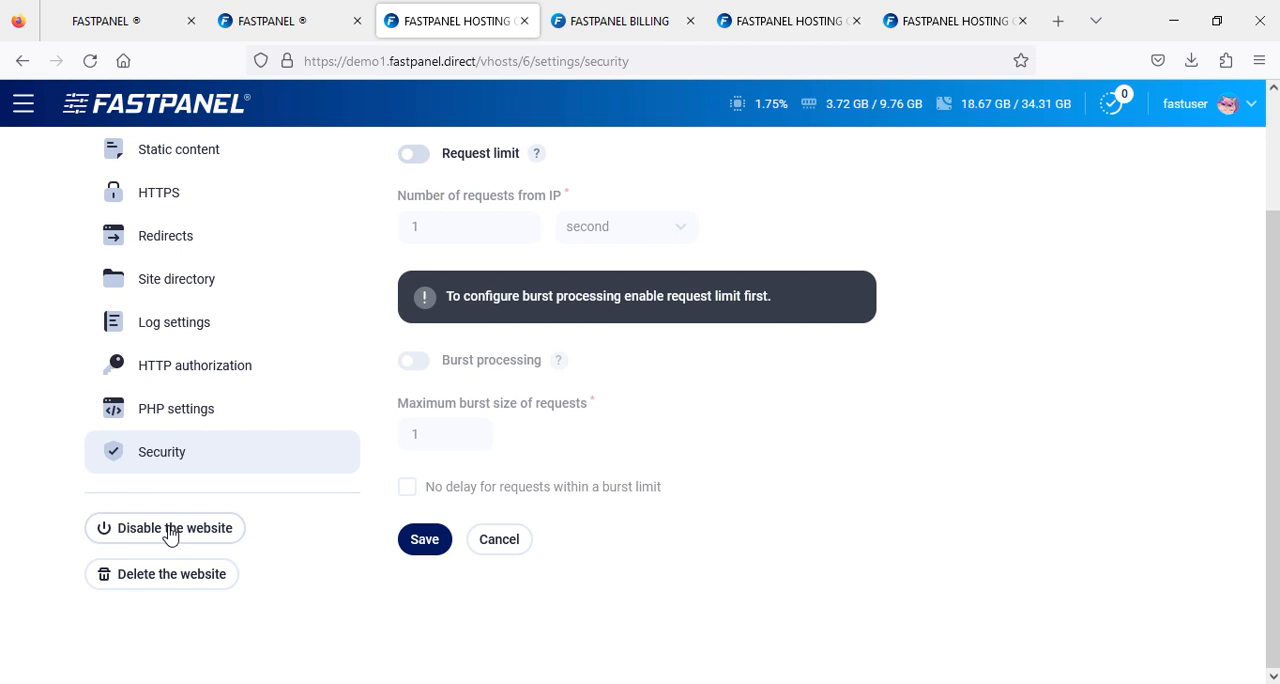
mouse_move(167, 533)
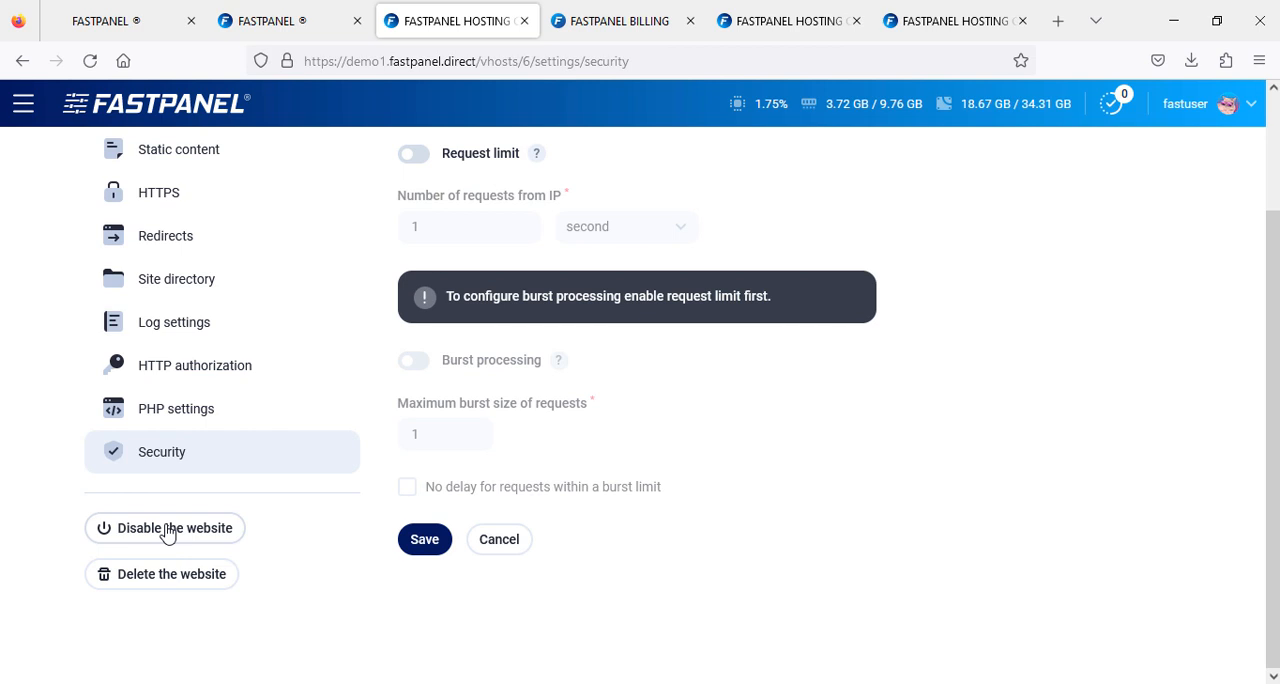
mouse_move(163, 560)
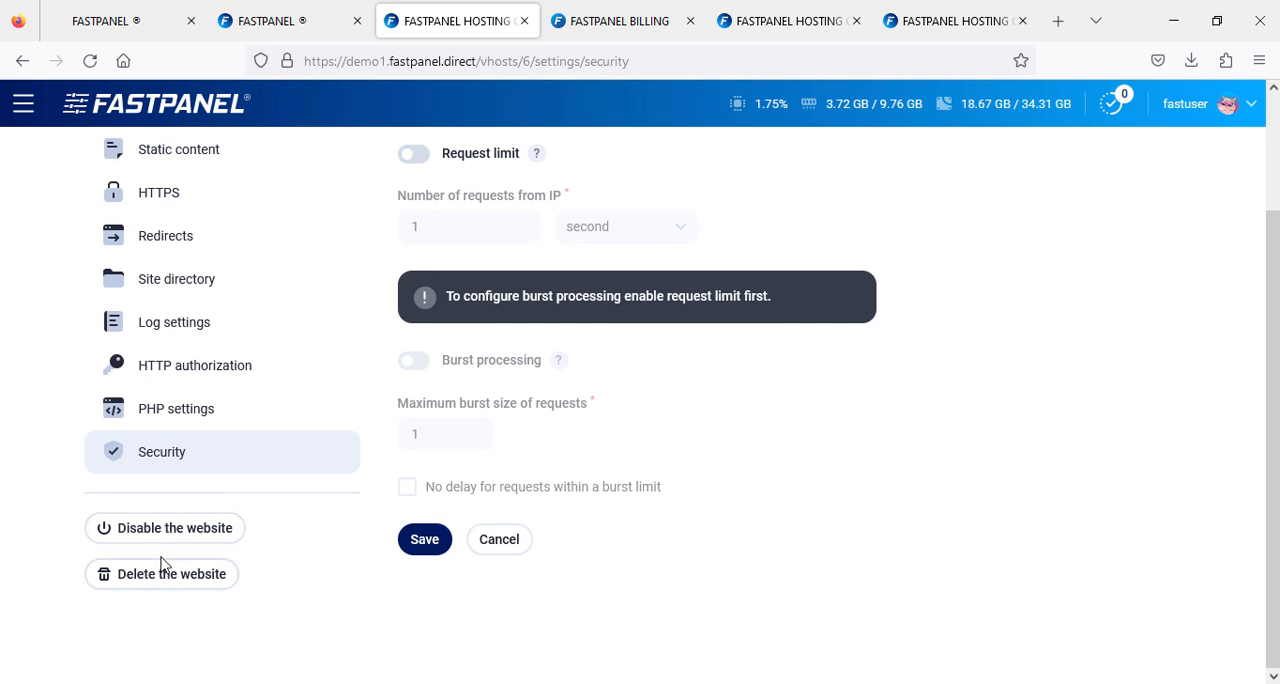
mouse_move(155, 590)
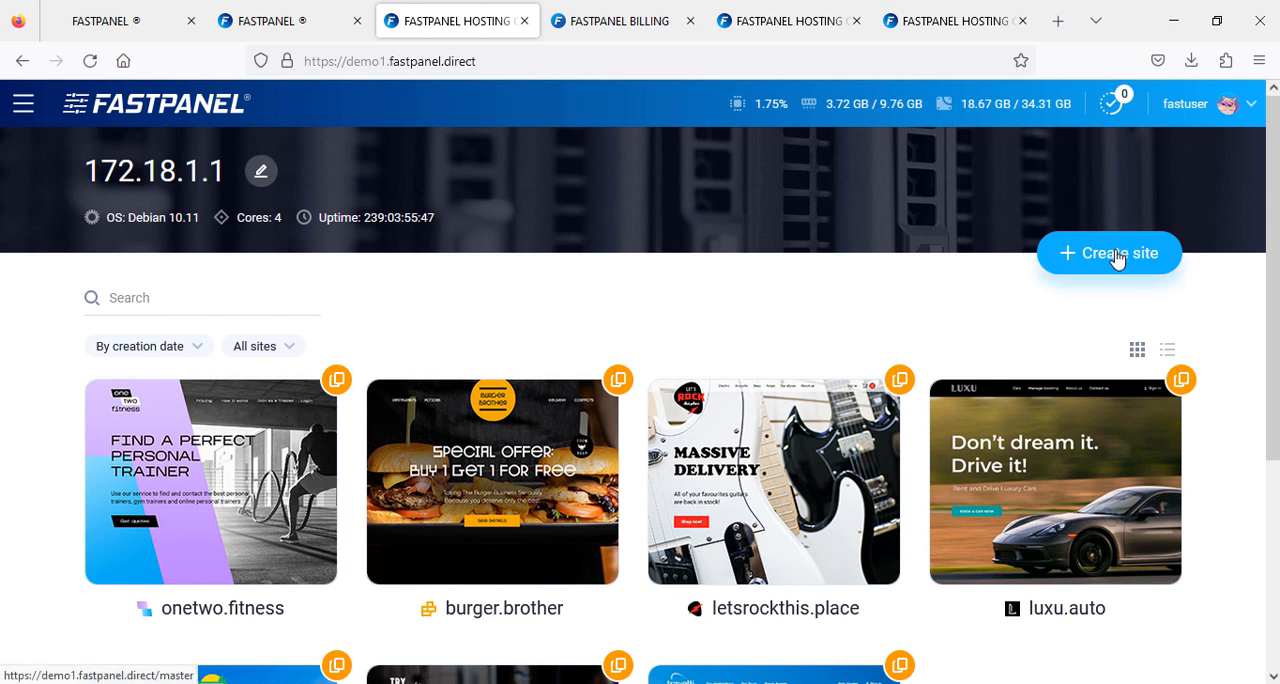
Start a new site and choose to create a CMS-based WordPress site
left_click(1108, 252)
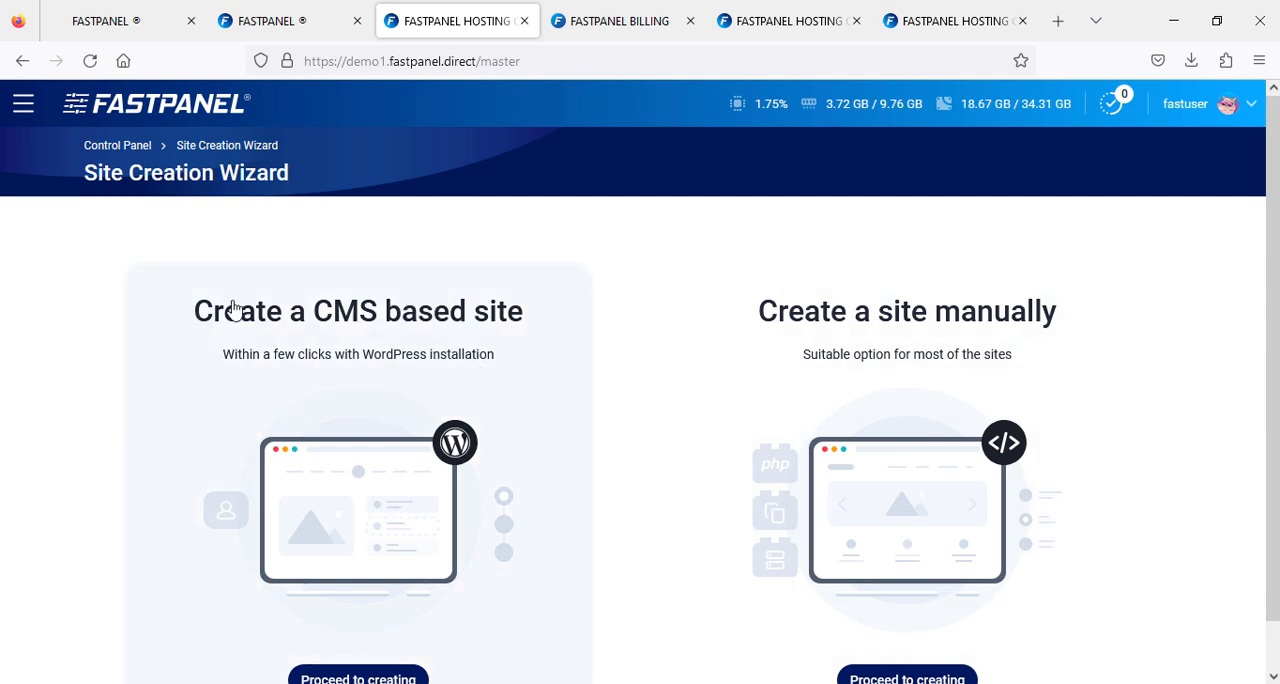
mouse_move(490, 330)
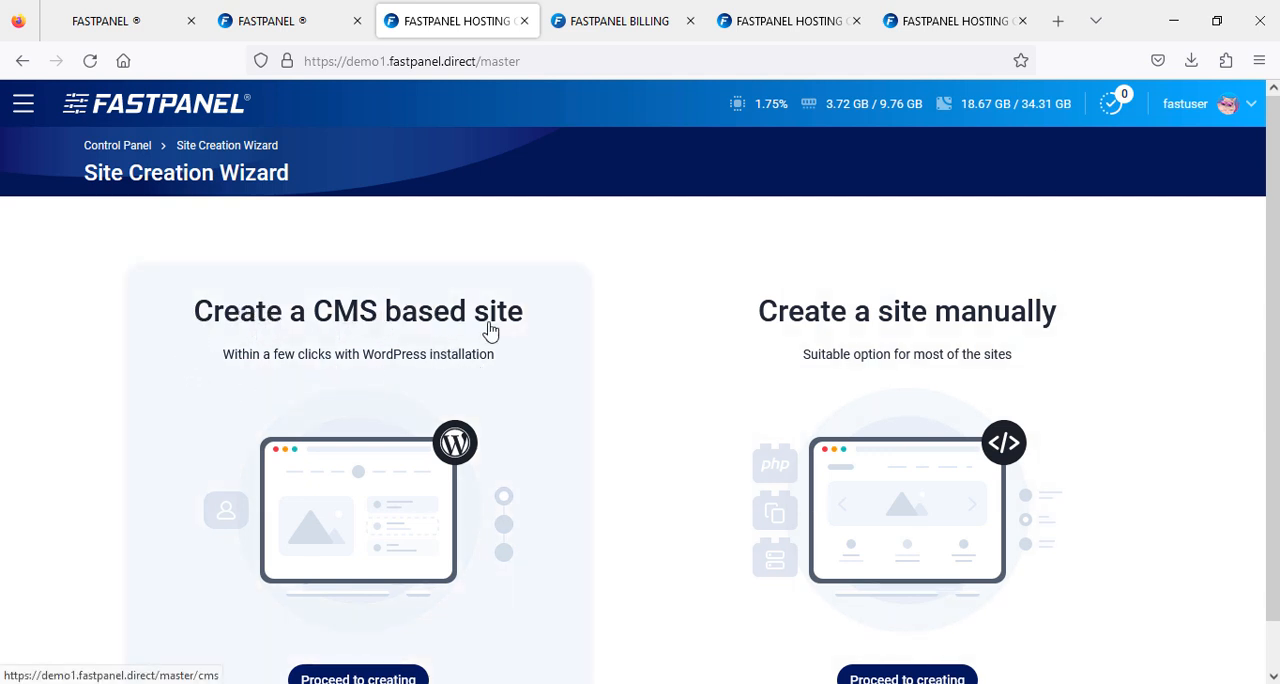
mouse_move(282, 378)
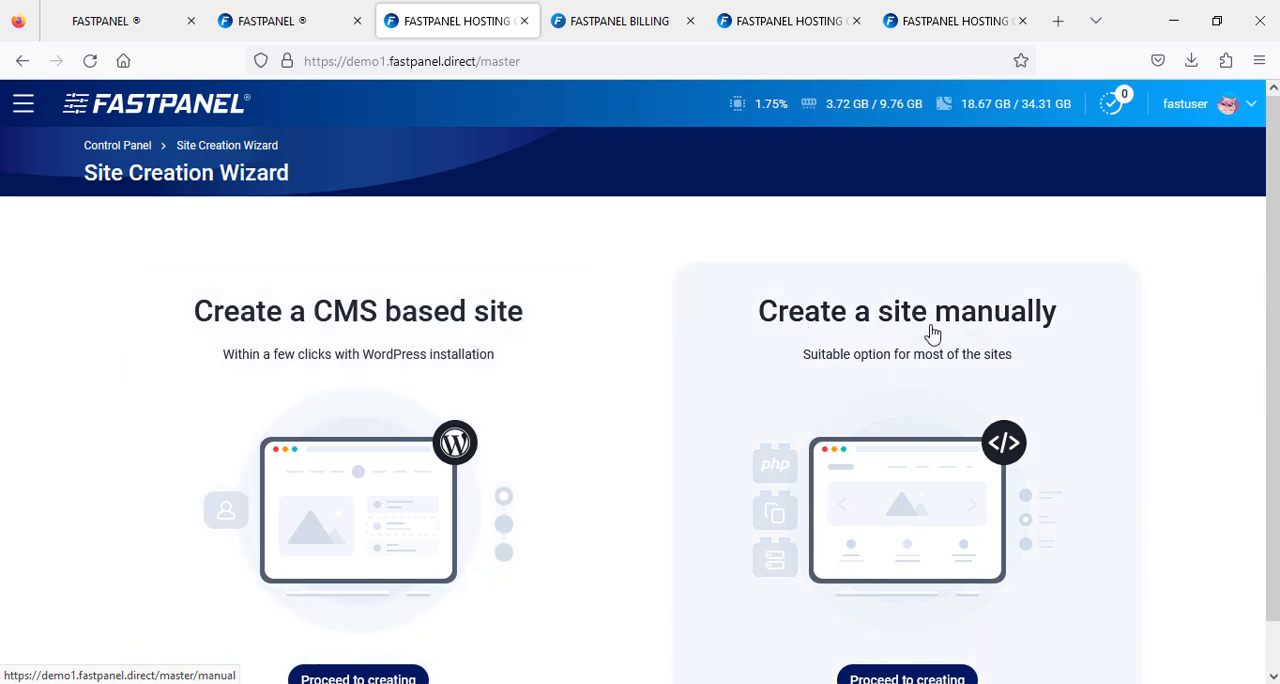
mouse_move(1031, 413)
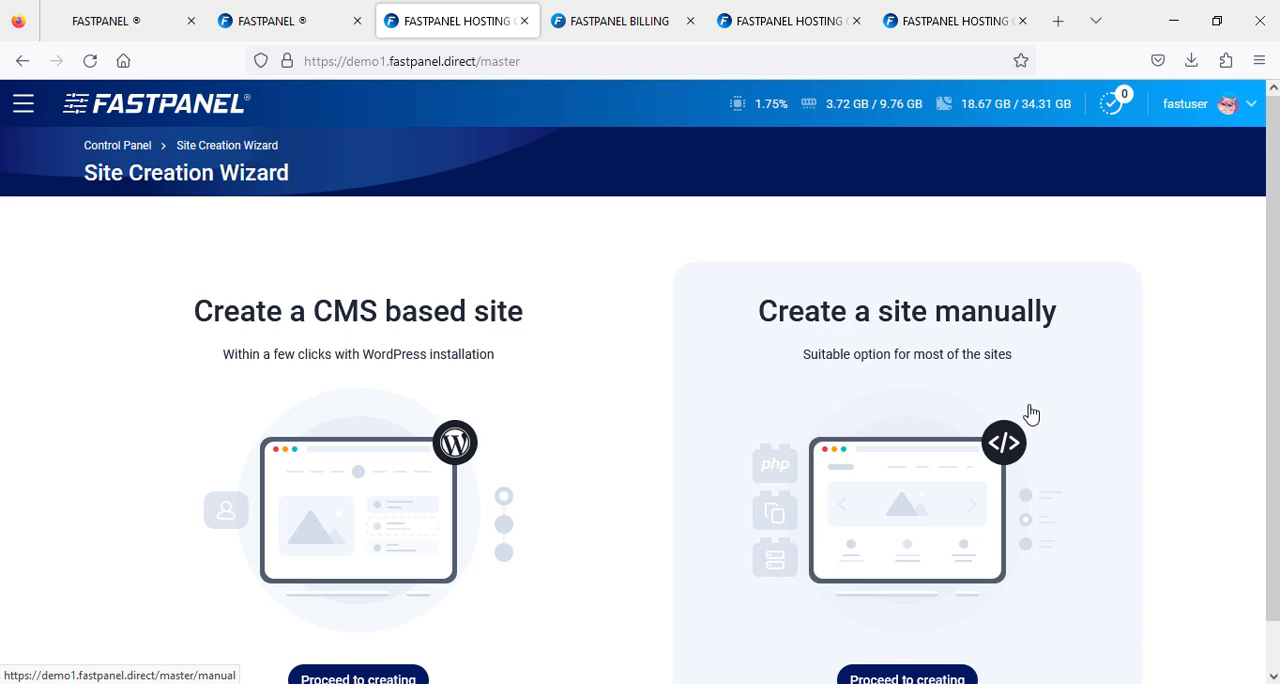
mouse_move(1013, 453)
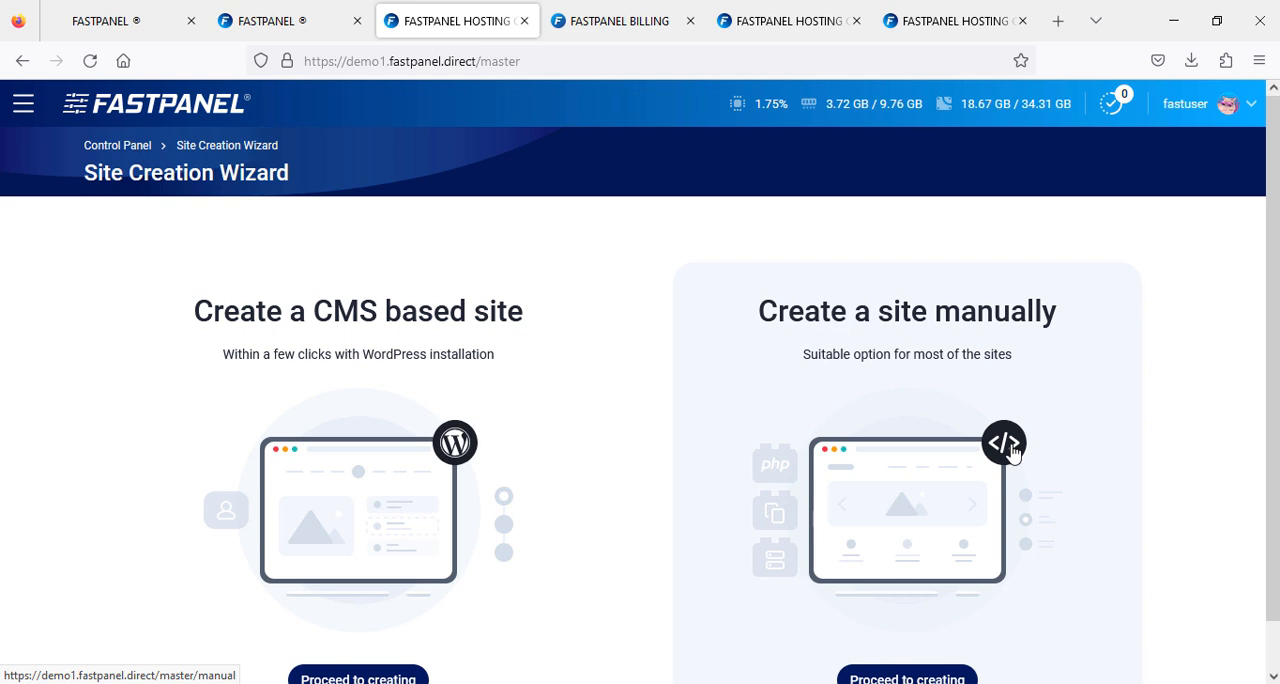
scroll("down", 3)
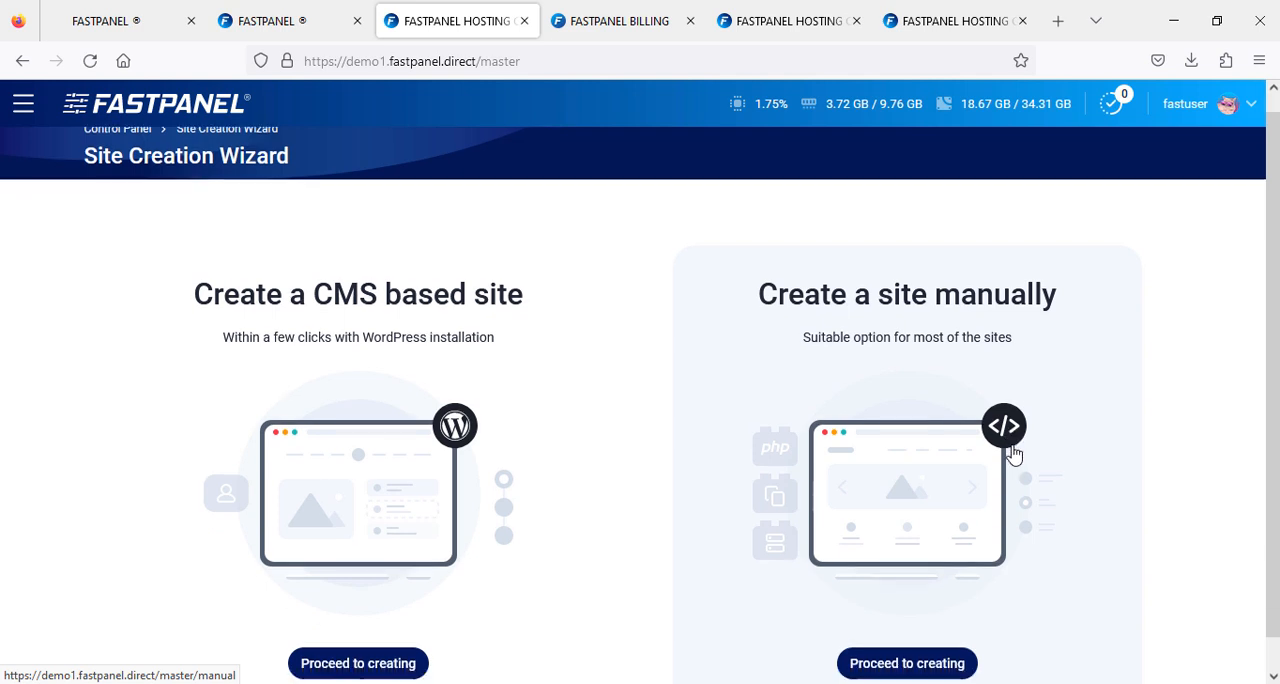
scroll("down", 3)
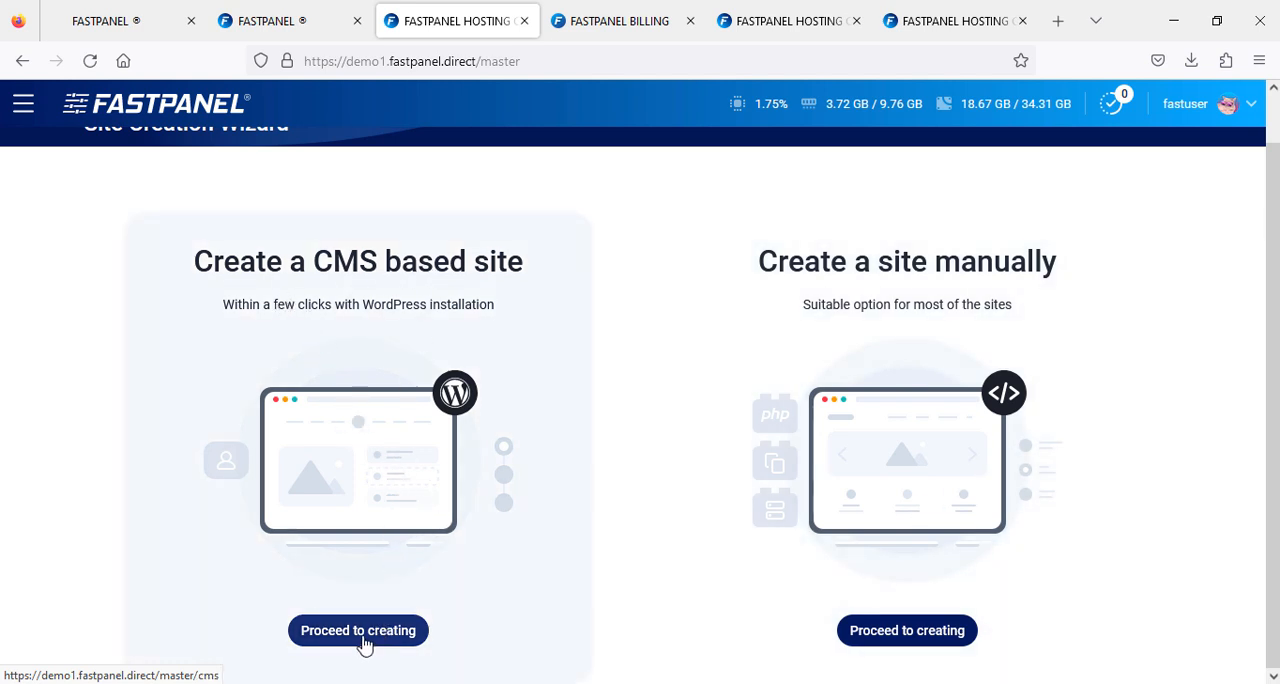
left_click(357, 630)
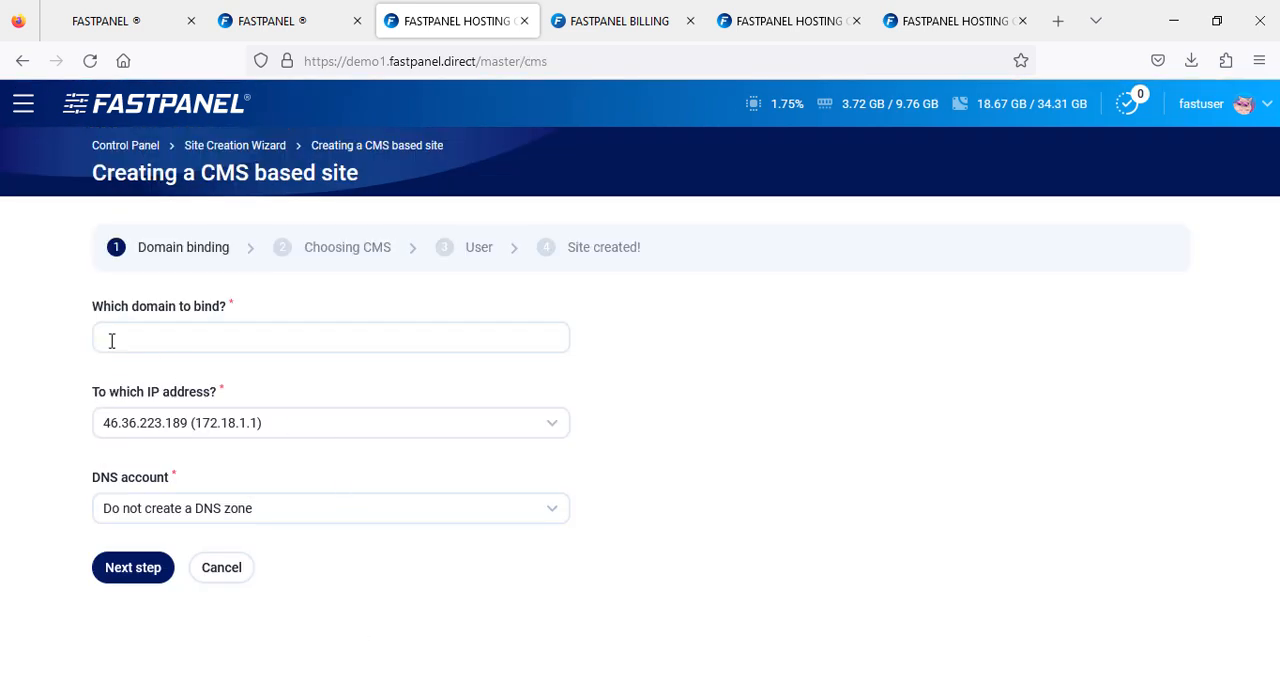
mouse_move(302, 422)
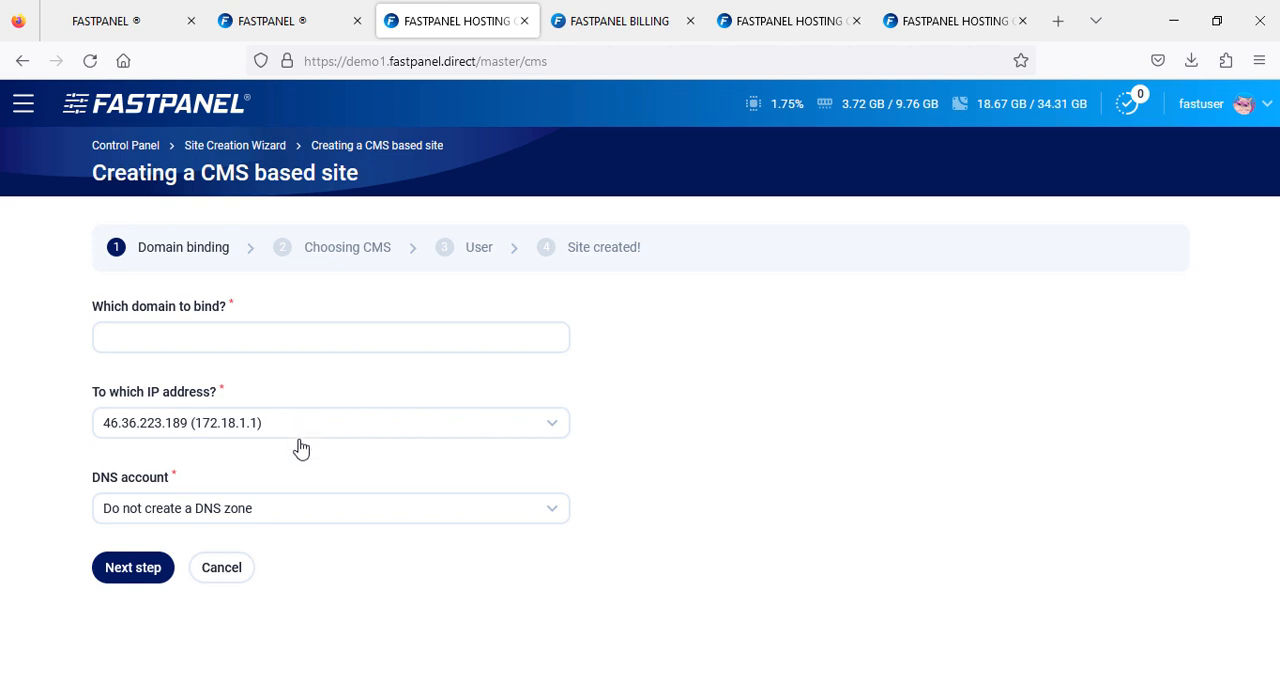
mouse_move(314, 533)
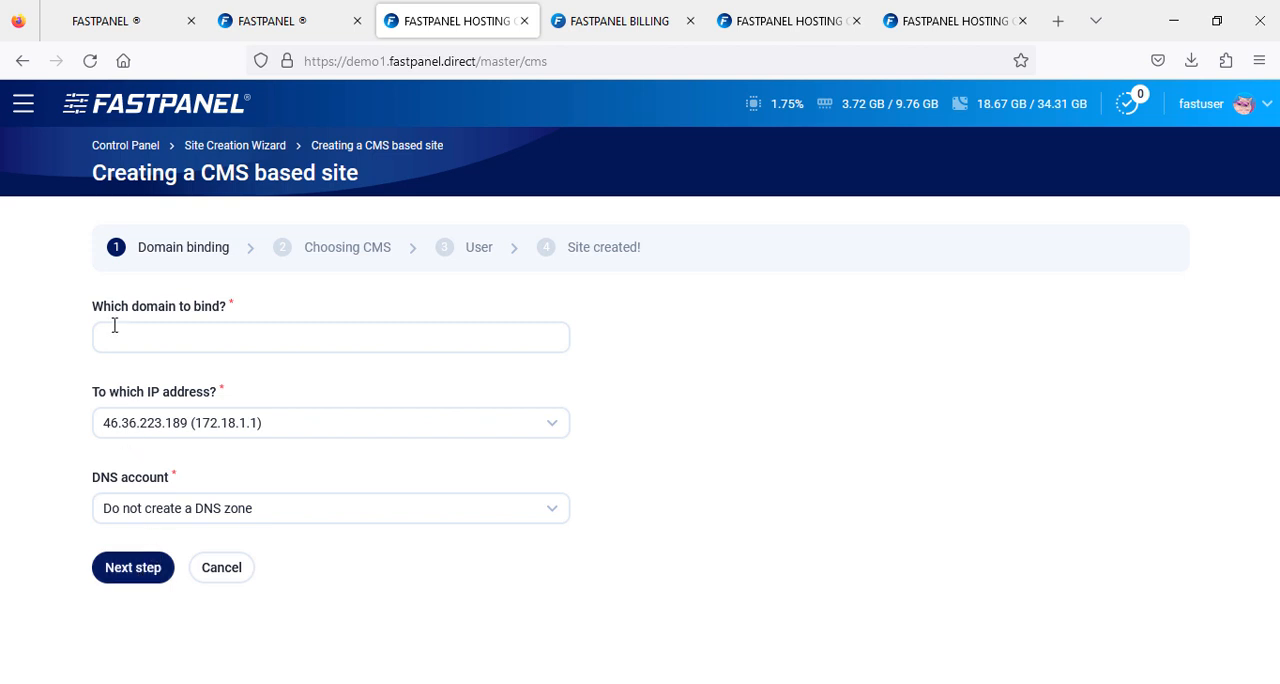
Bind the domain Kungfu.Panda and advance to the Choosing CMS step
left_click(331, 337)
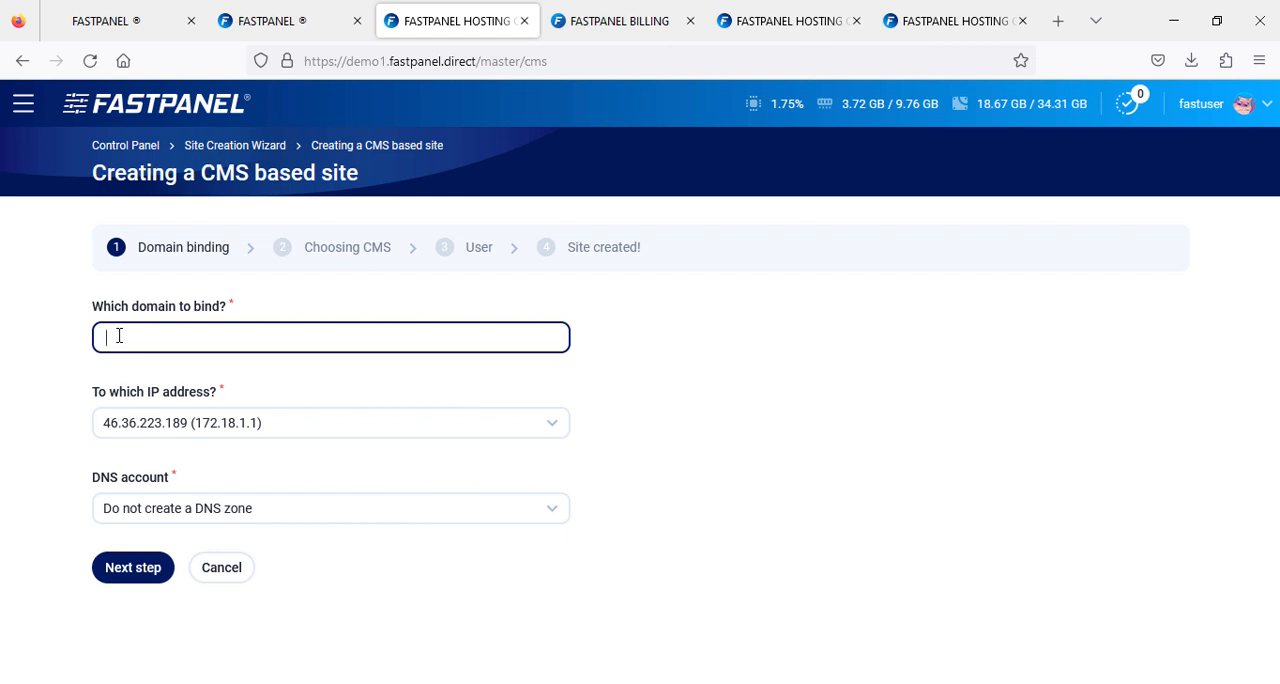
type("K")
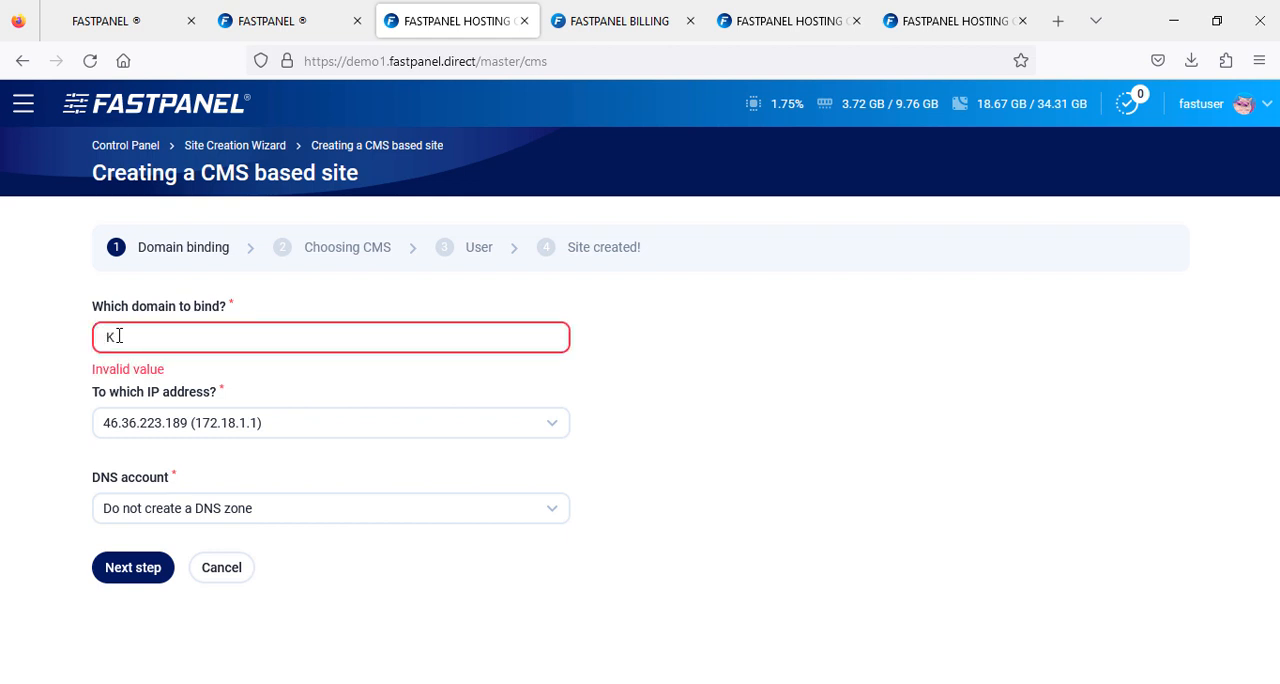
type("un")
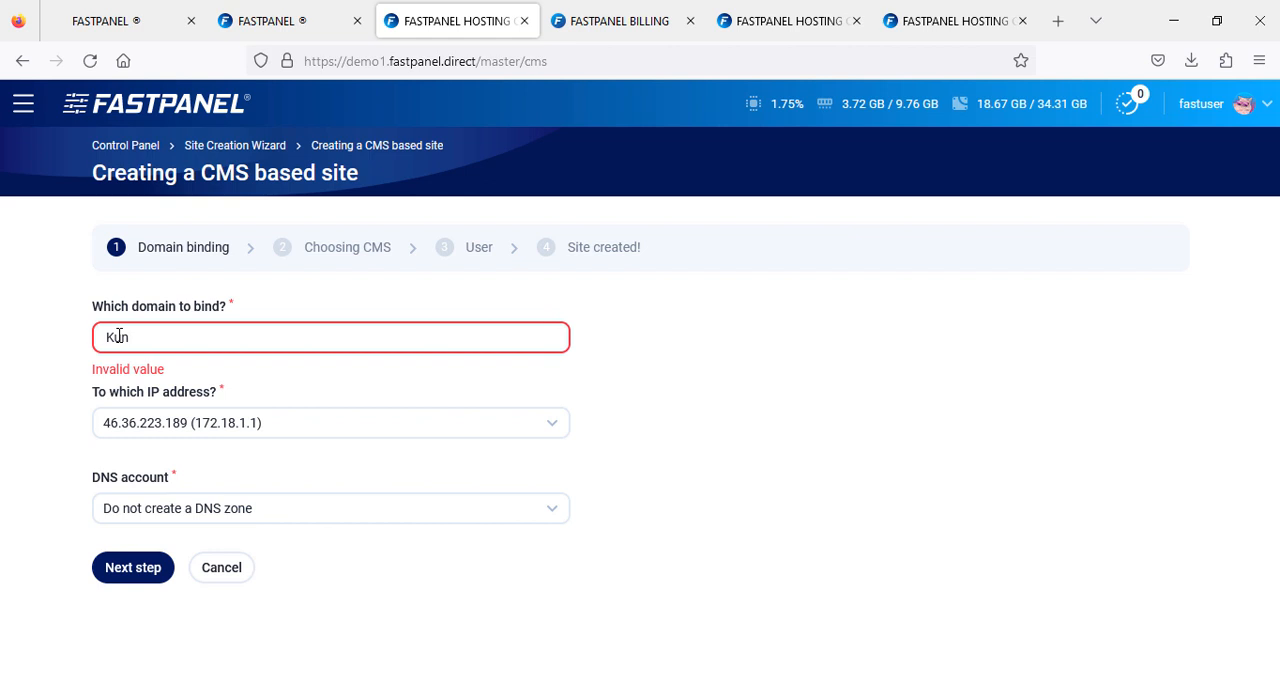
type("gfu")
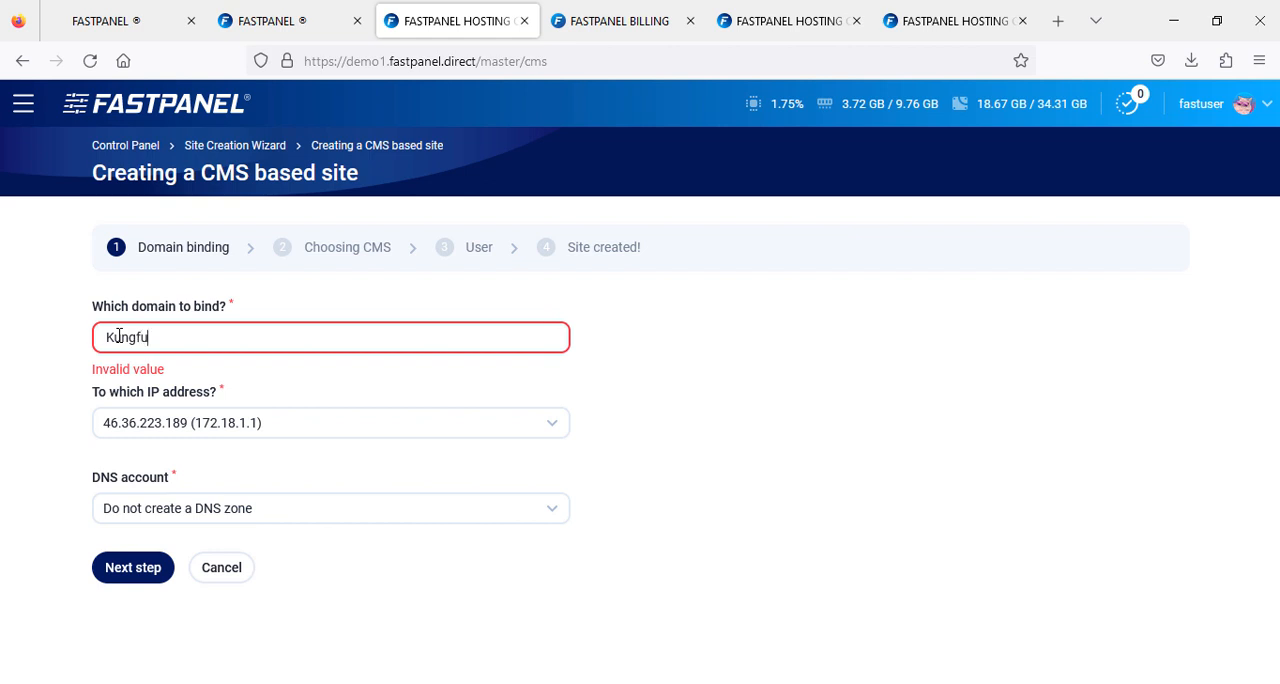
type("Pan")
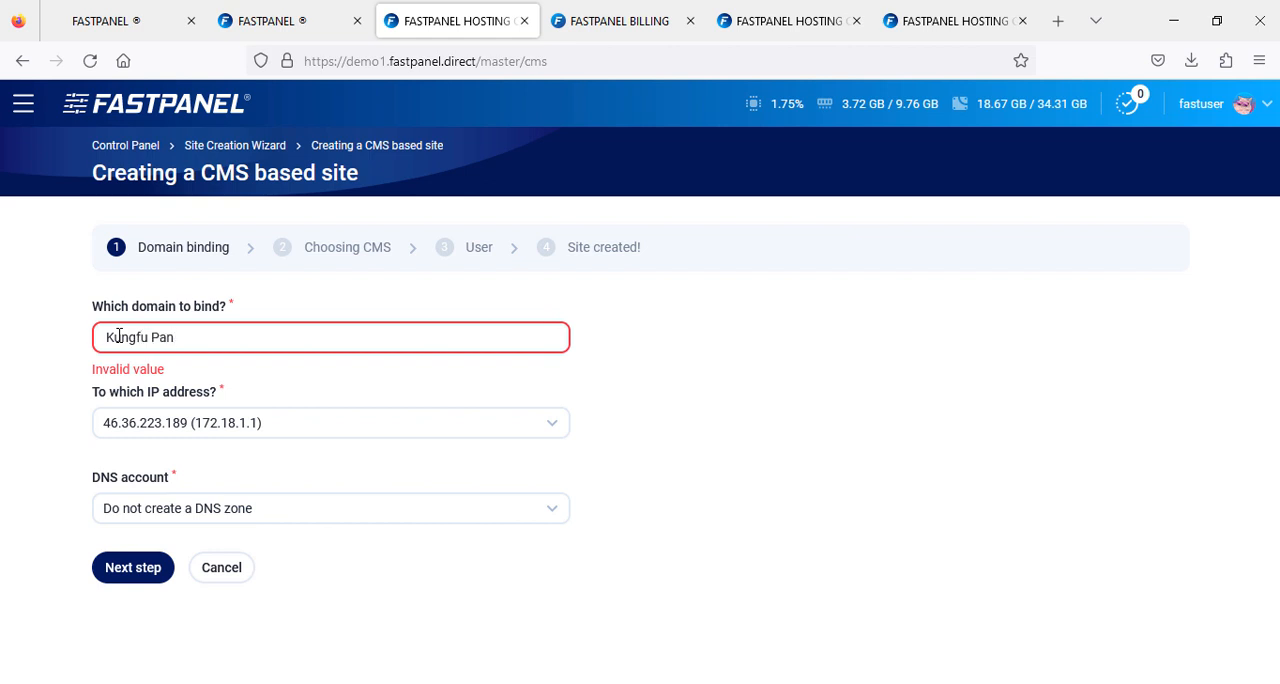
type("da")
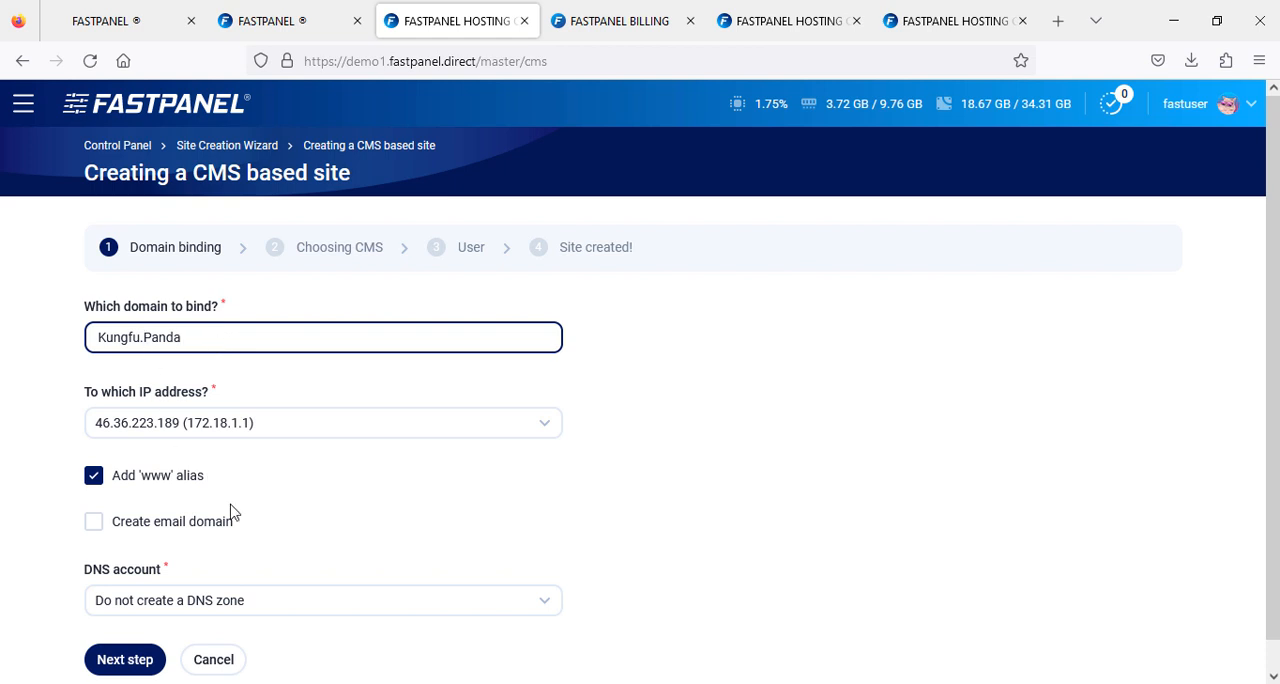
mouse_move(220, 419)
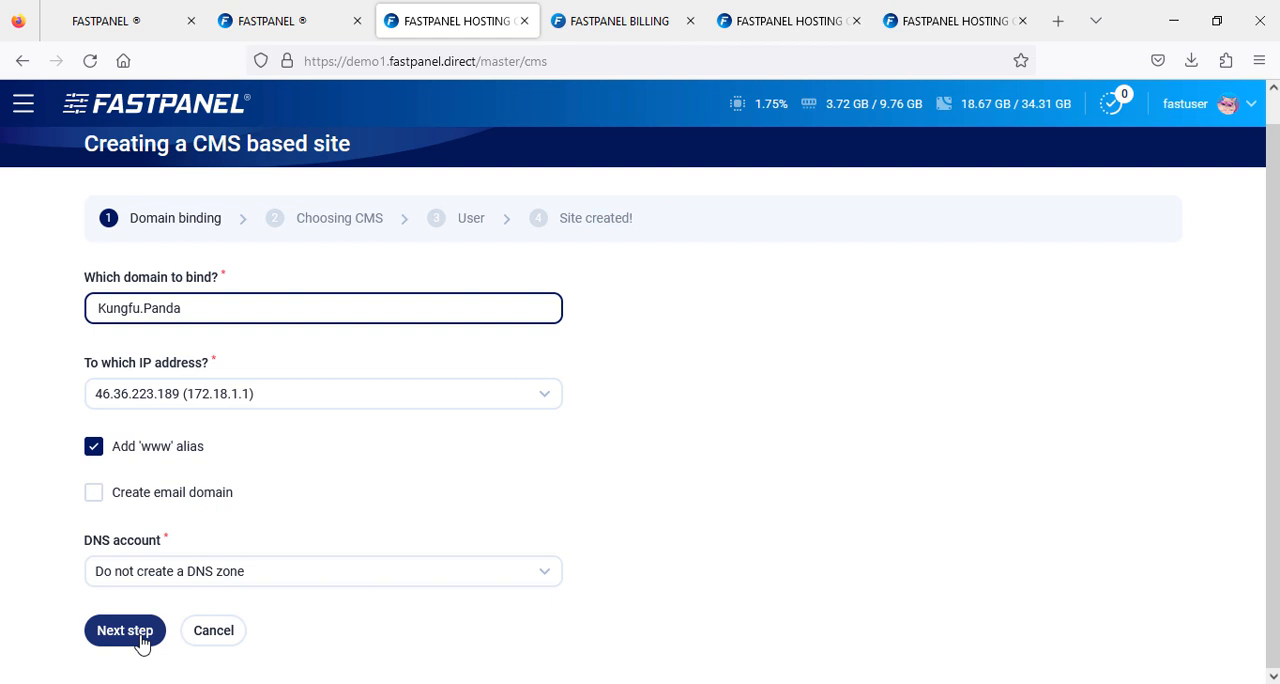
left_click(124, 630)
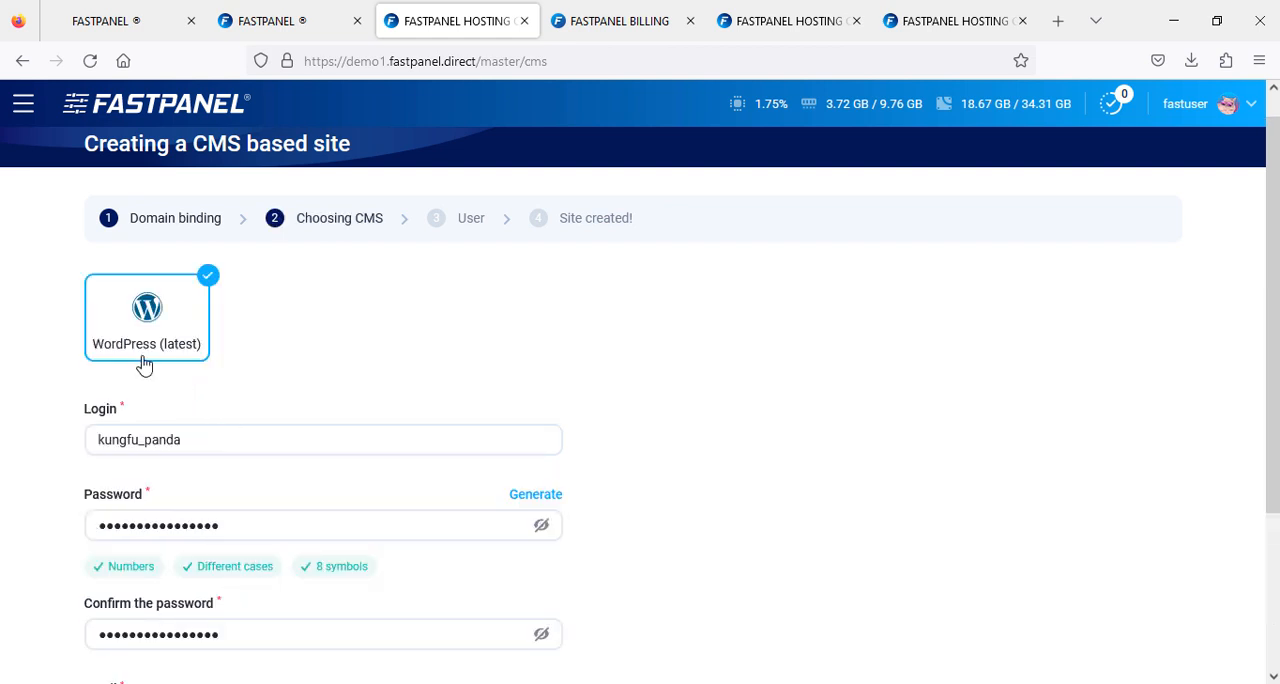
mouse_move(125, 318)
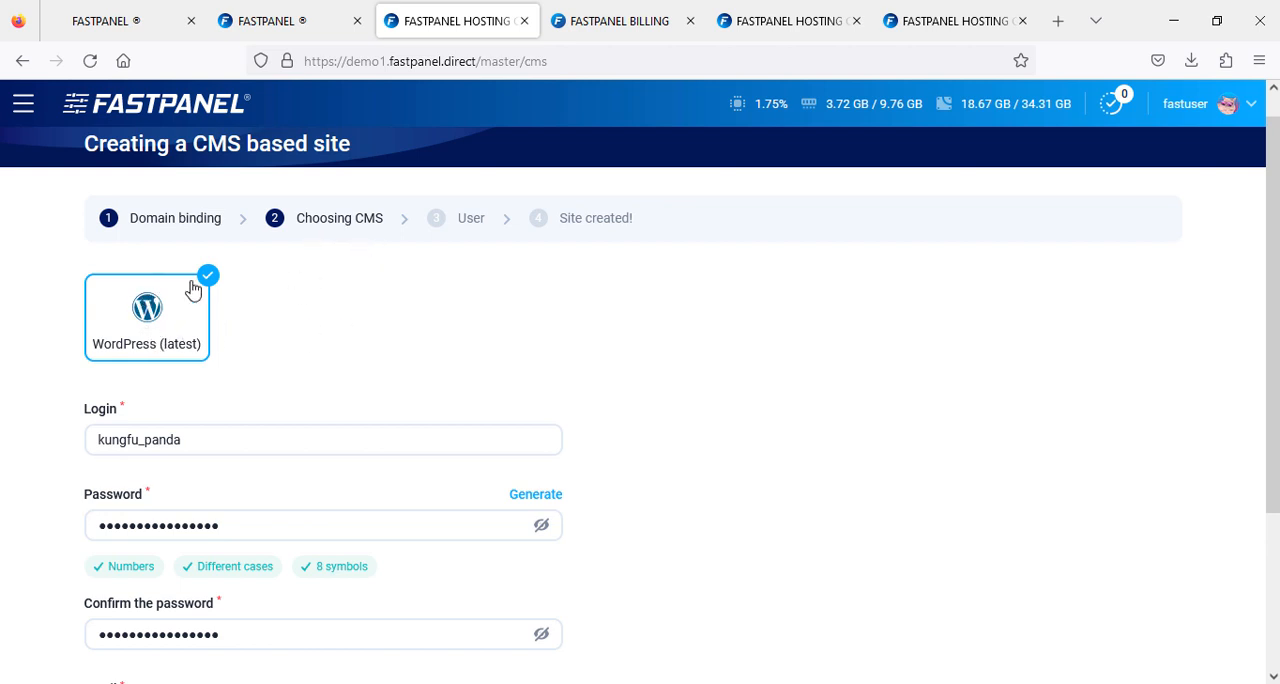
Reveal and compare the generated WordPress password and its confirmation, then hide them
scroll("down", 3)
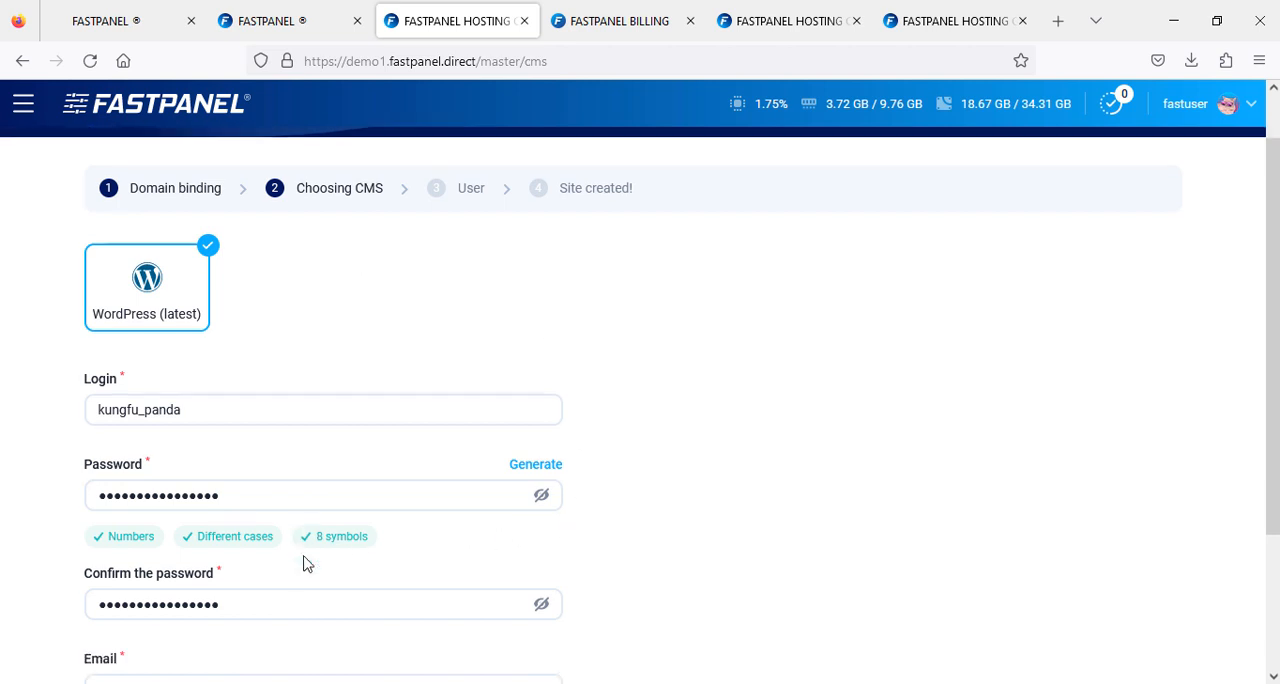
scroll("down", 3)
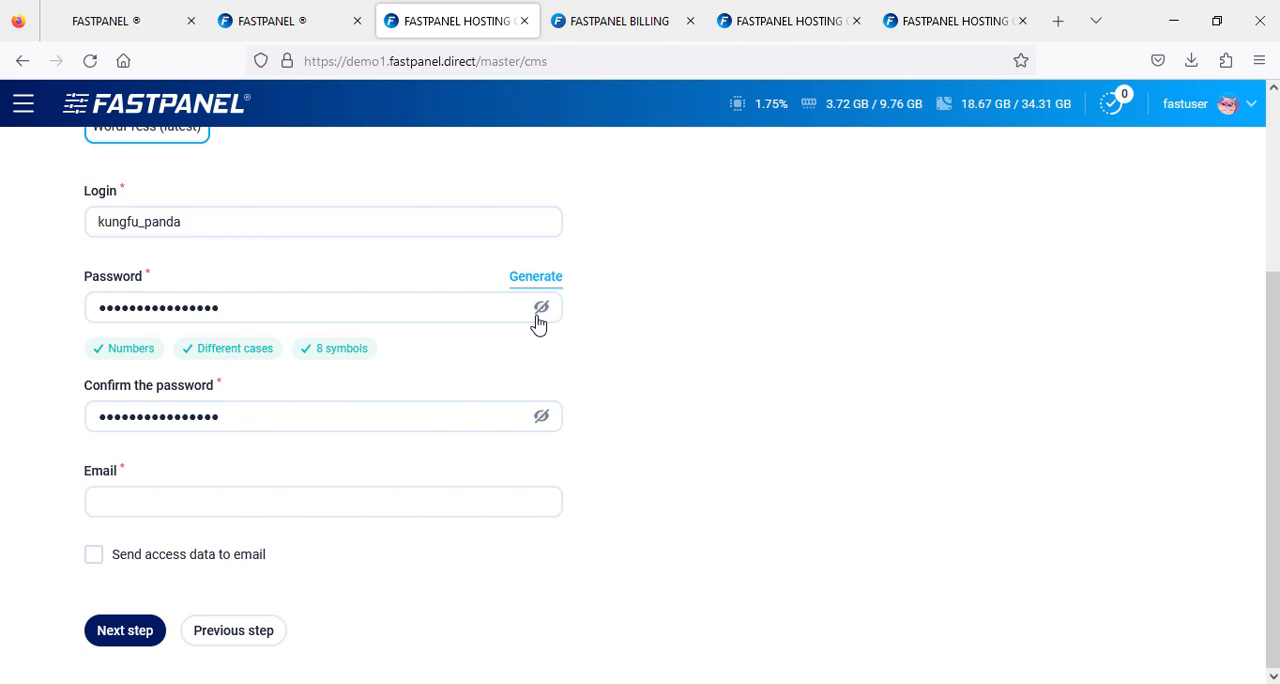
left_click(541, 307)
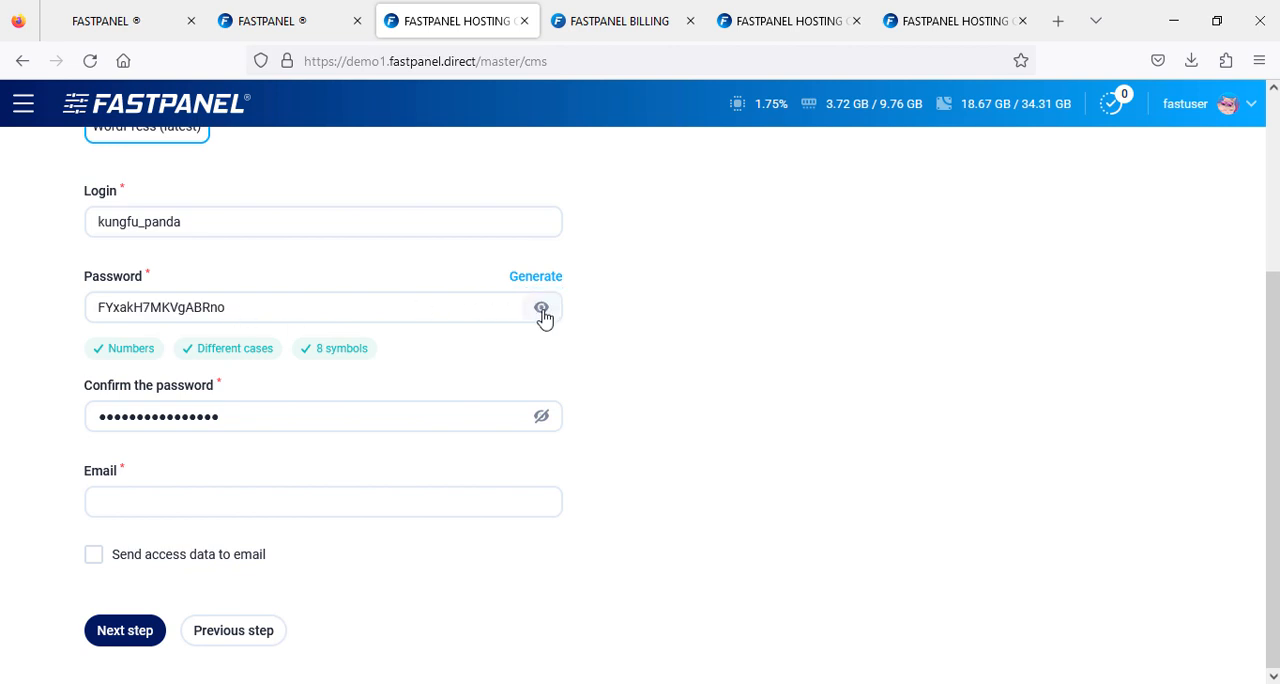
left_click(542, 307)
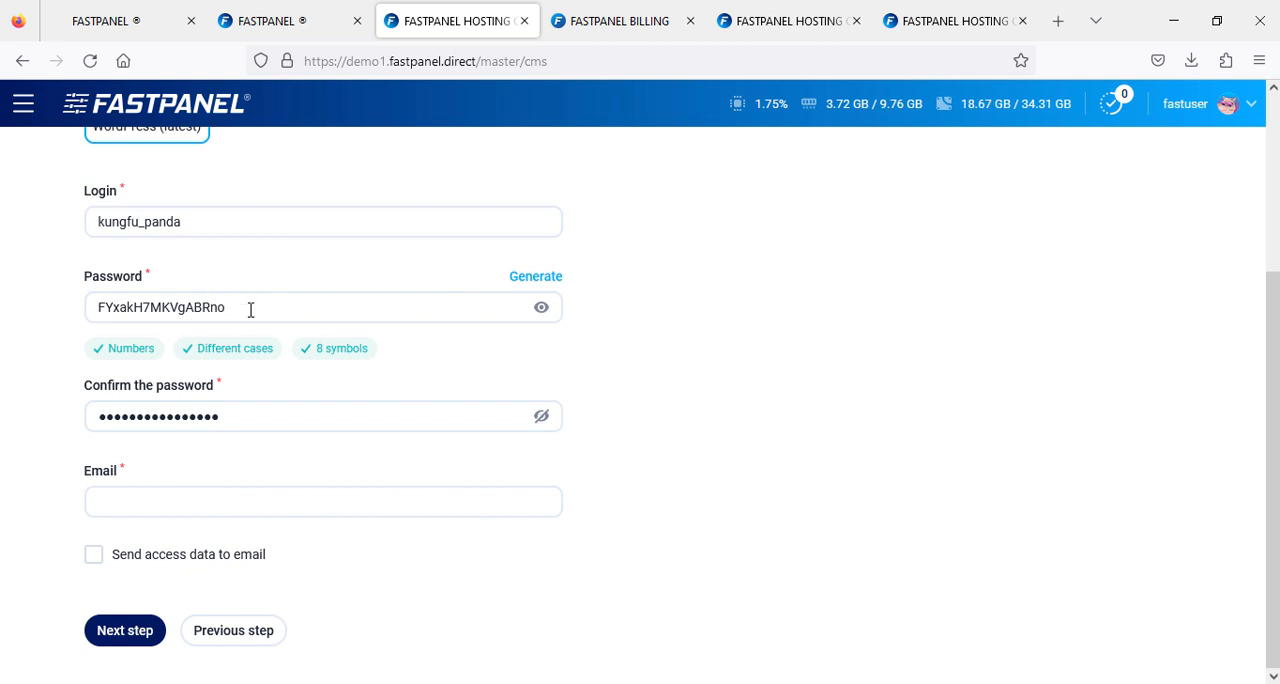
mouse_move(210, 336)
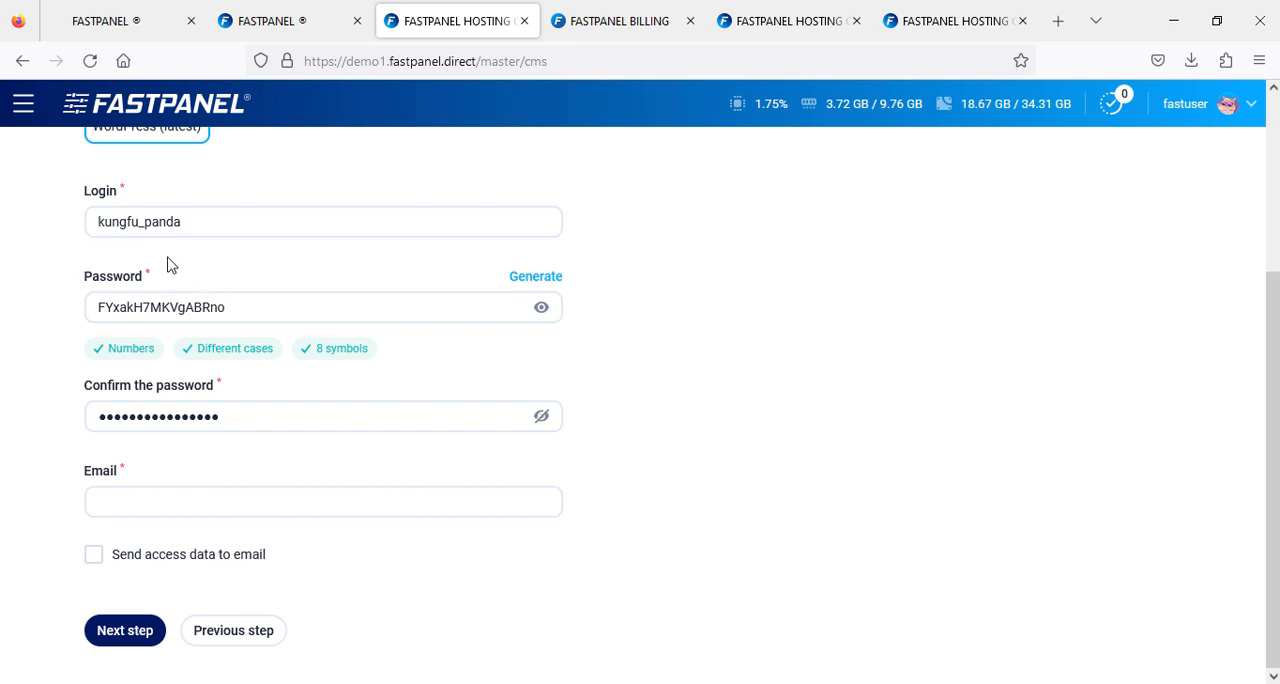
mouse_move(542, 416)
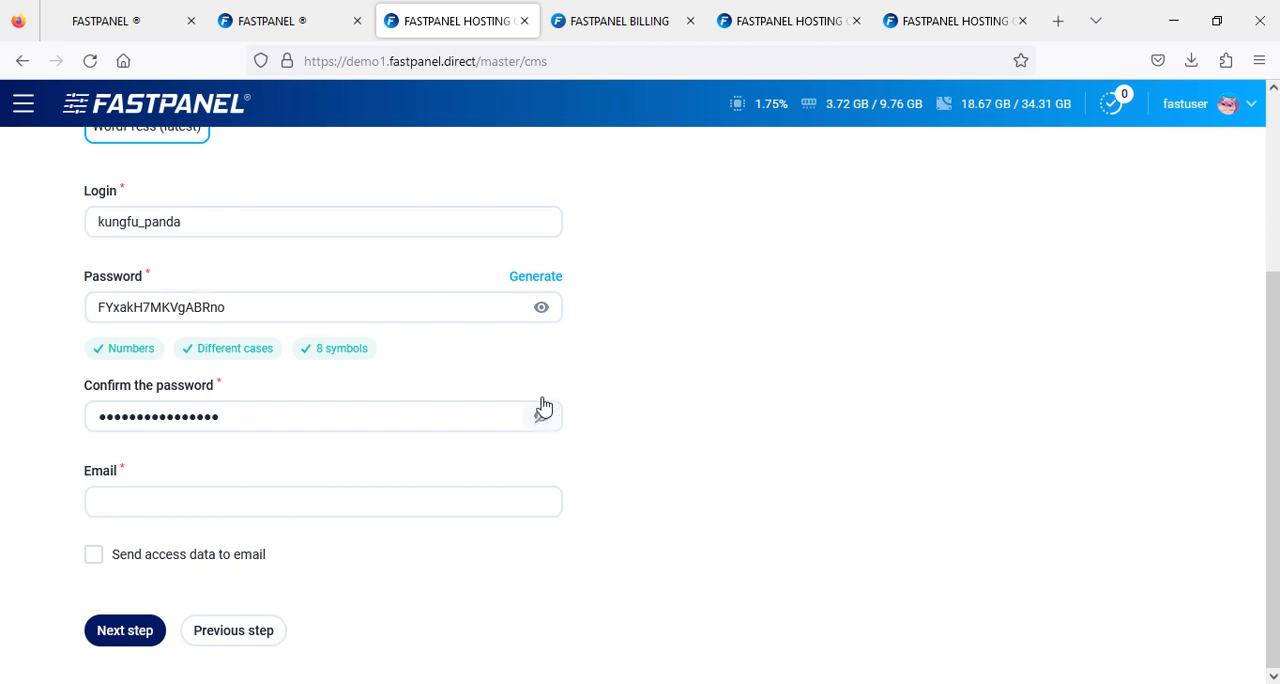
left_click(543, 416)
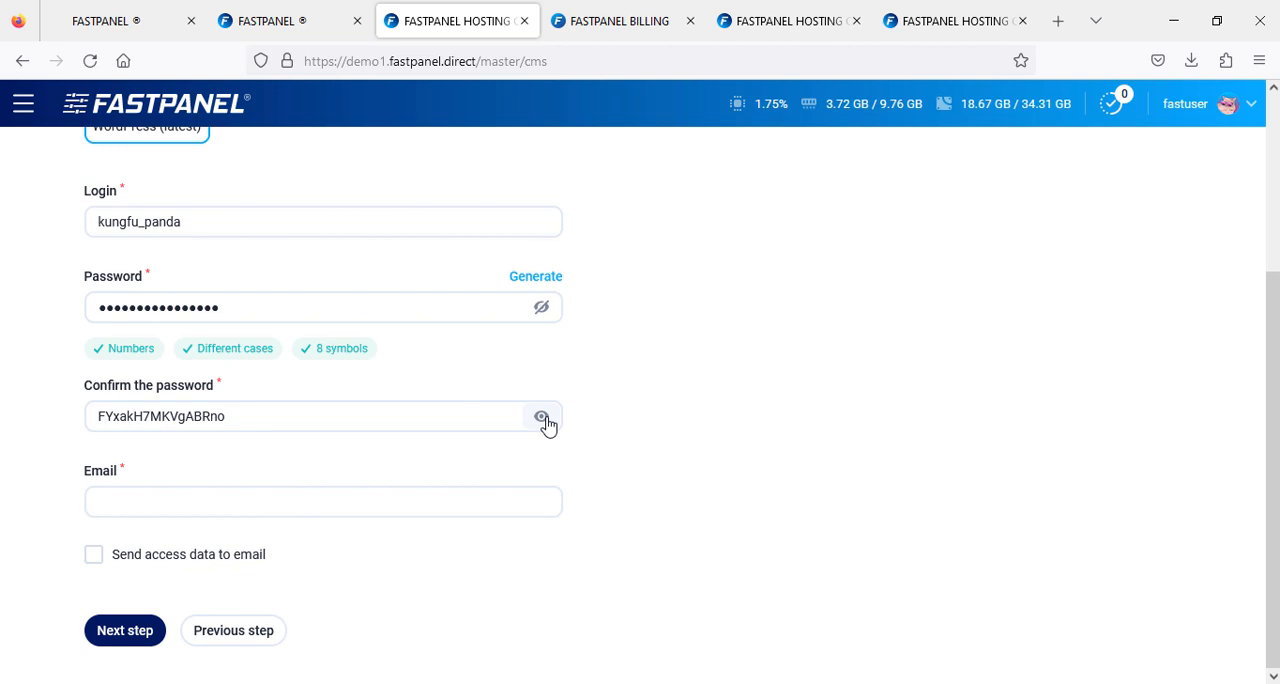
left_click(541, 307)
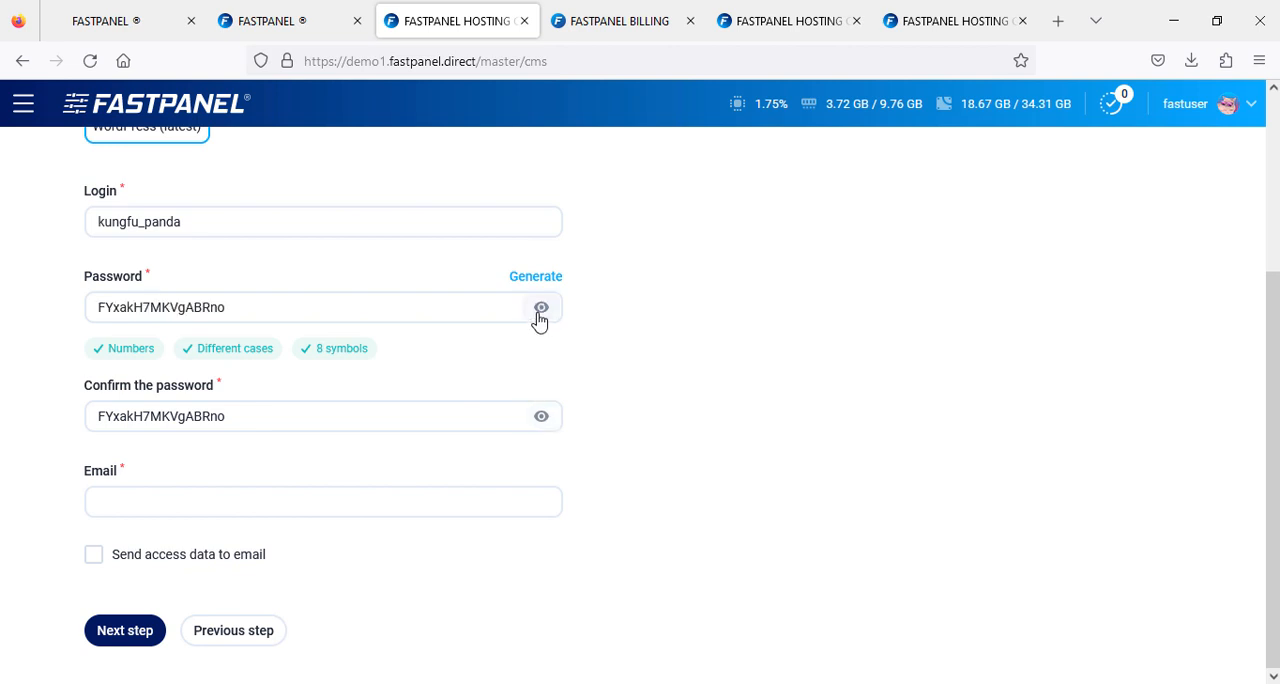
left_click(541, 307)
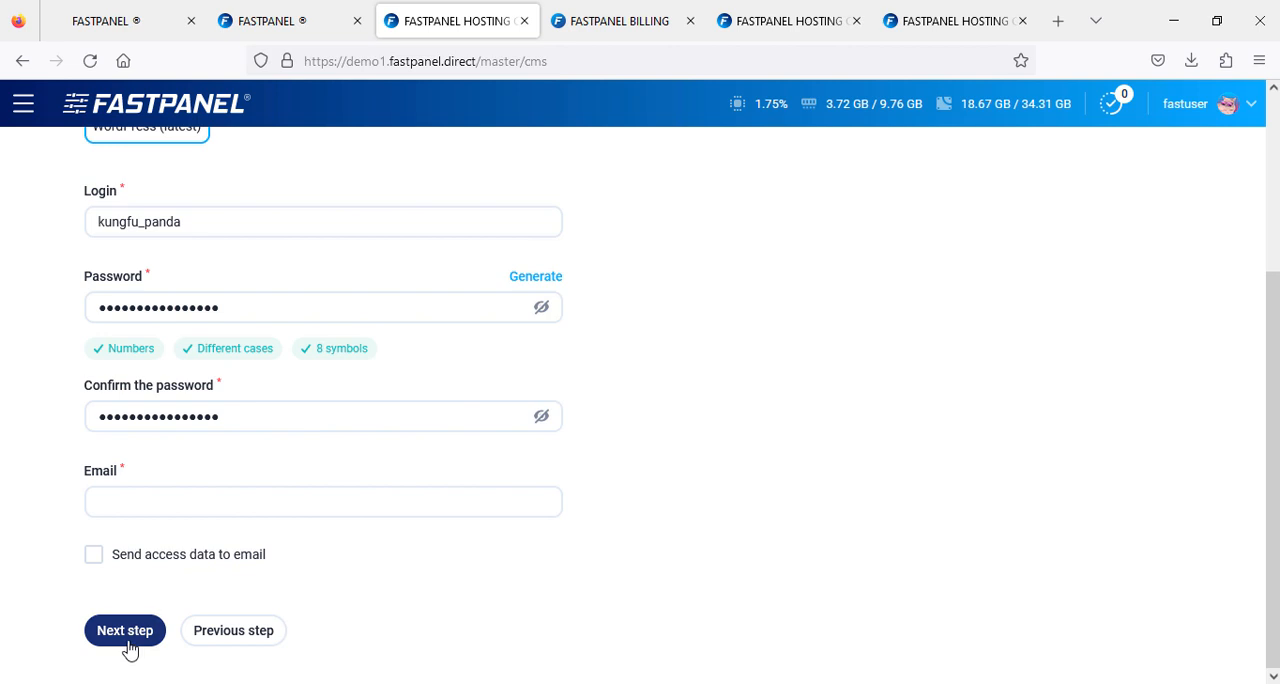
scroll("up", 3)
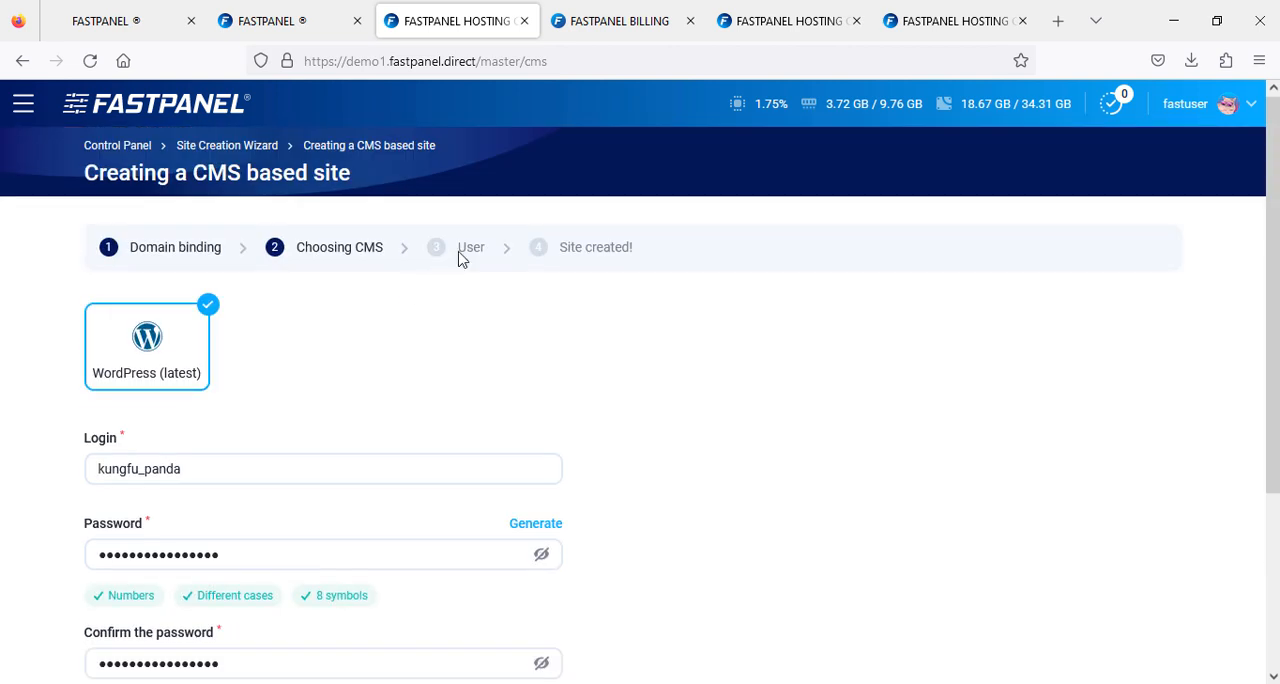
mouse_move(607, 246)
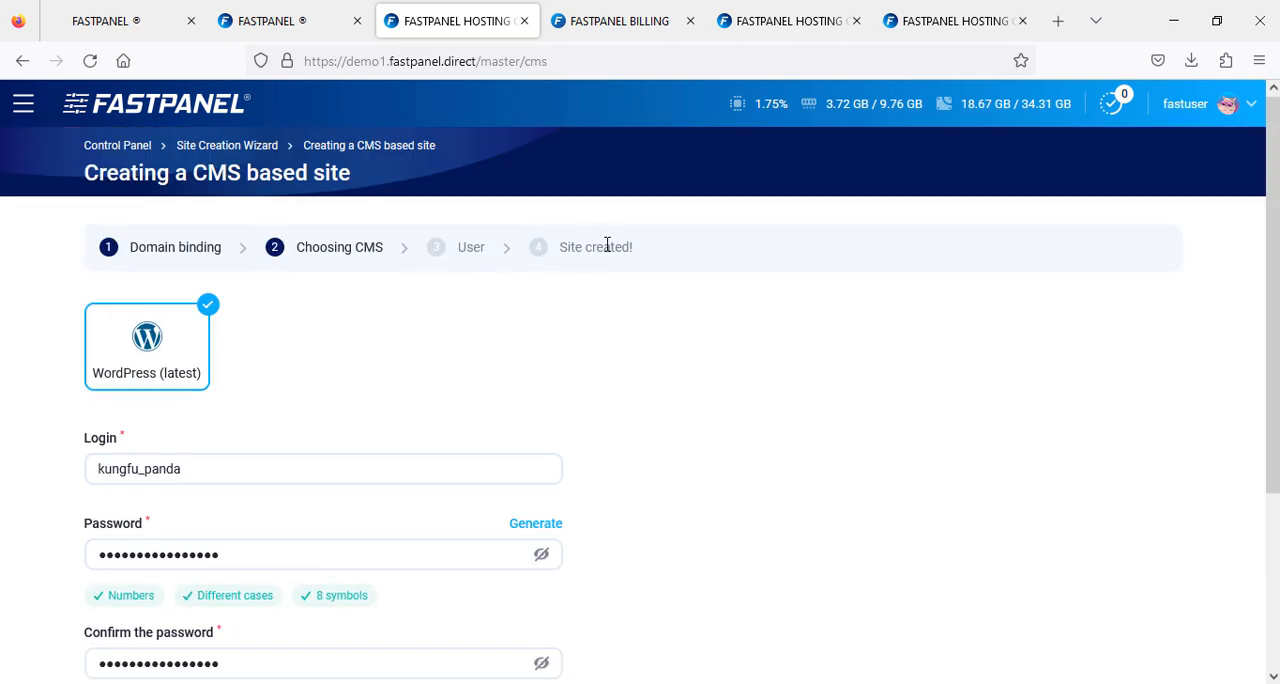
Enter 'testhi' in the Email field and continue to the User step
scroll("down", 3)
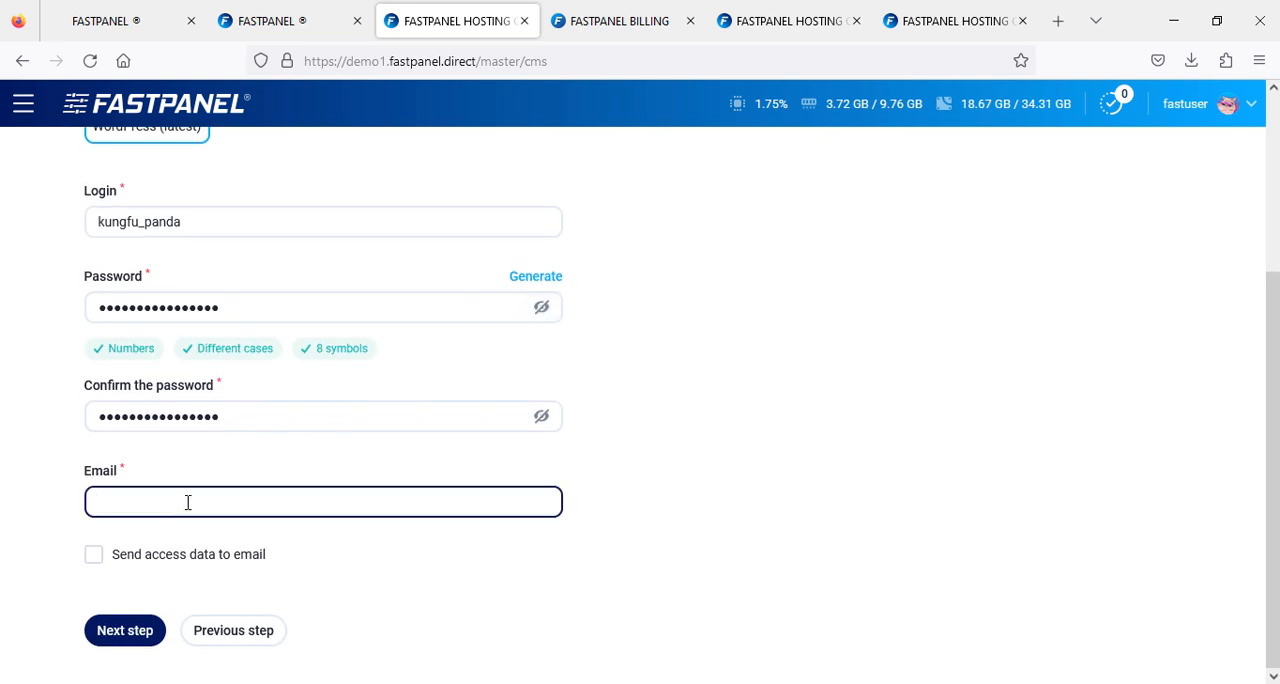
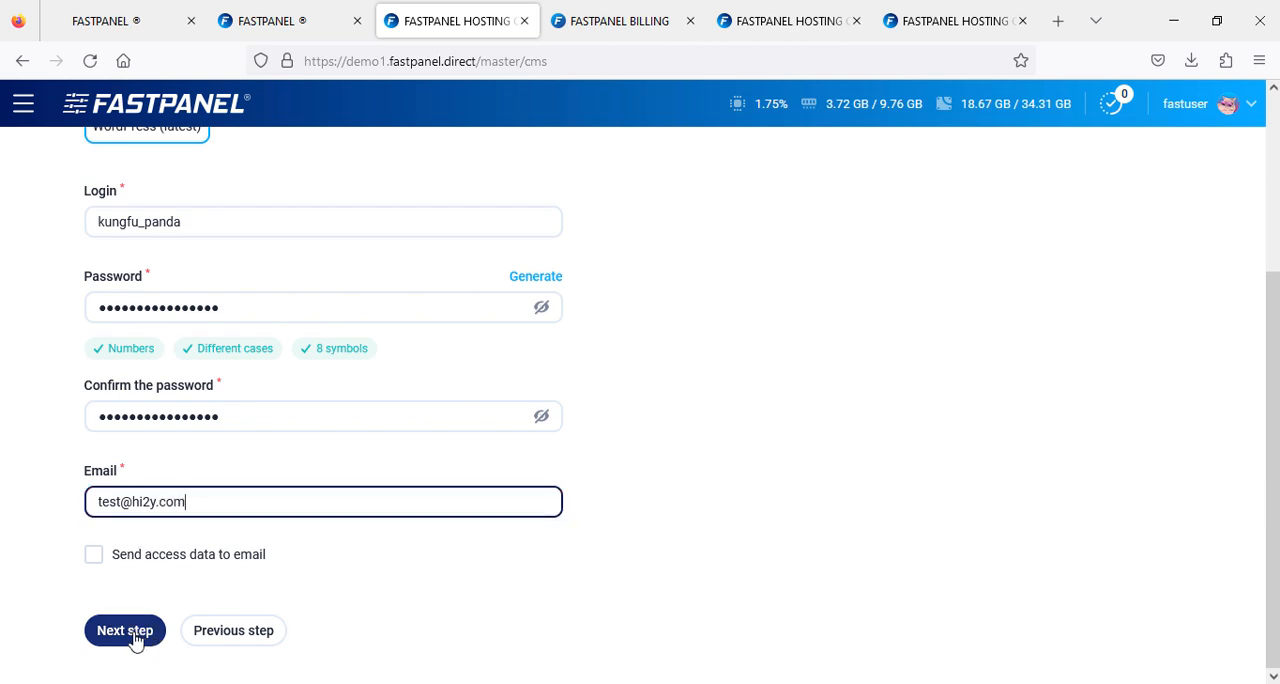
left_click(124, 630)
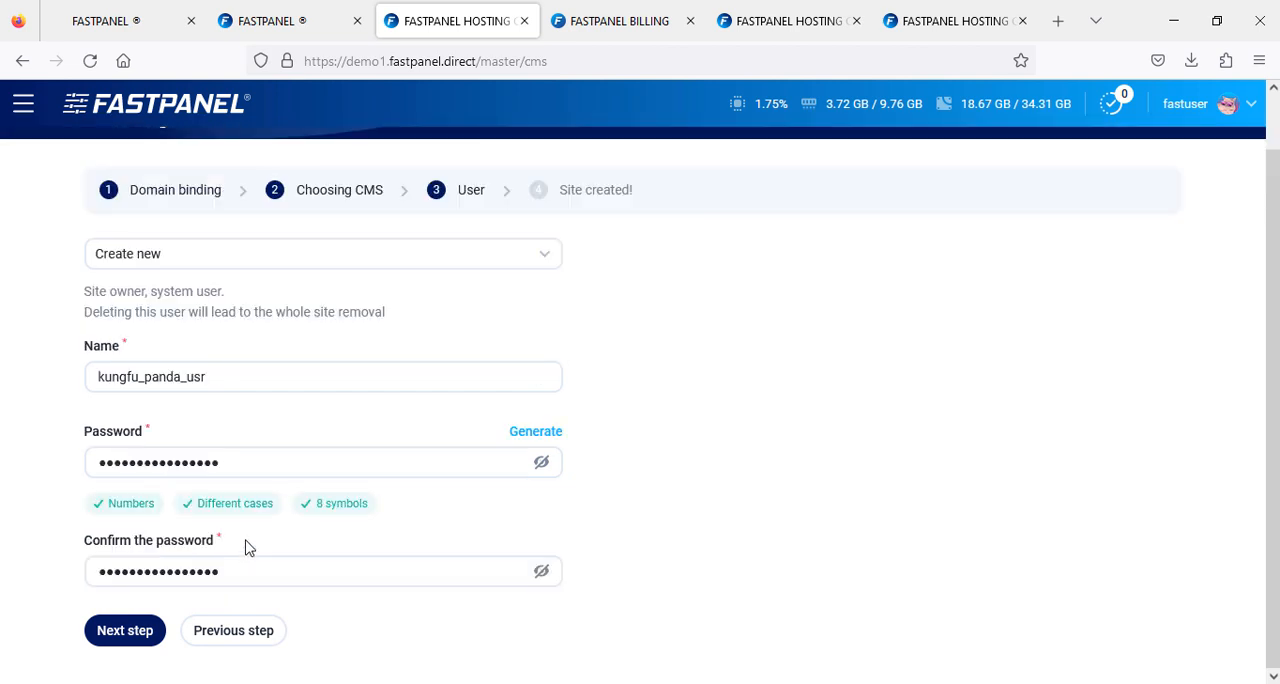
mouse_move(471, 190)
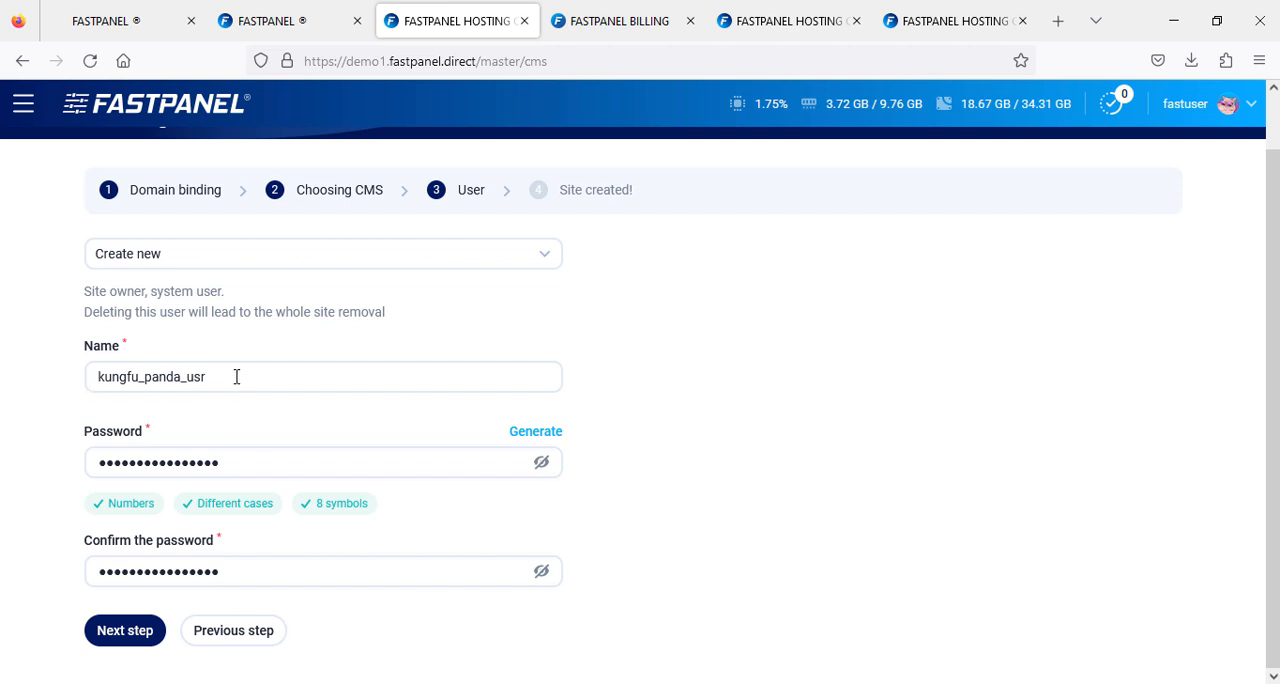
Check owner kungfu_panda_usr and both password fields, then submit to create Kungfu.Panda
double_click(151, 376)
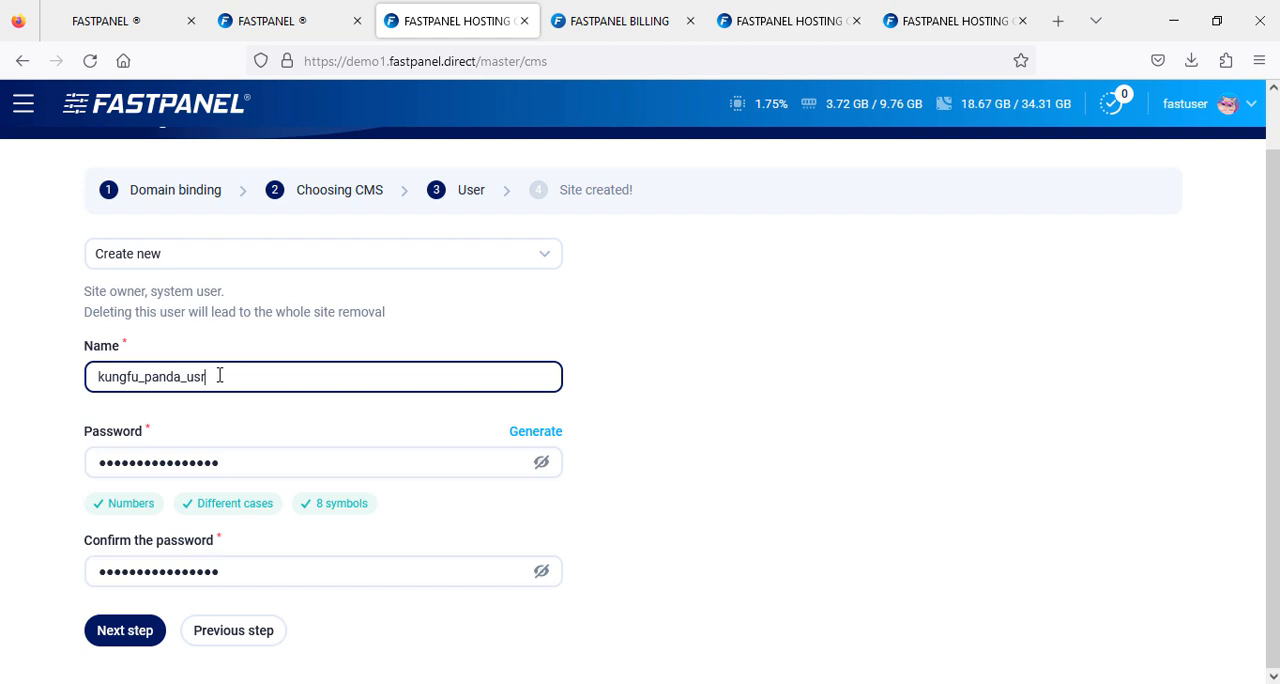
left_click(323, 462)
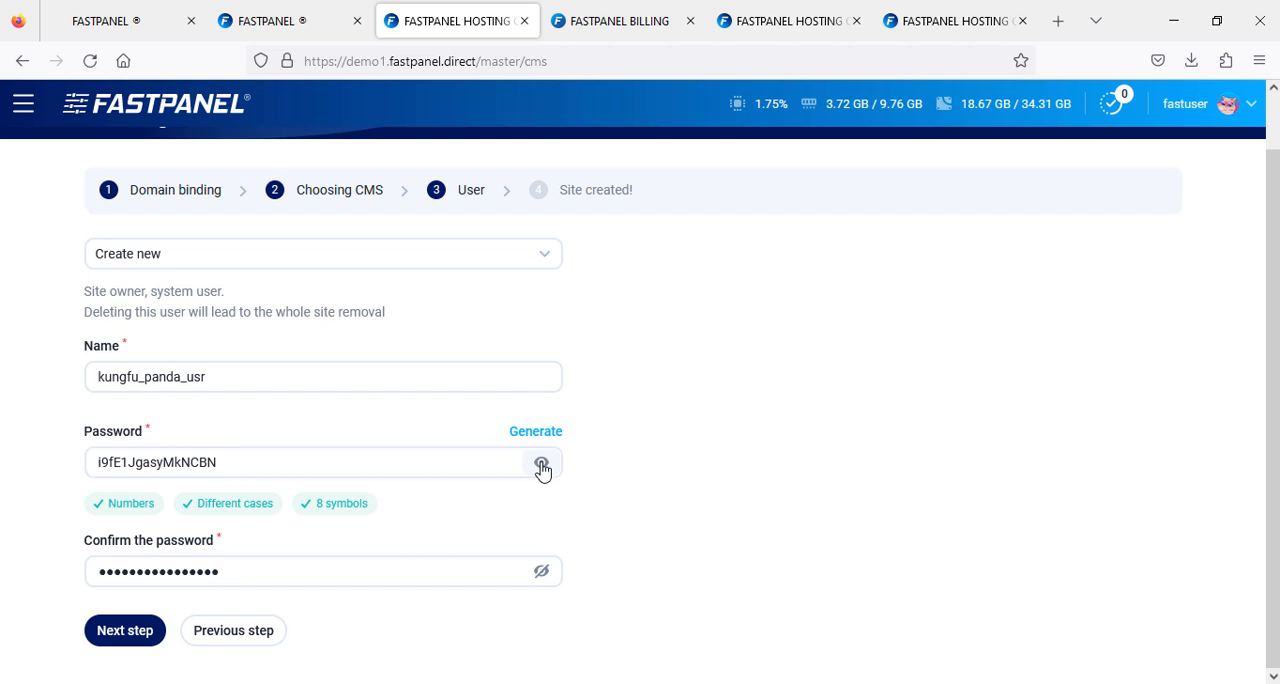
left_click(542, 462)
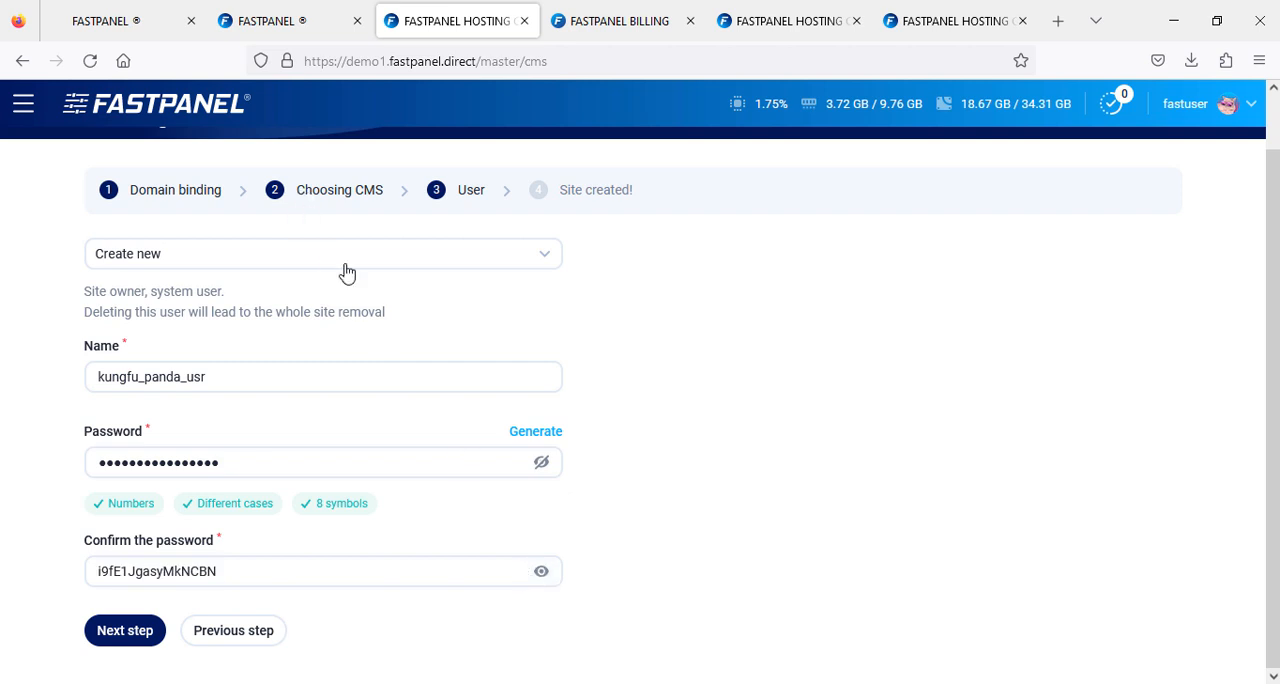
left_click(541, 571)
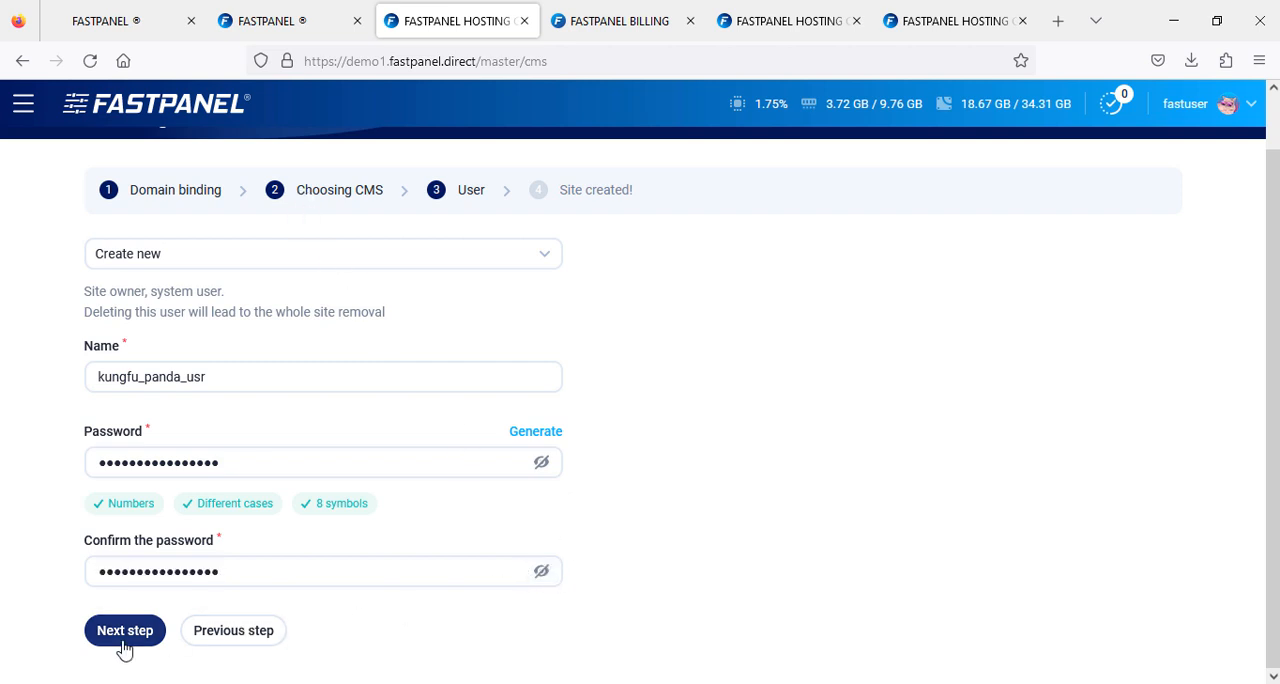
left_click(124, 630)
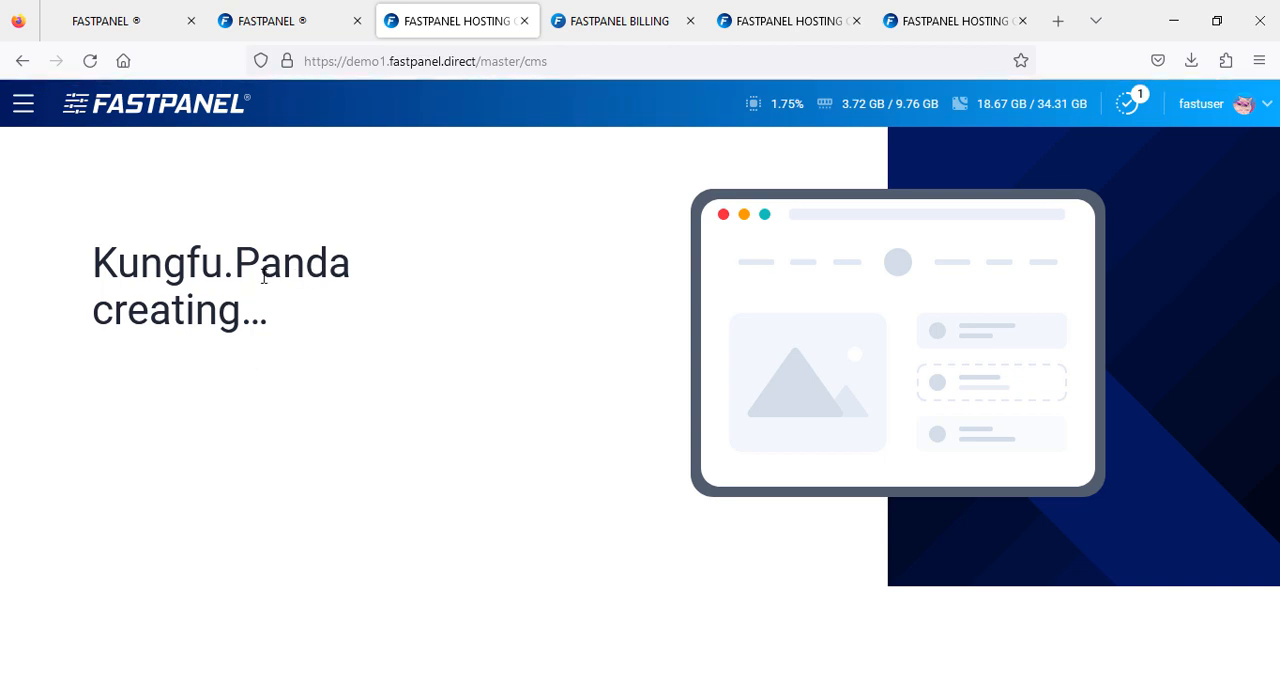
mouse_move(679, 304)
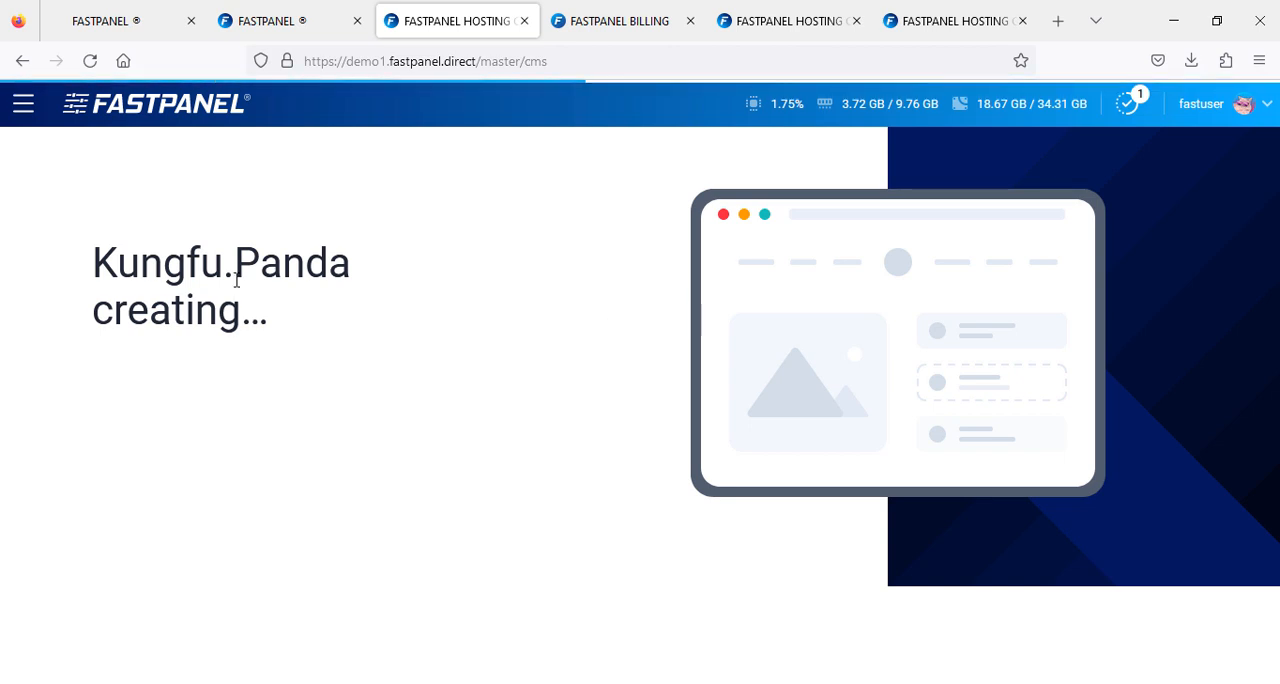
mouse_move(386, 305)
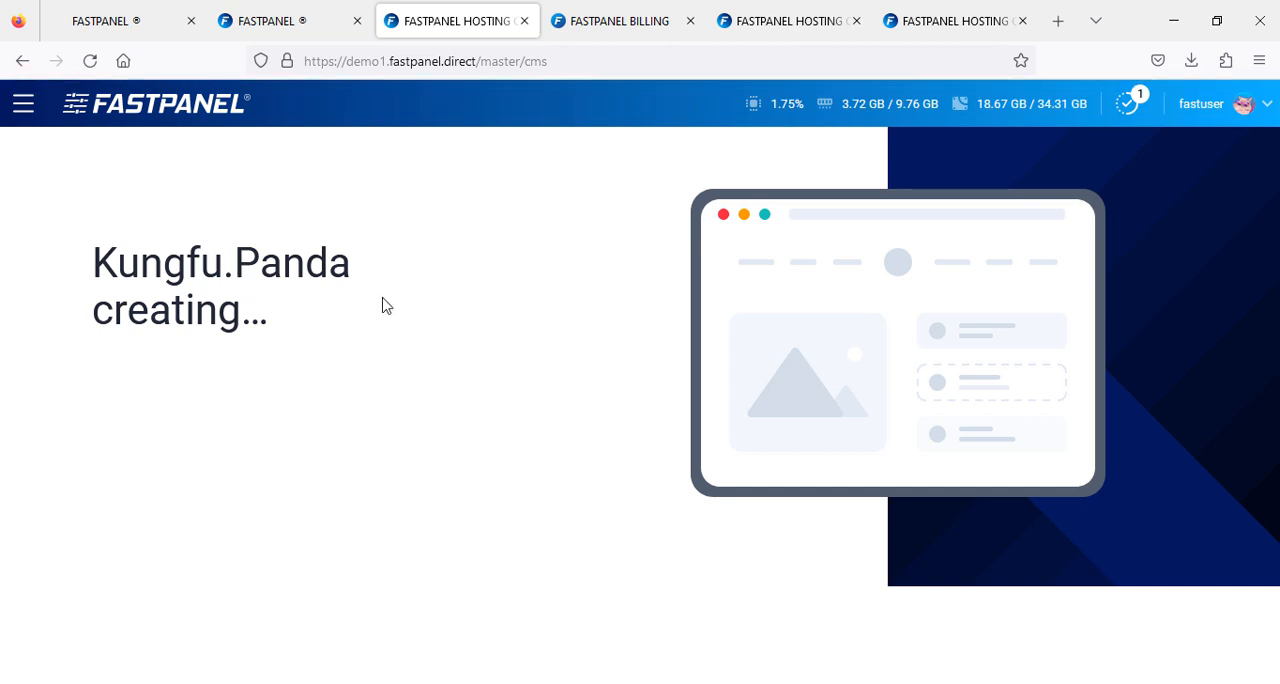
mouse_move(897, 349)
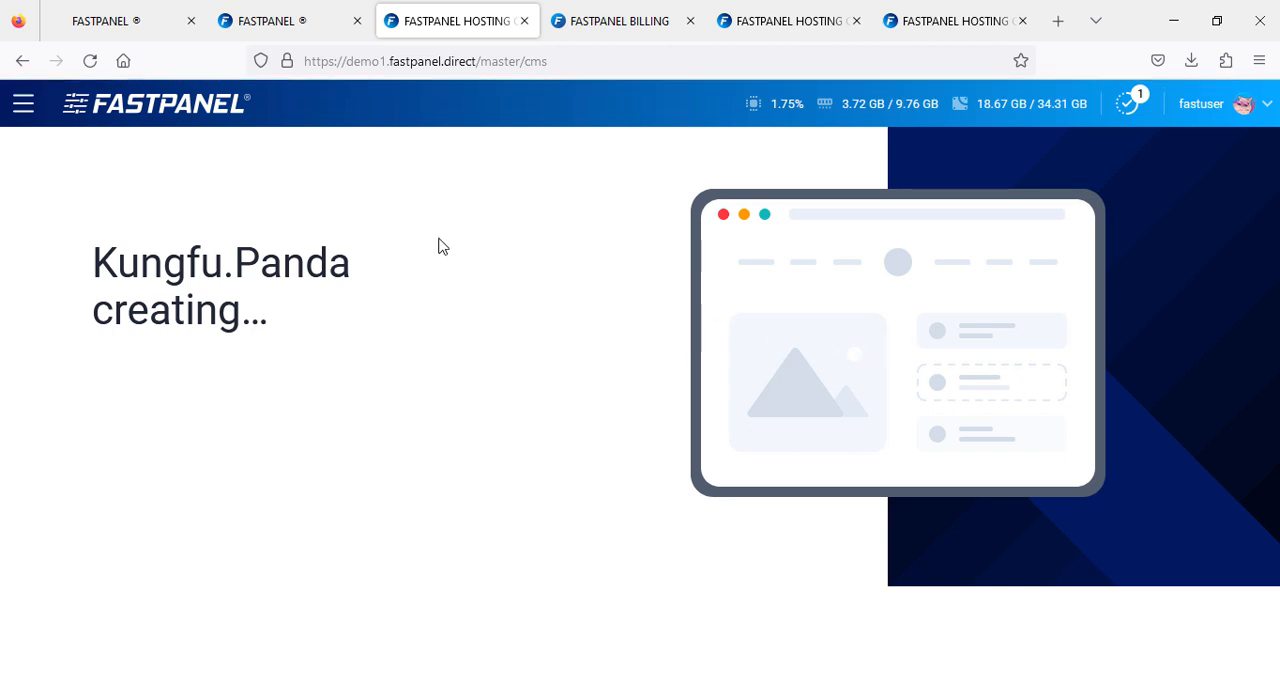
mouse_move(400, 266)
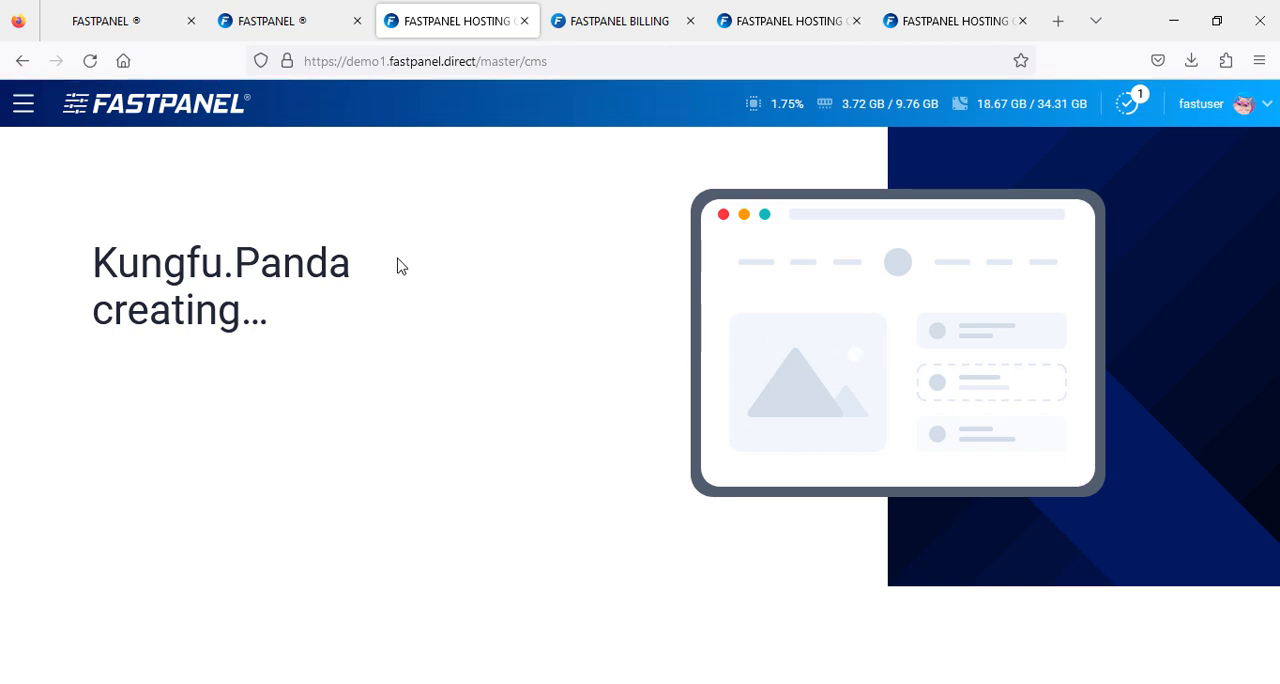
Switch to the FASTPANEL product website tab while Kungfu.Panda is still being created
left_click(290, 20)
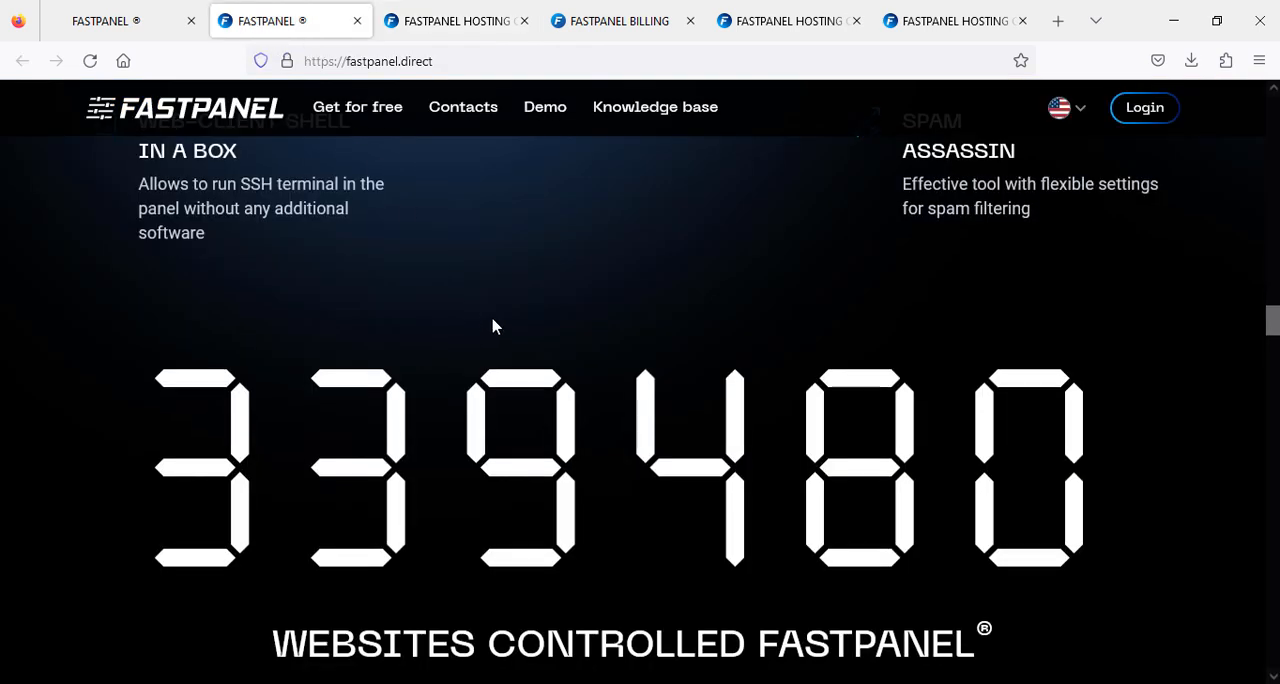
Browse fastpanel.direct and its demo video, then return to the panel showing Kungfu.Panda created
scroll("down", 3)
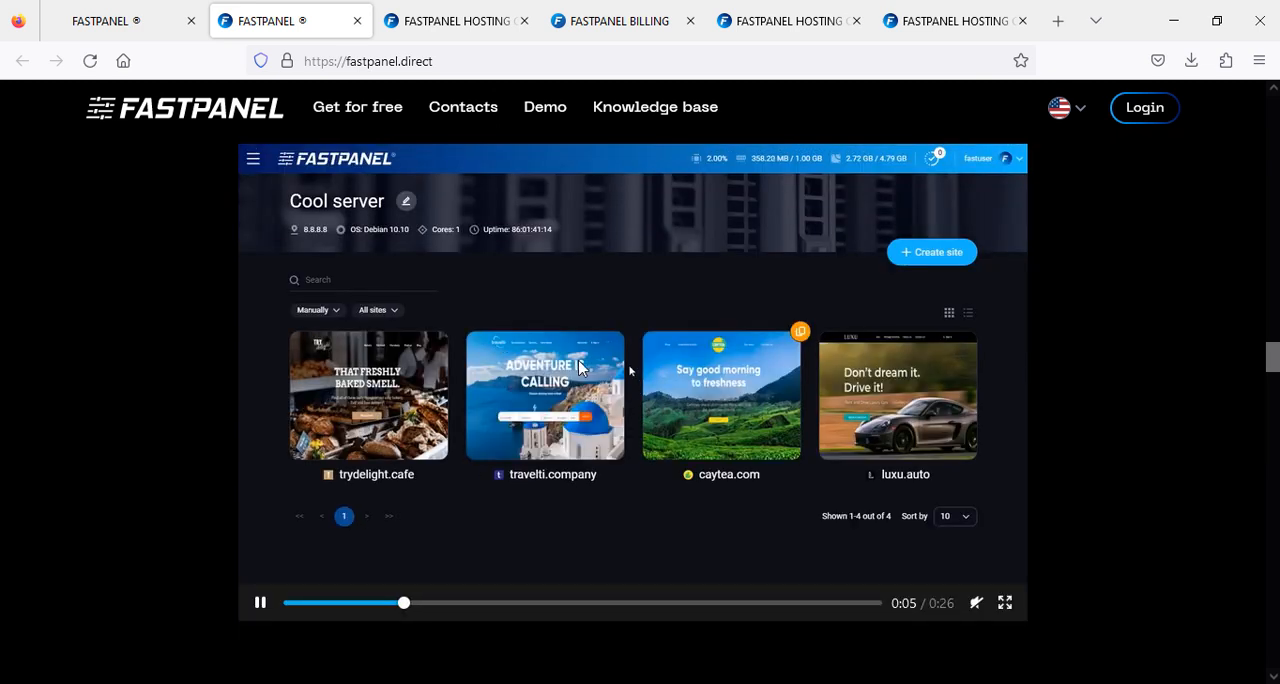
left_click(967, 313)
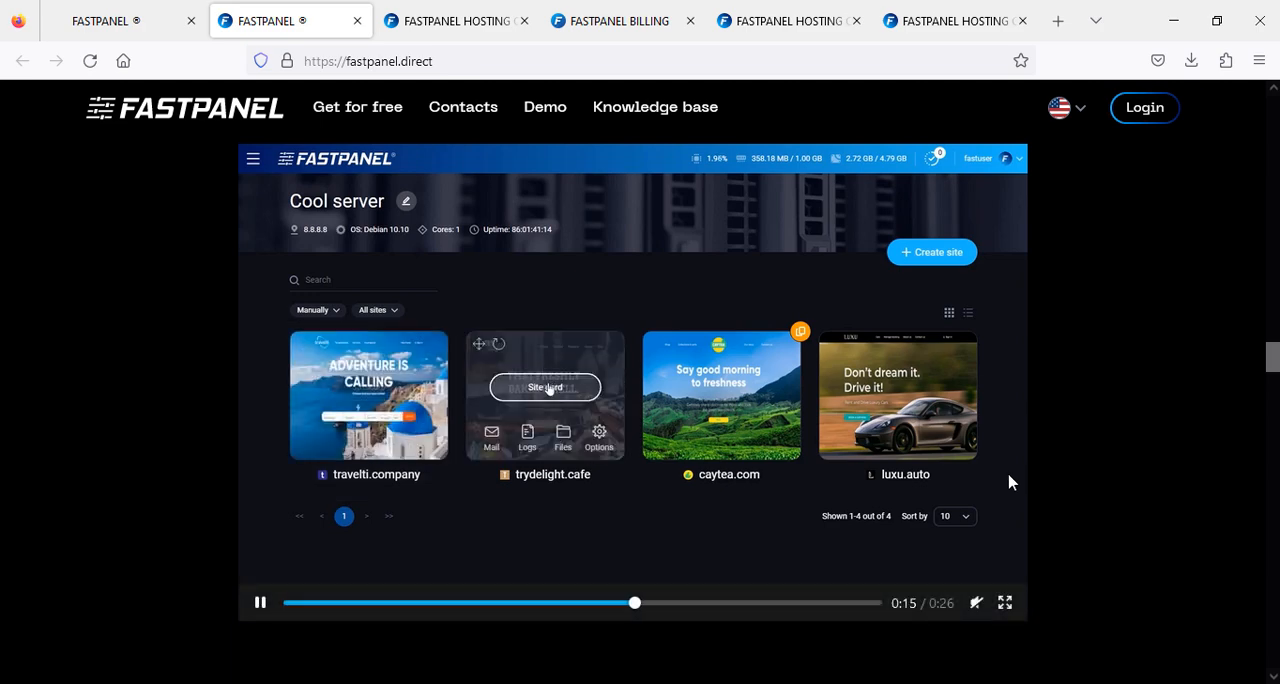
left_click(545, 387)
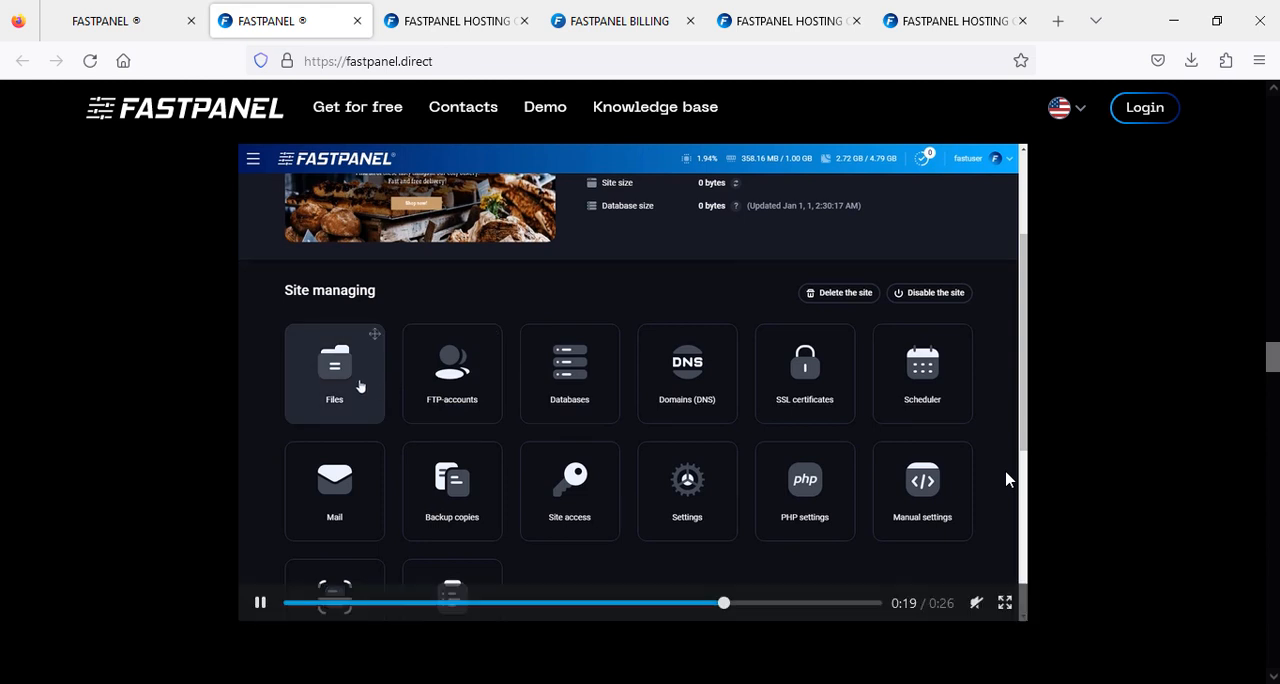
left_click(334, 365)
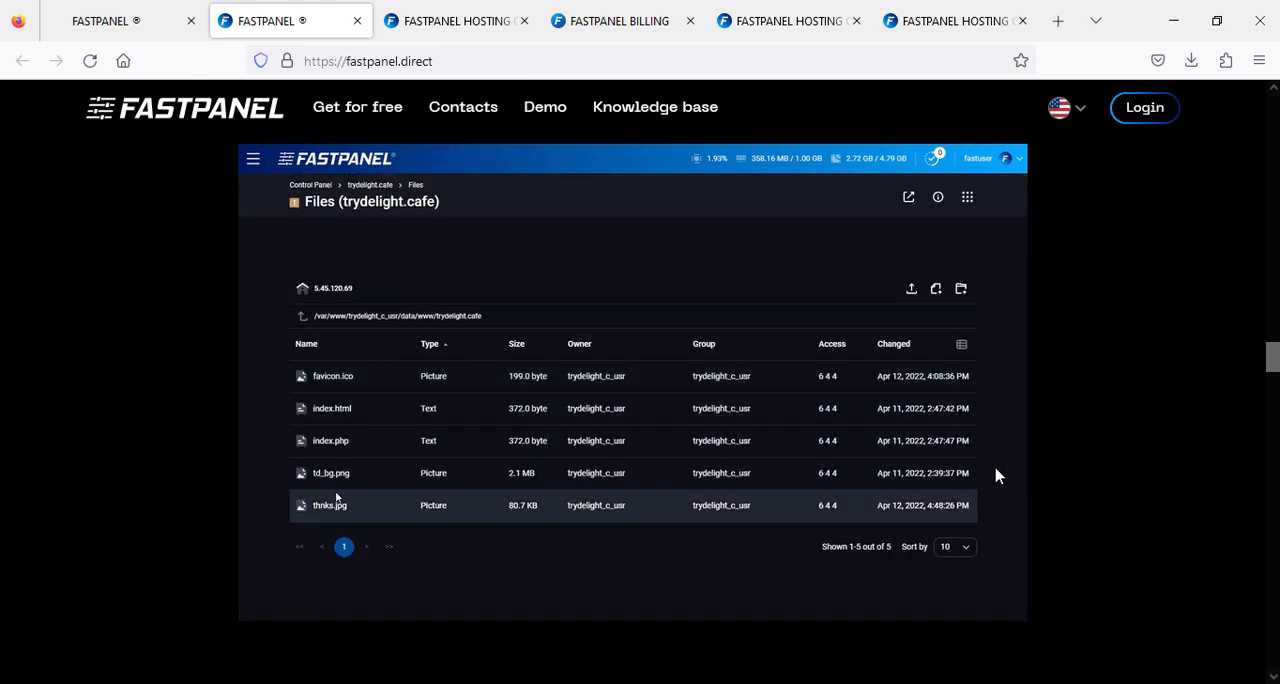
left_click(330, 505)
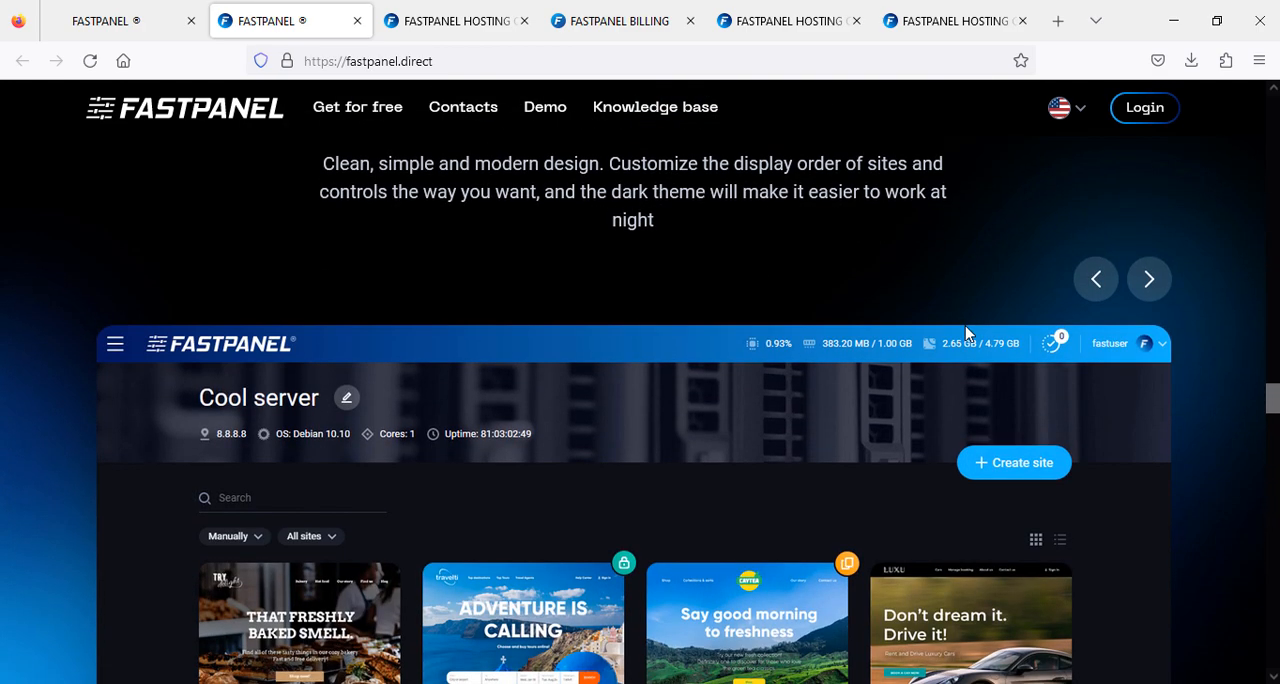
scroll("down", 3)
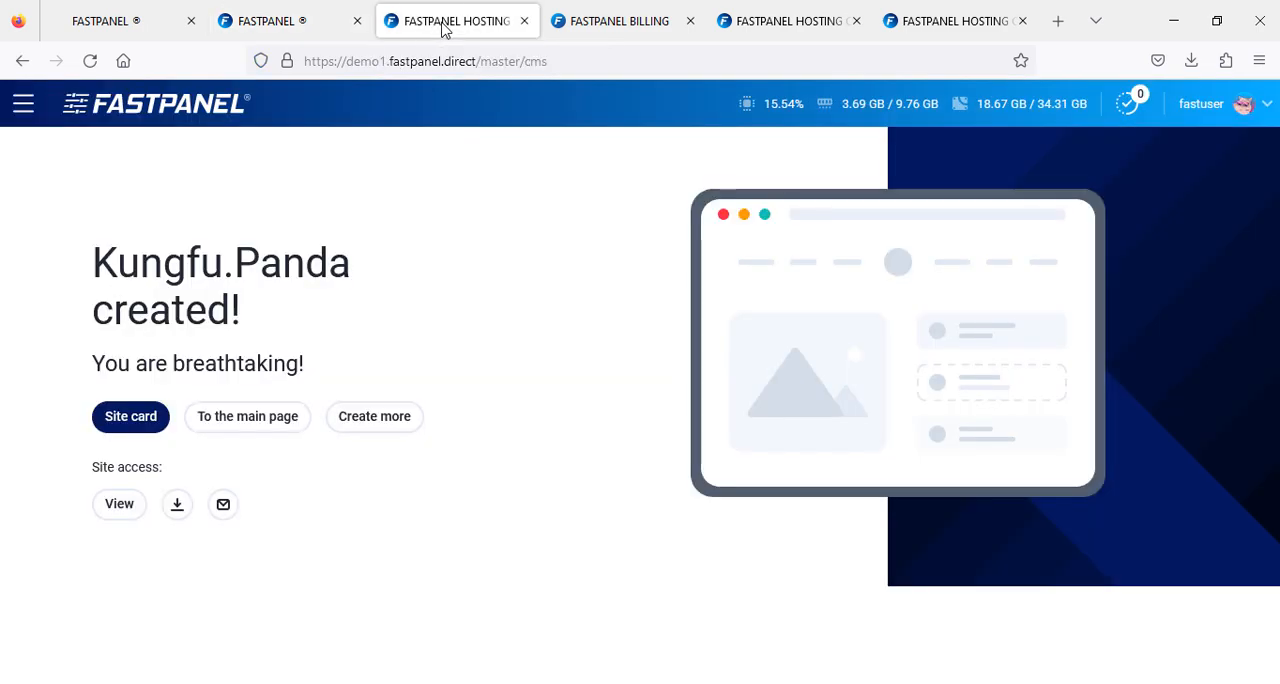
mouse_move(113, 108)
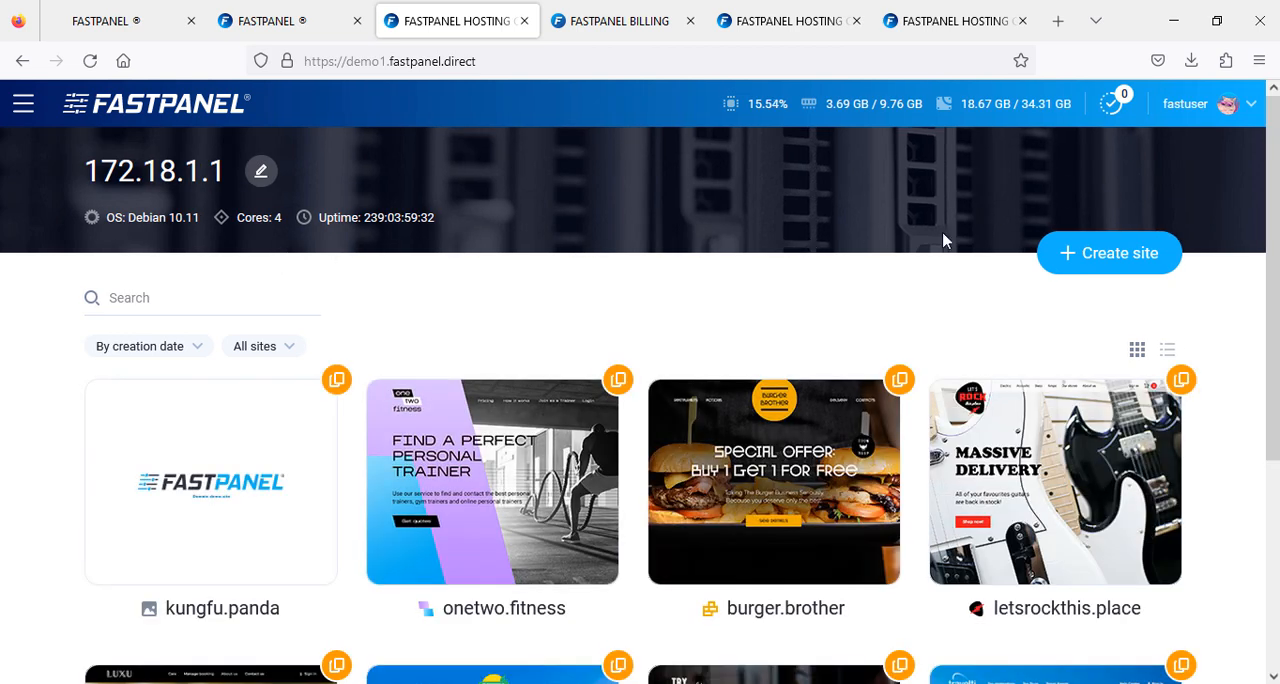
Display all eight sites as a table from the Sites menu and scroll through it
left_click(23, 103)
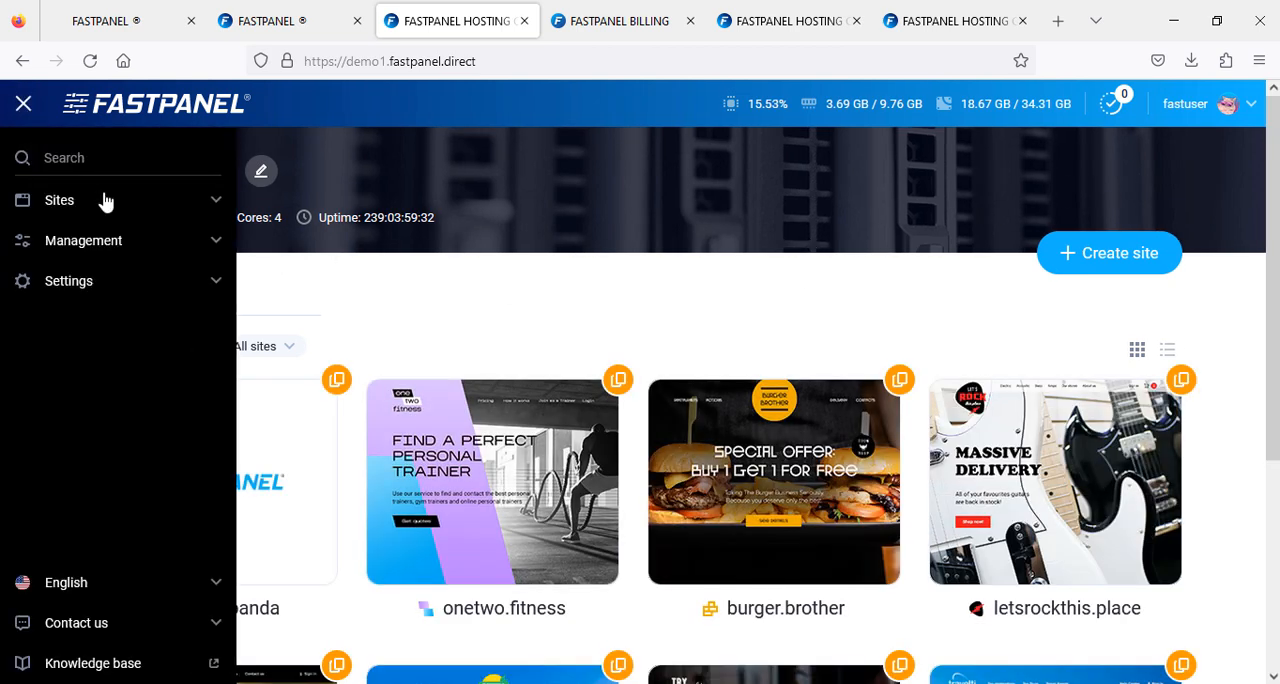
left_click(59, 200)
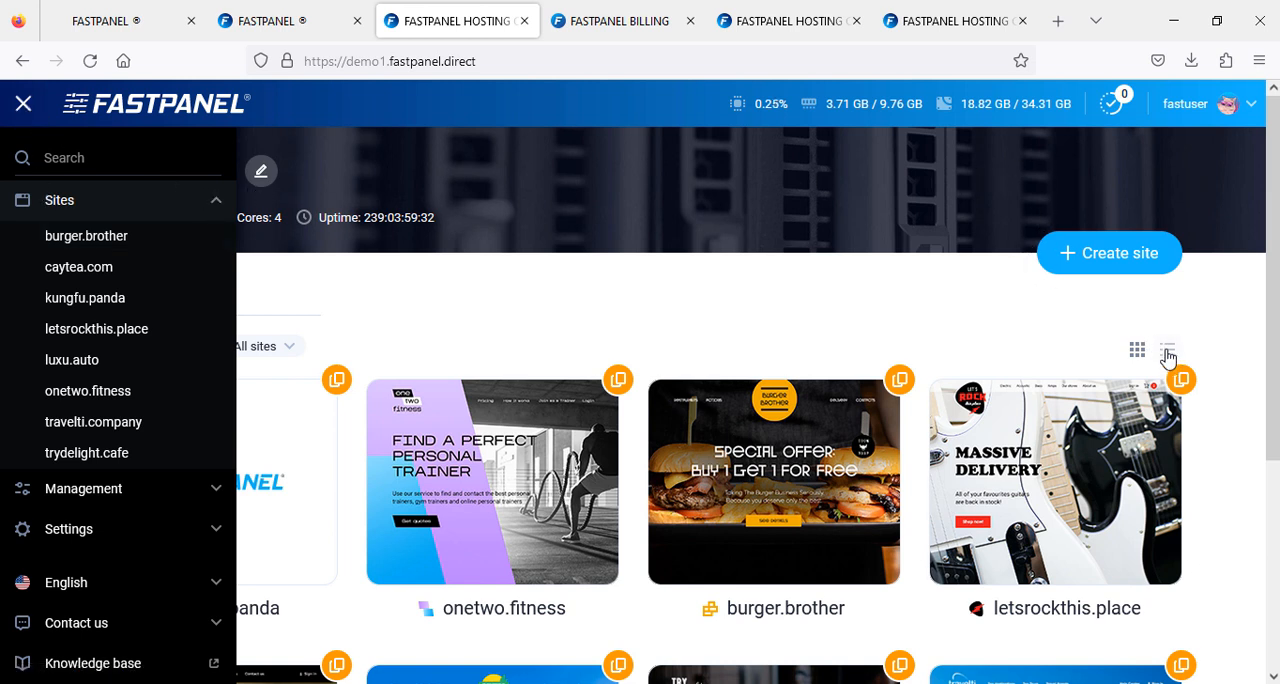
left_click(1167, 351)
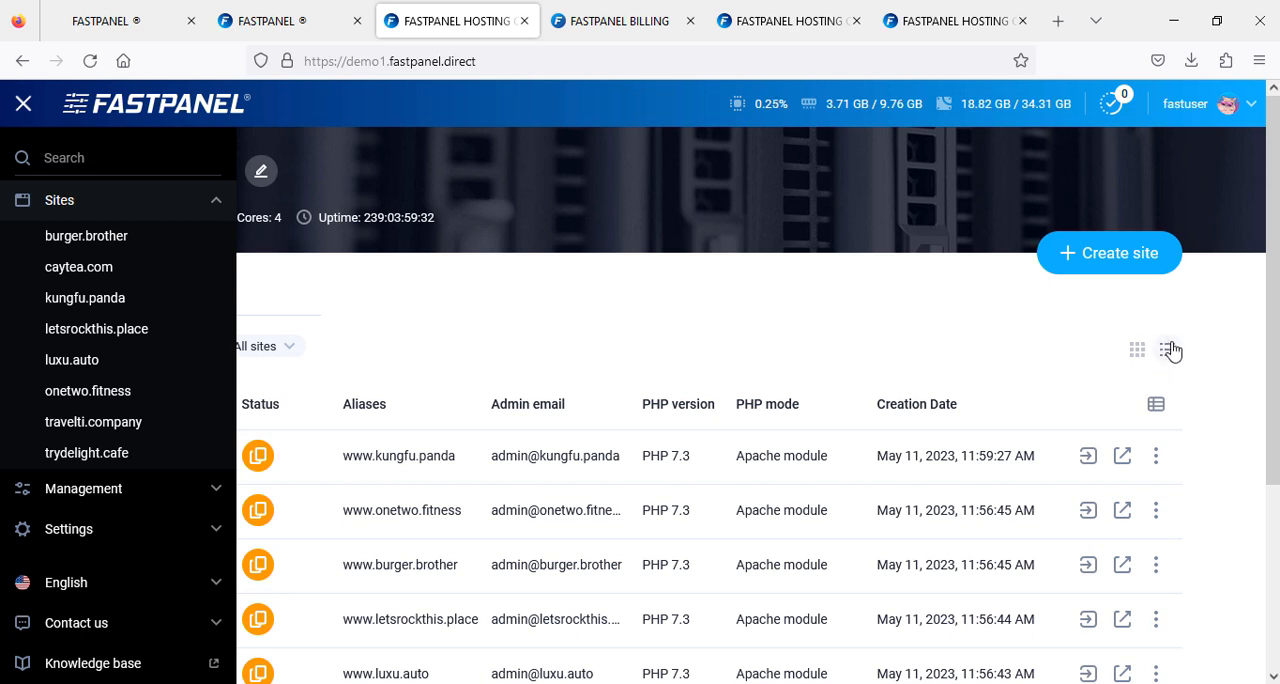
mouse_move(1168, 355)
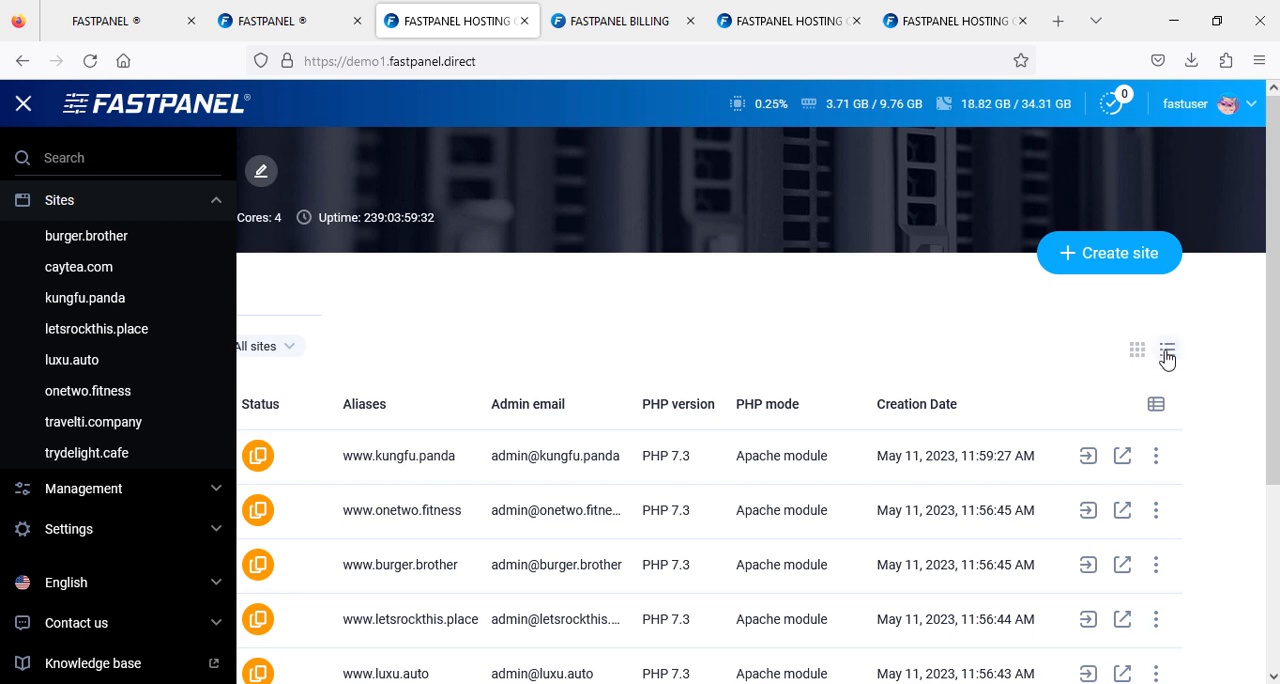
scroll("down", 3)
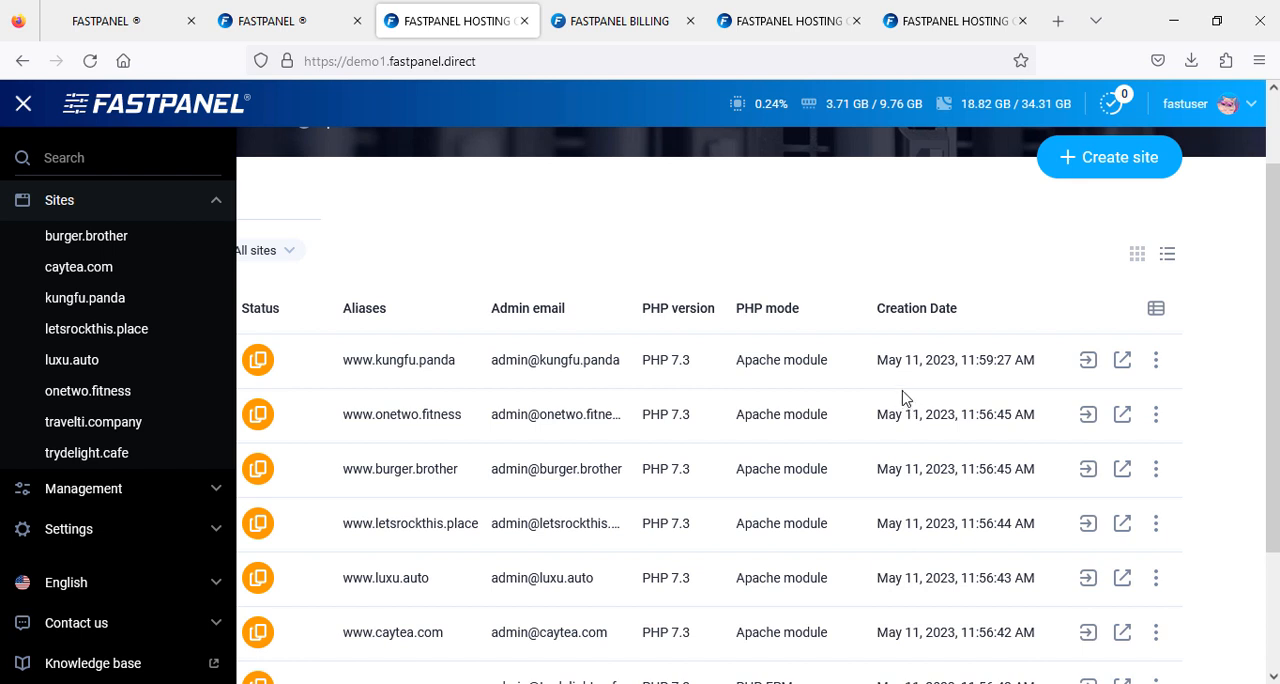
mouse_move(659, 377)
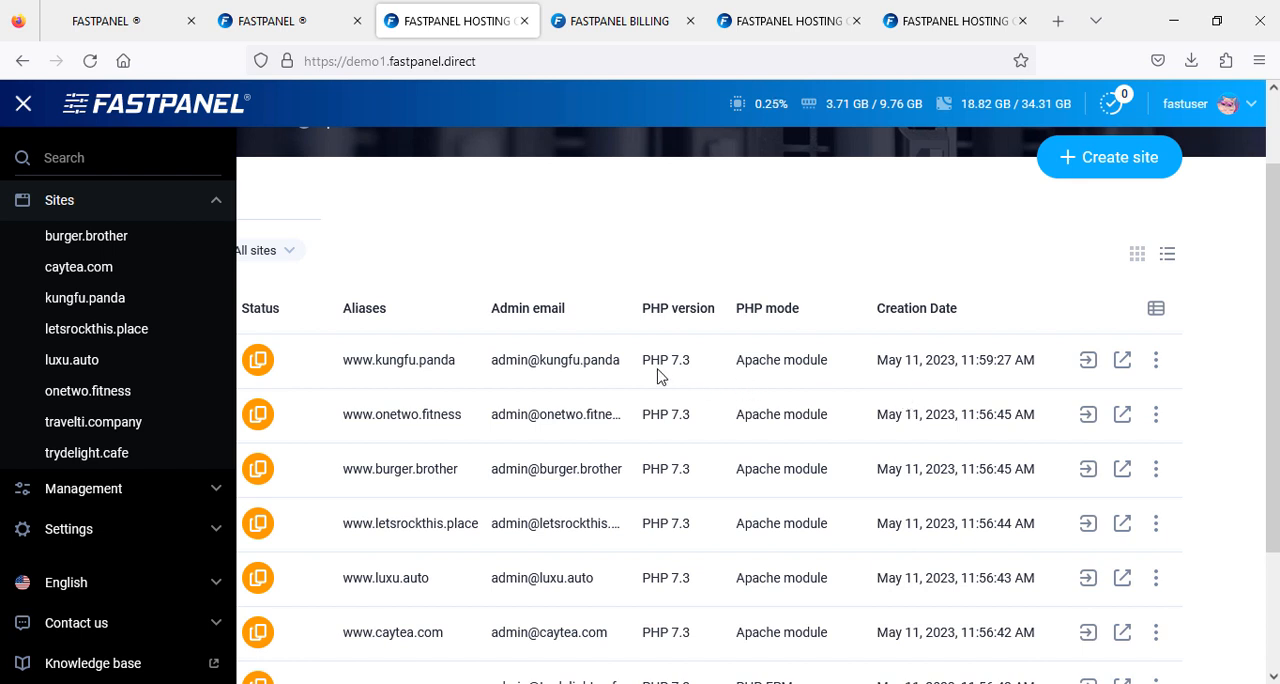
scroll("down", 3)
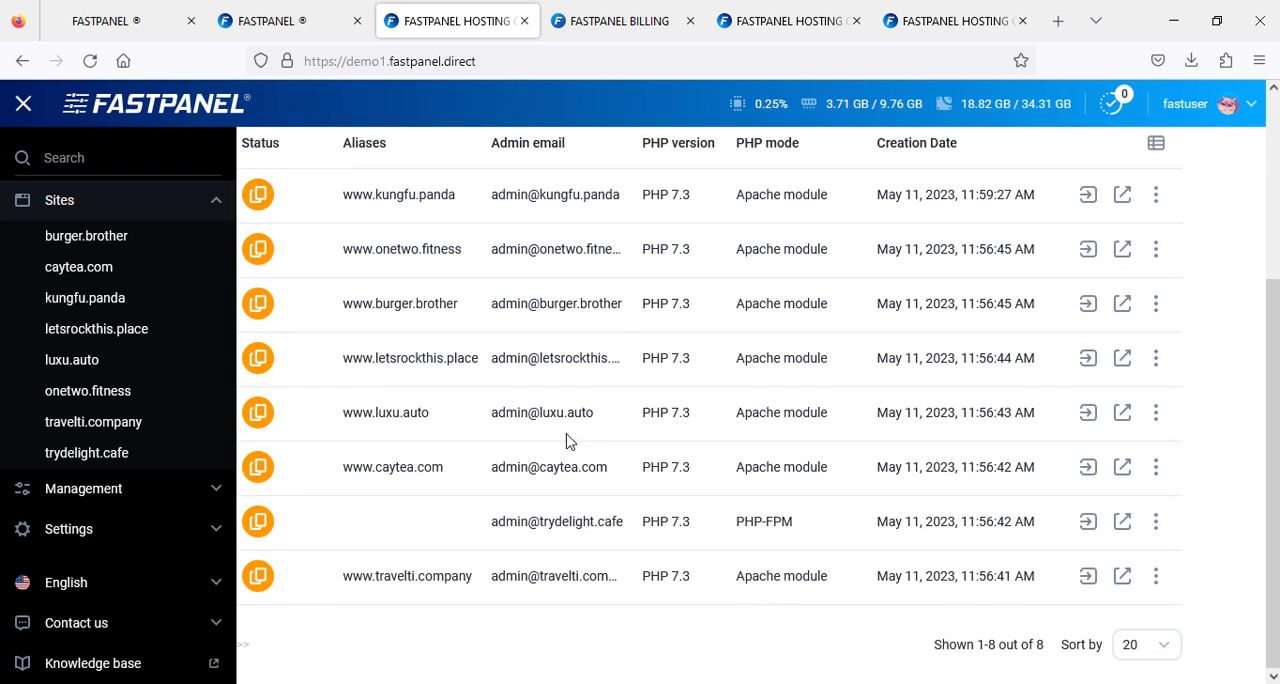
mouse_move(462, 531)
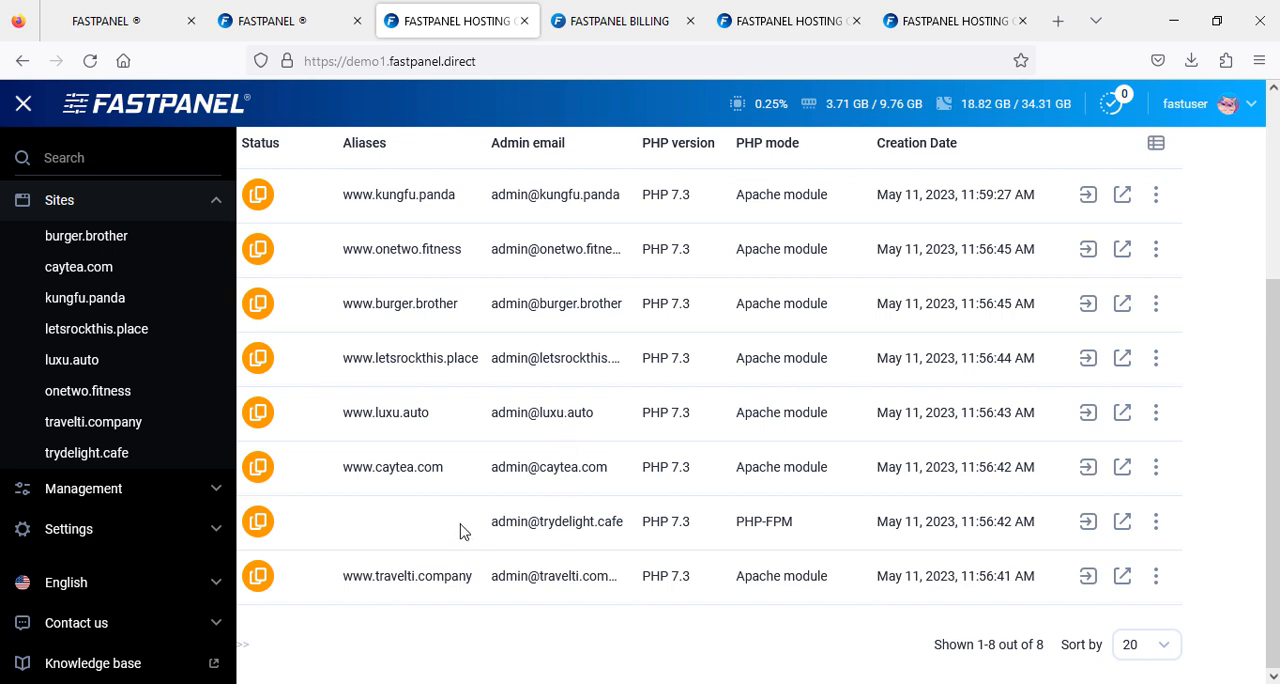
mouse_move(540, 347)
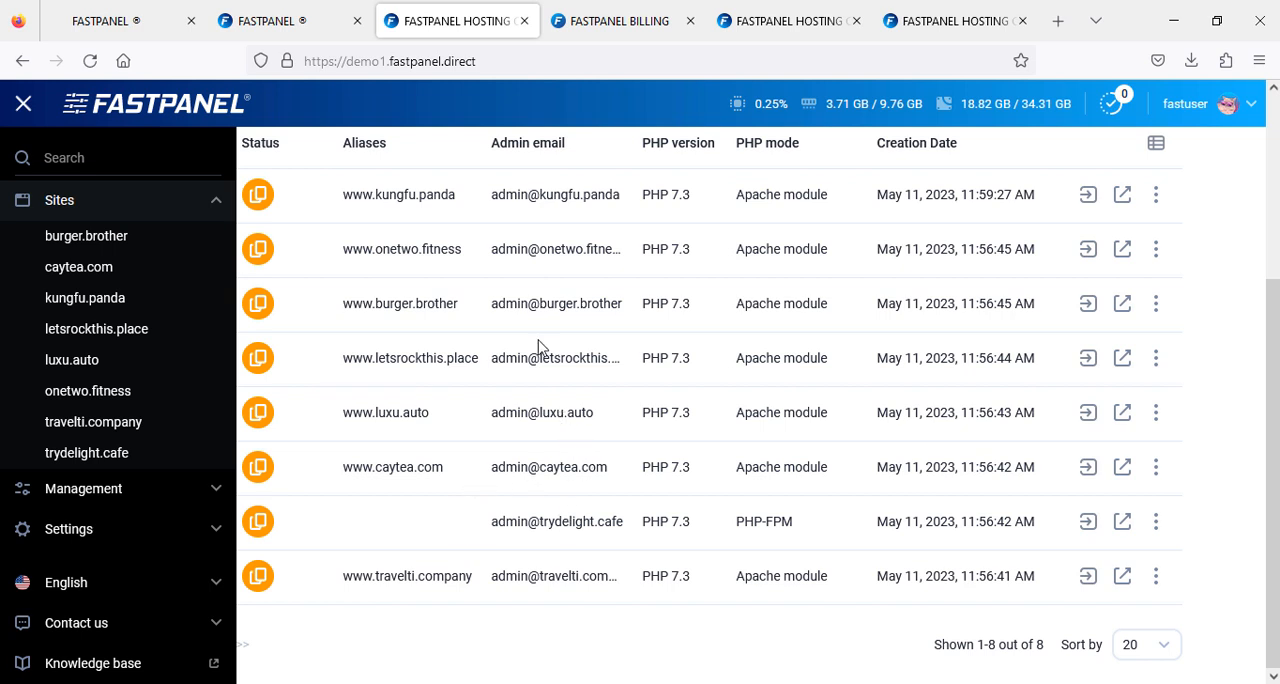
mouse_move(452, 465)
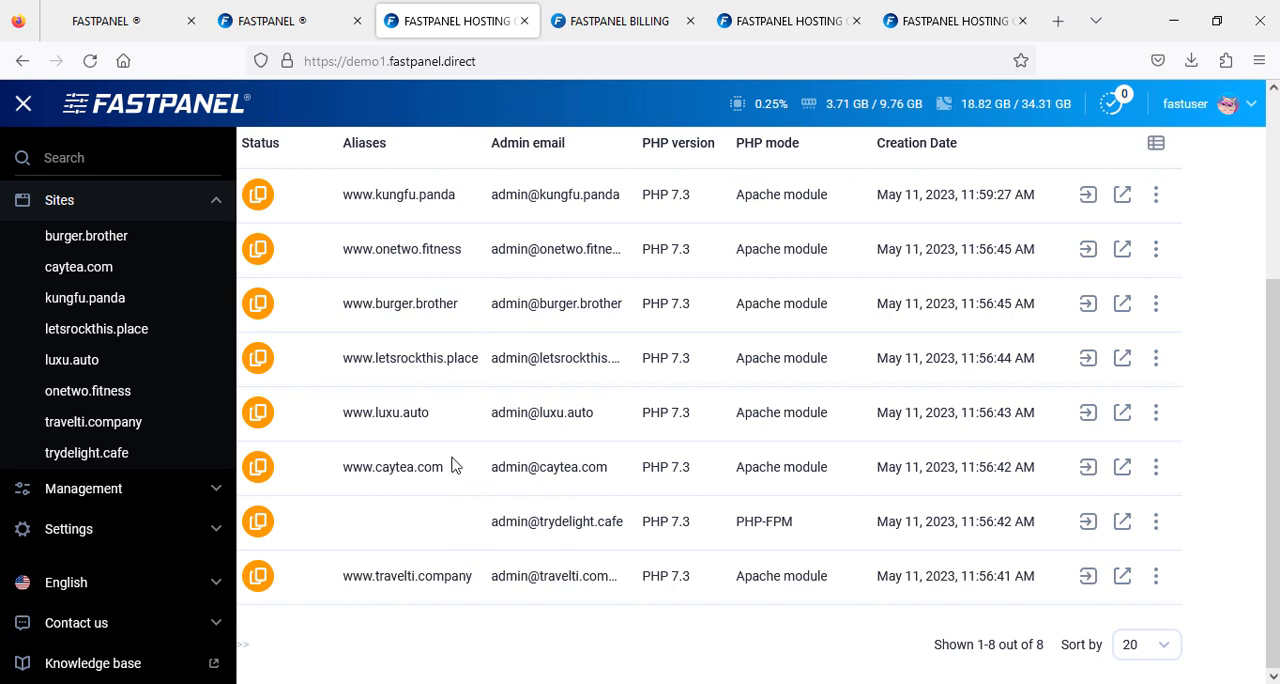
mouse_move(484, 460)
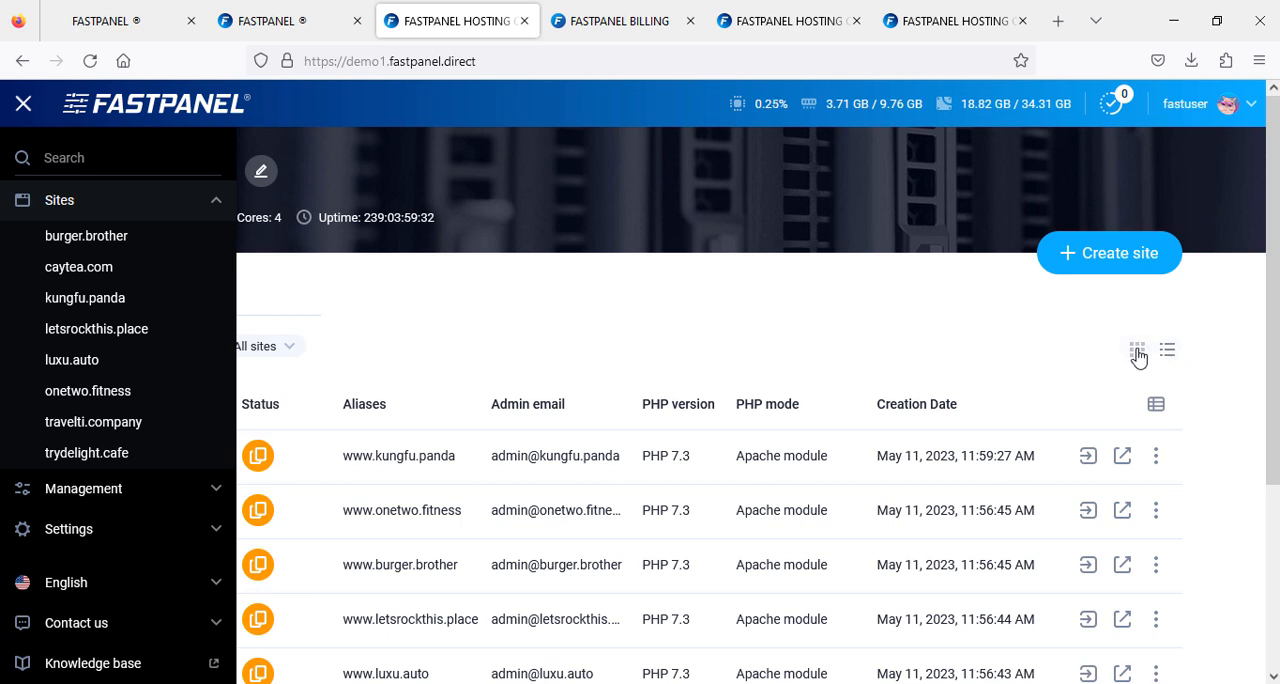
mouse_move(1135, 358)
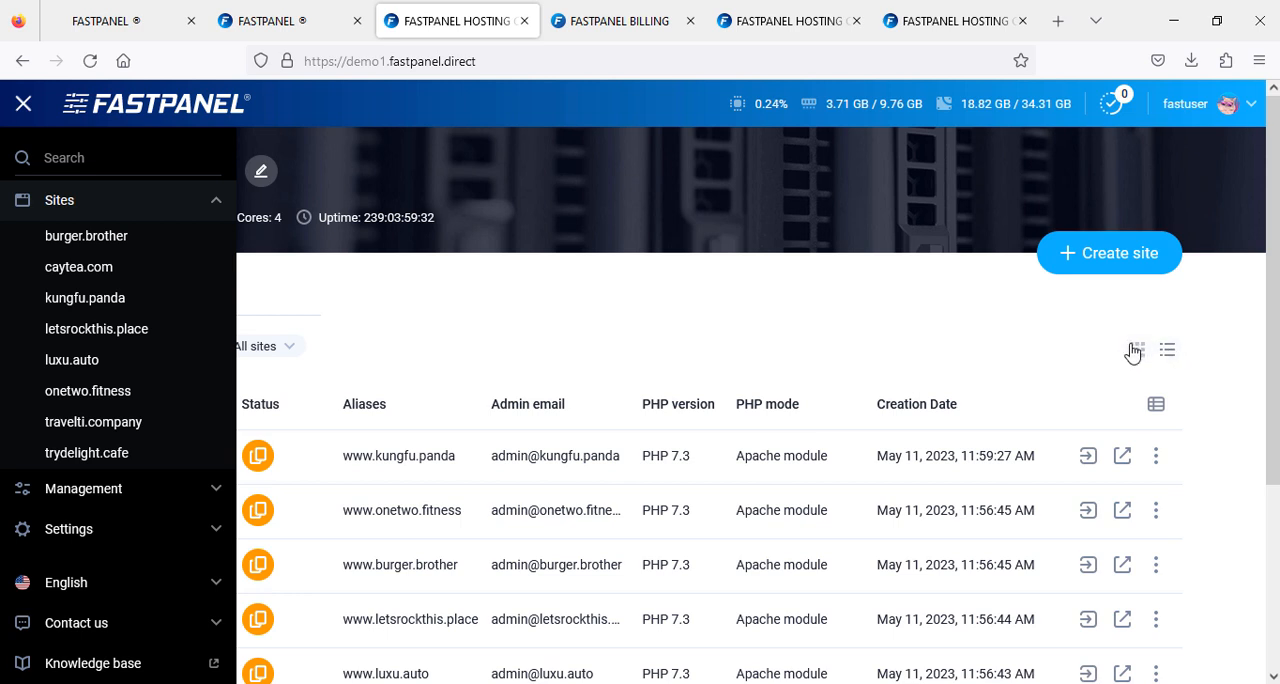
Switch the sites page back to screenshot-card grid view and scroll through the cards
left_click(1135, 350)
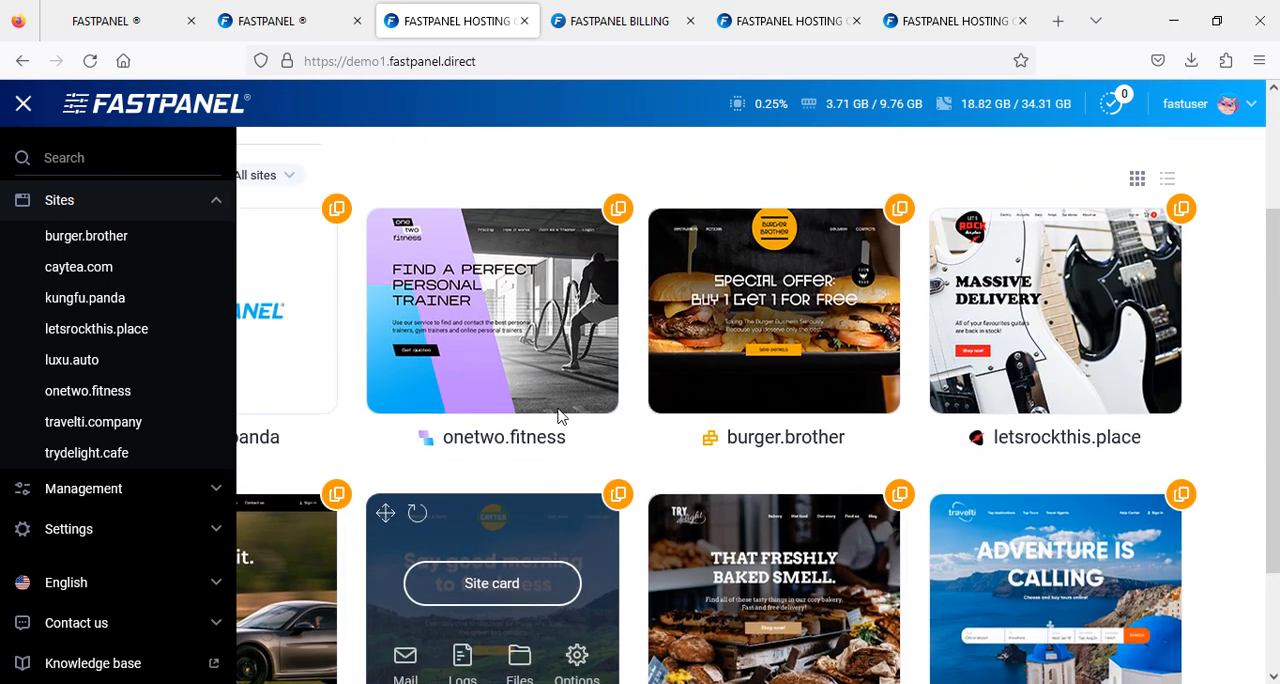
scroll("down", 3)
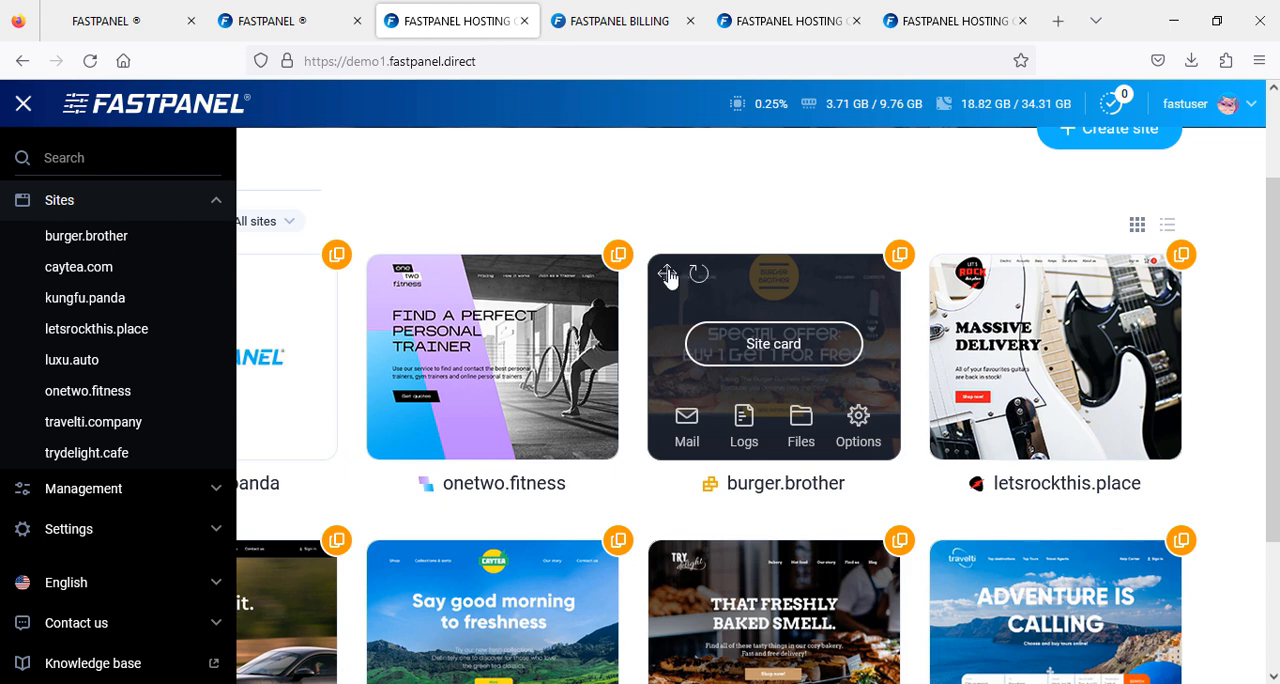
mouse_move(445, 277)
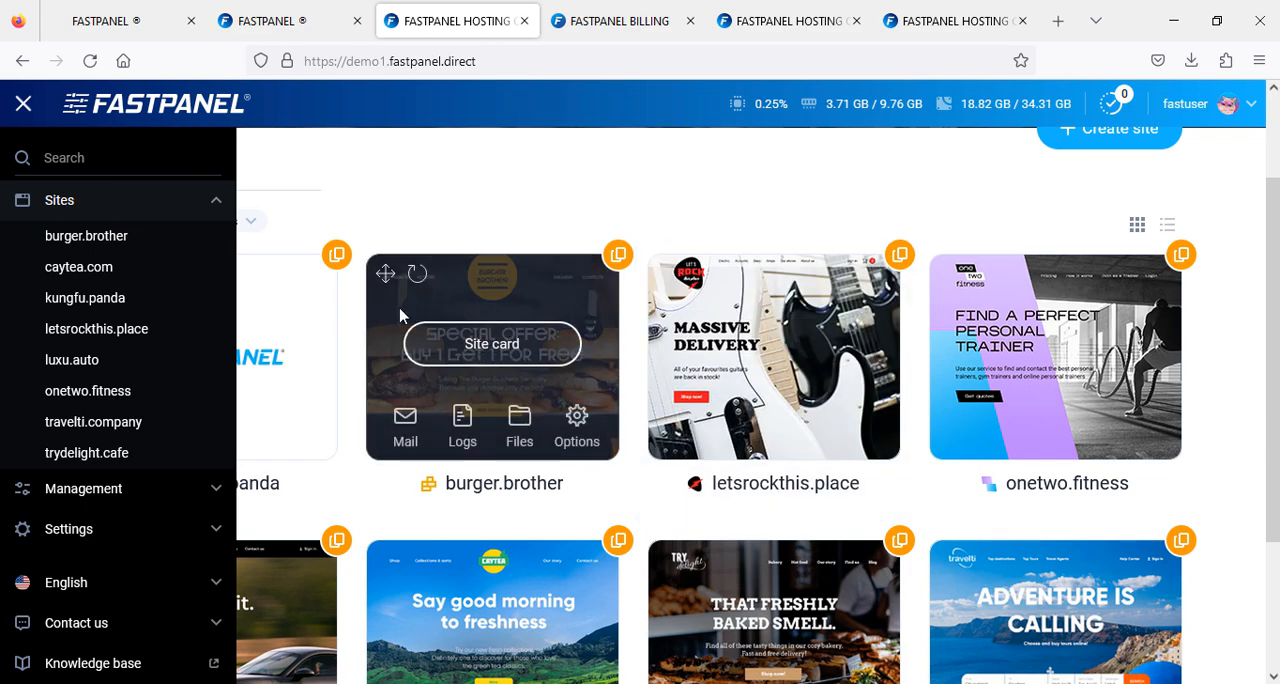
mouse_move(420, 189)
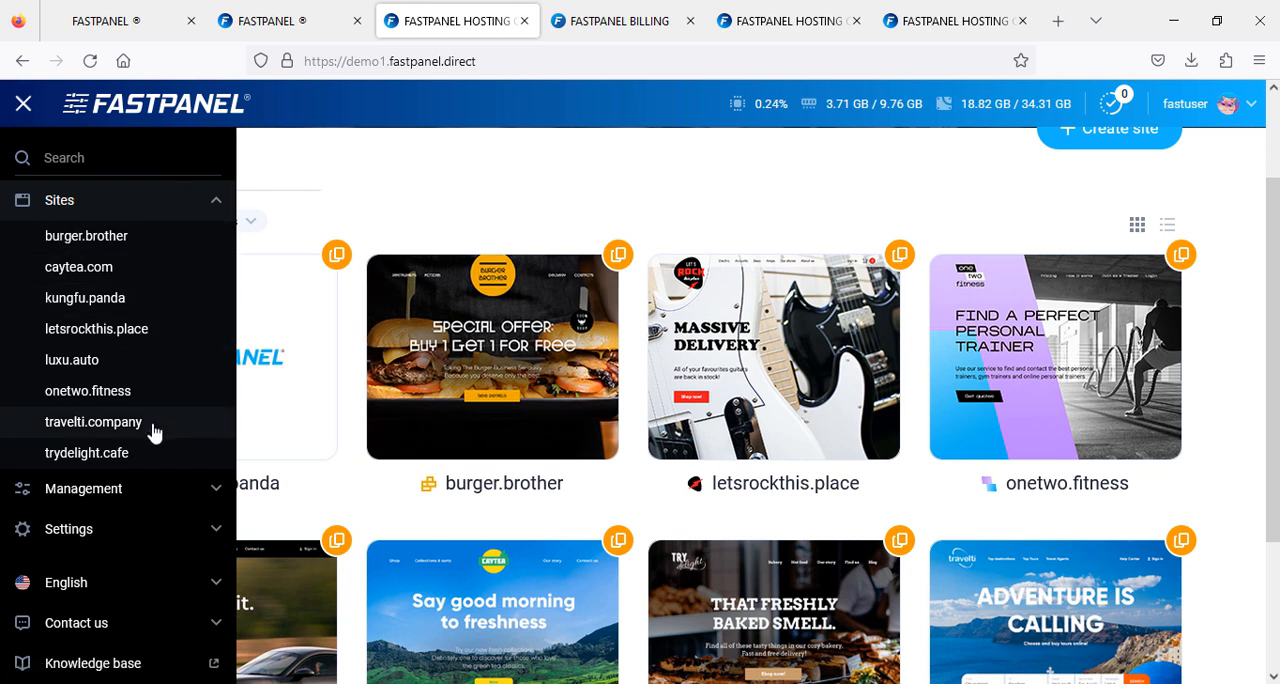
mouse_move(190, 207)
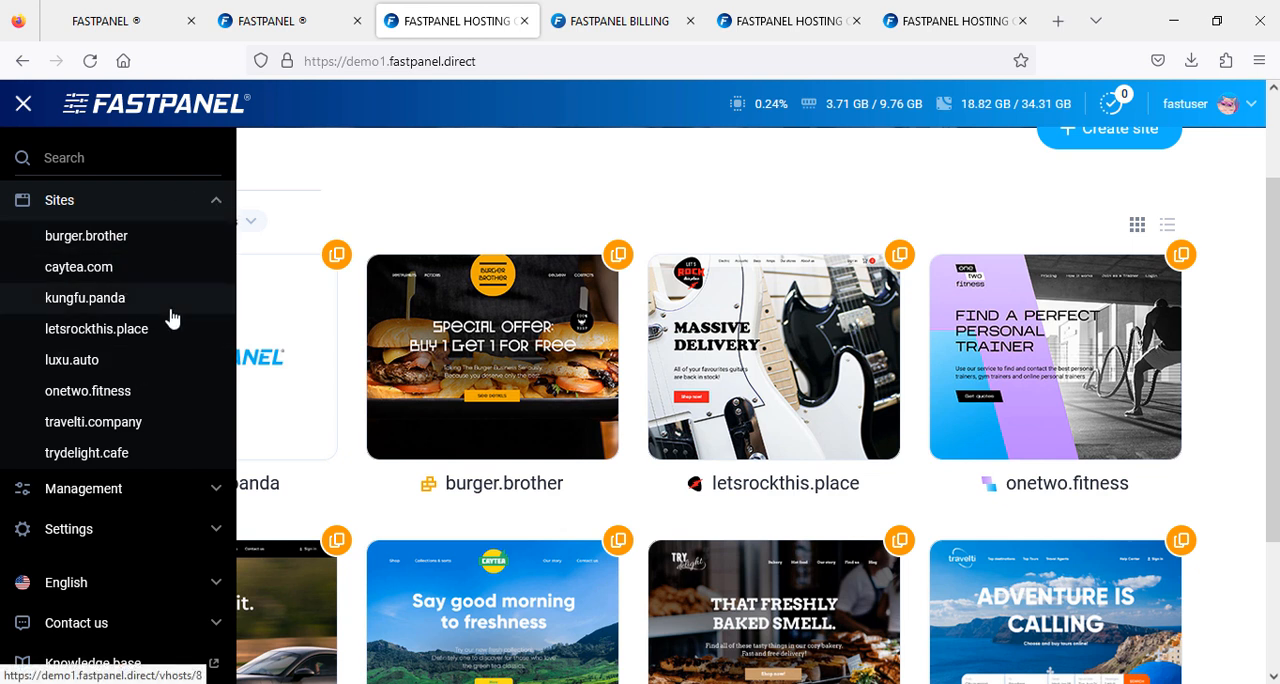
mouse_move(85, 298)
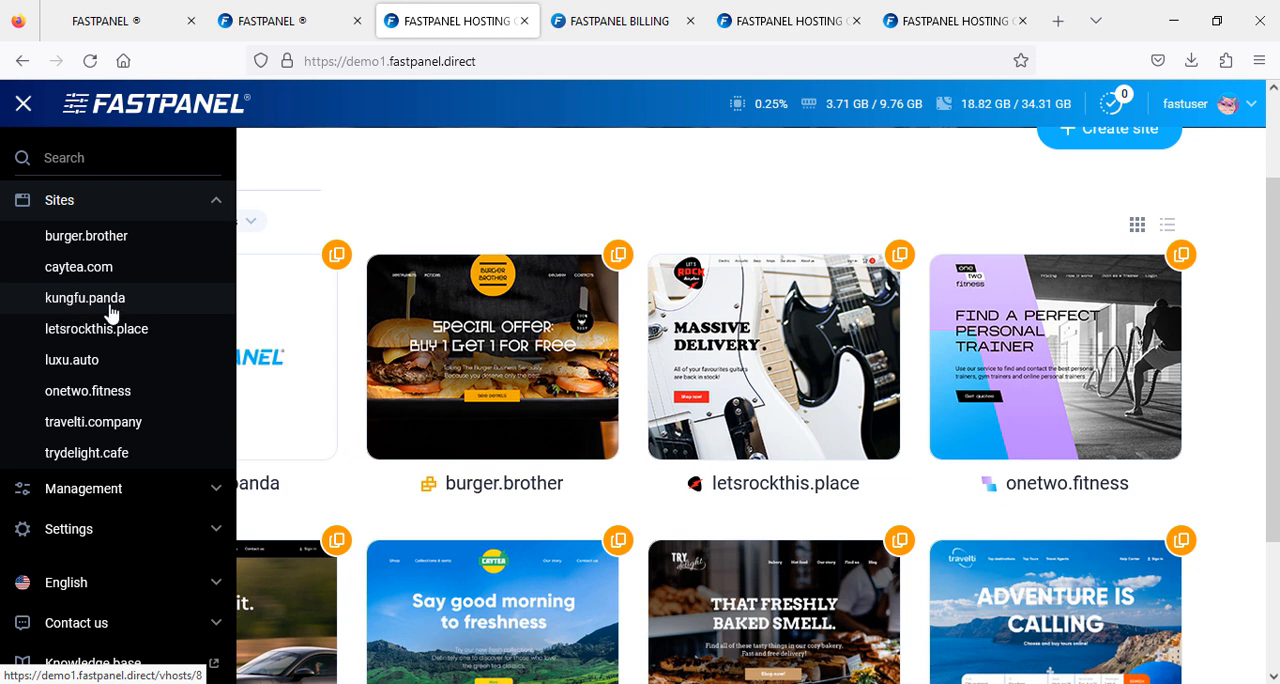
mouse_move(84, 298)
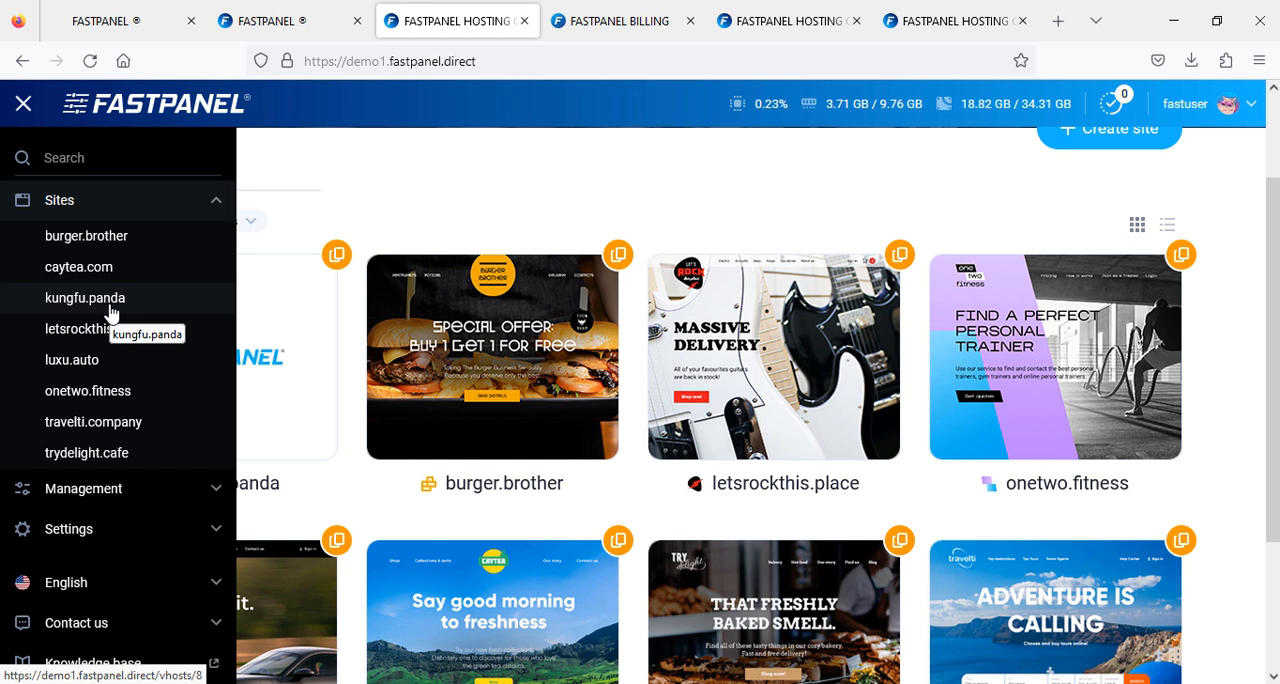
mouse_move(118, 329)
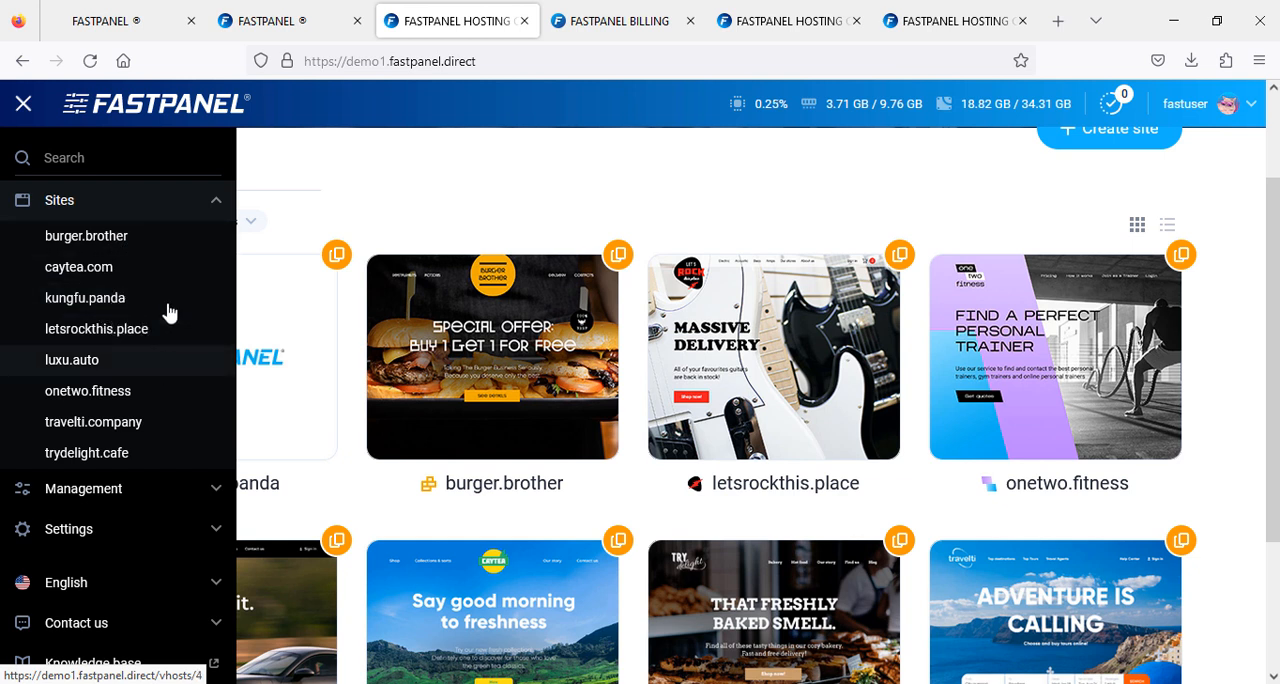
Collapse Sites, browse Management and Settings sections, and list the interface languages
left_click(59, 199)
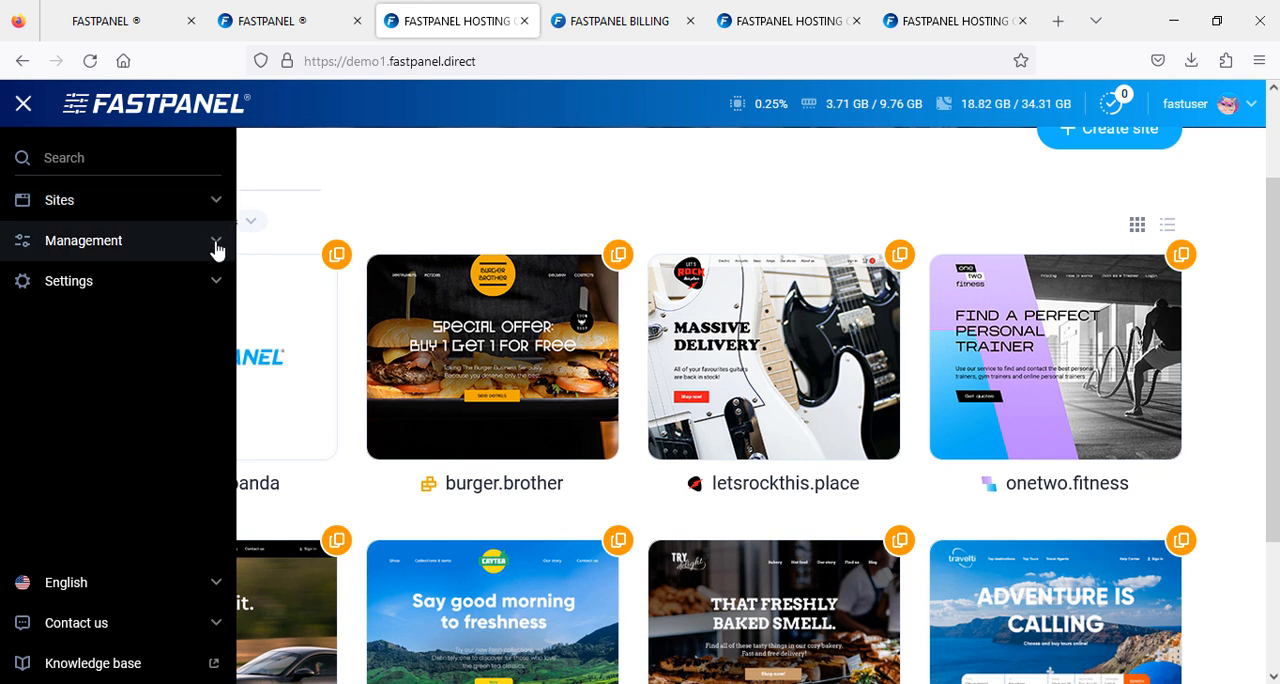
left_click(83, 240)
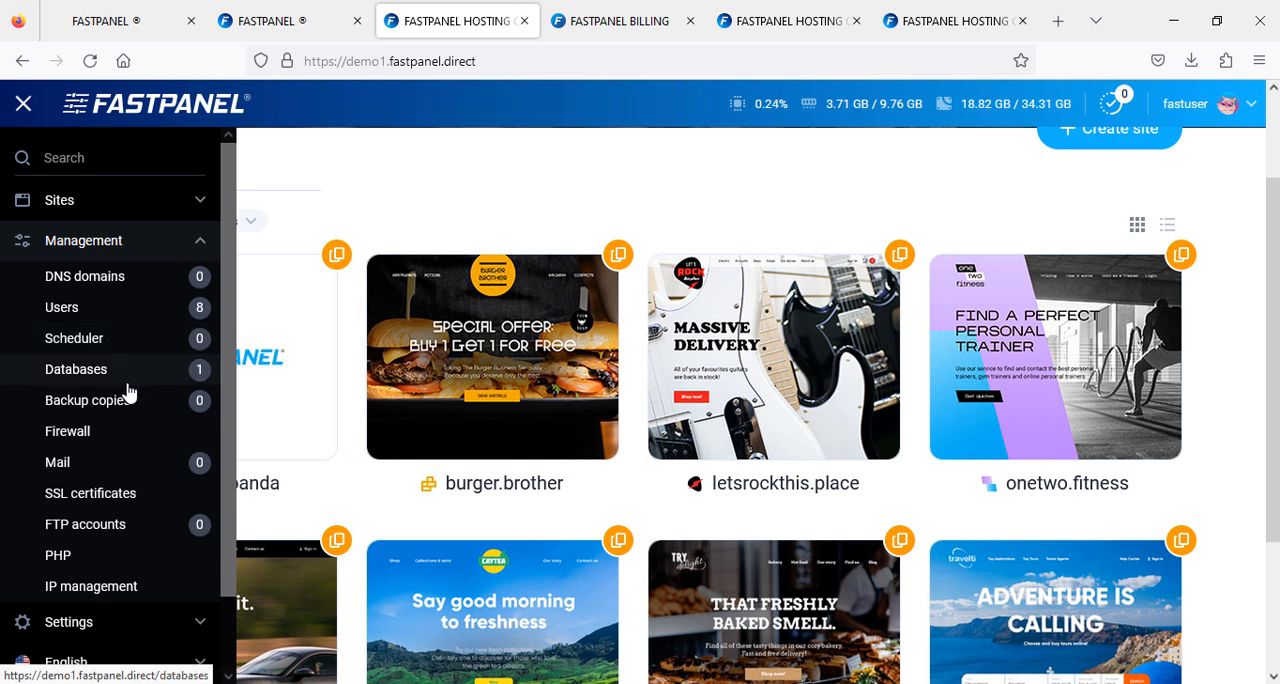
mouse_move(115, 533)
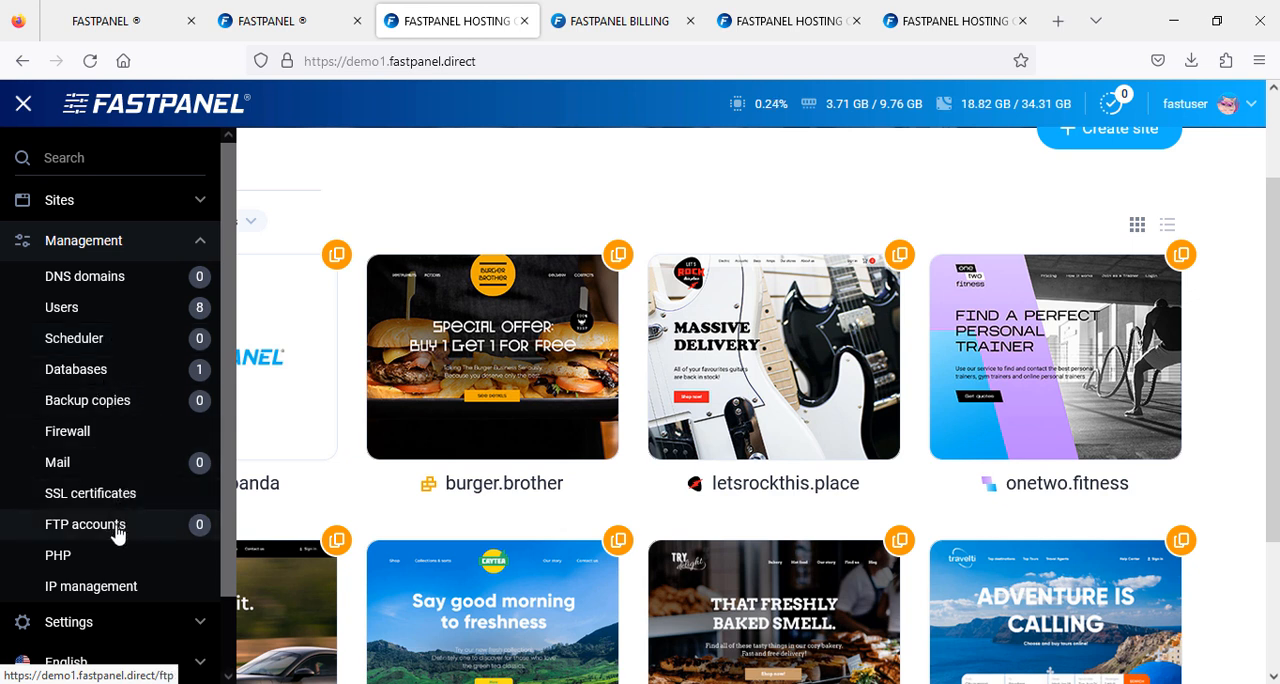
mouse_move(135, 530)
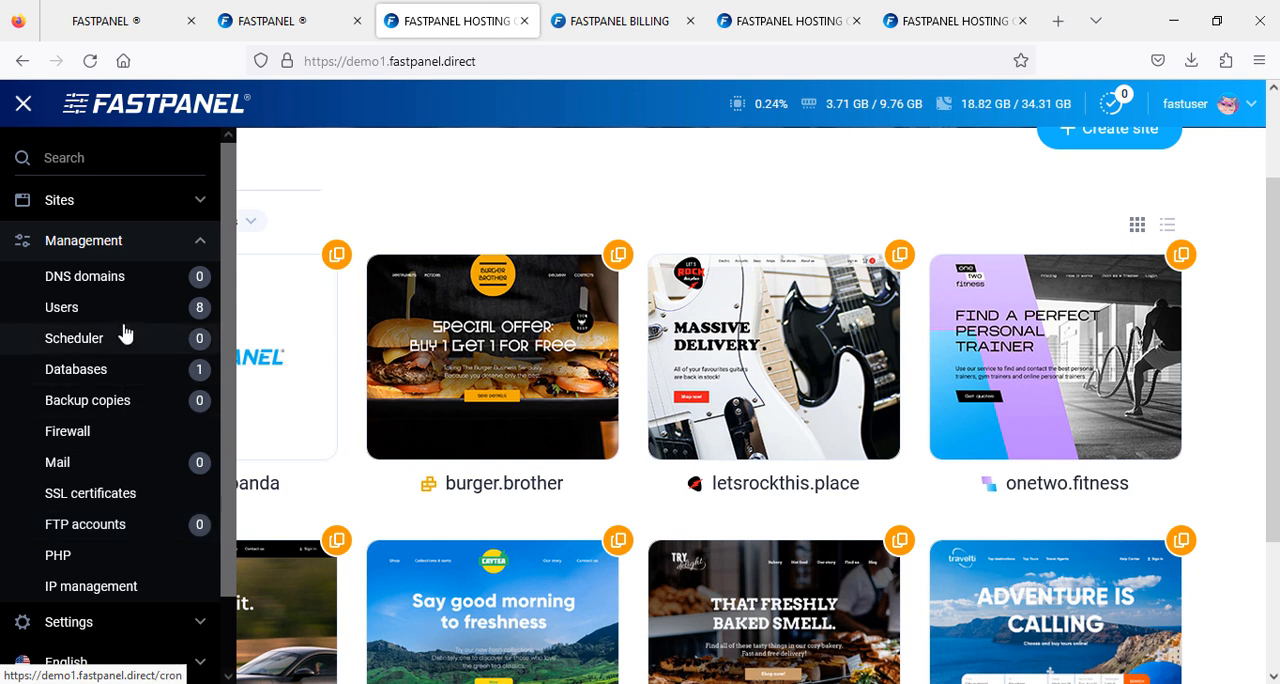
left_click(83, 240)
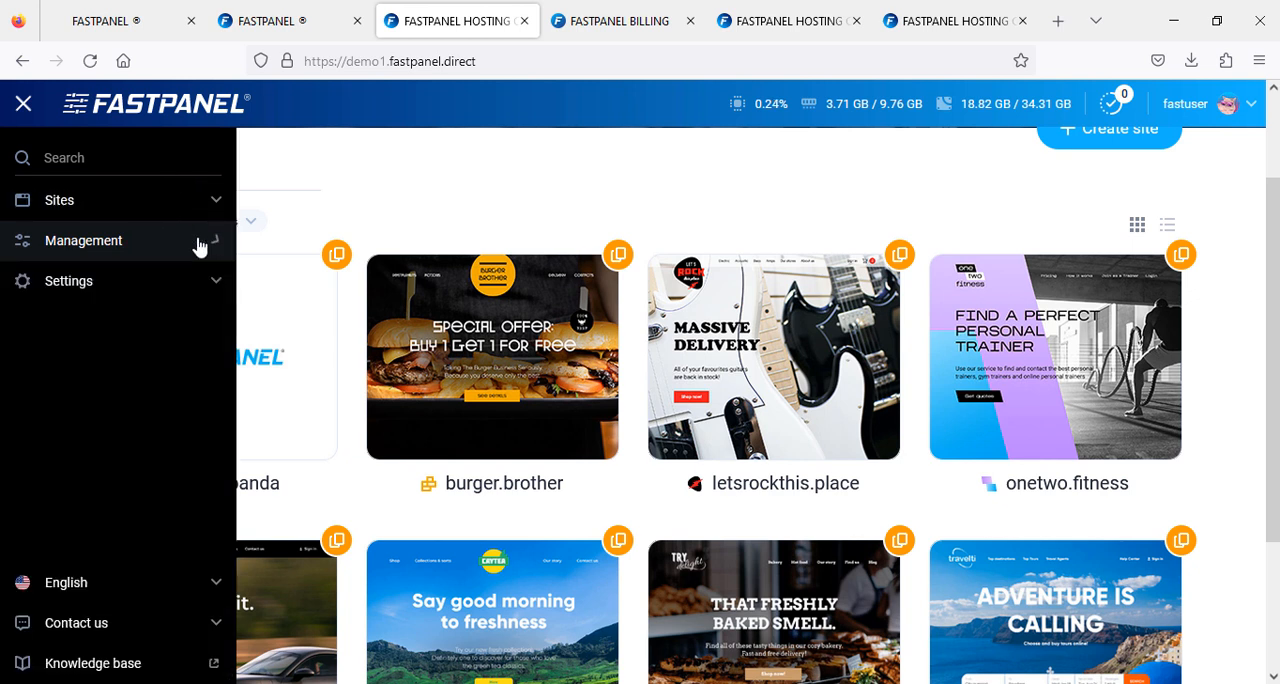
left_click(68, 281)
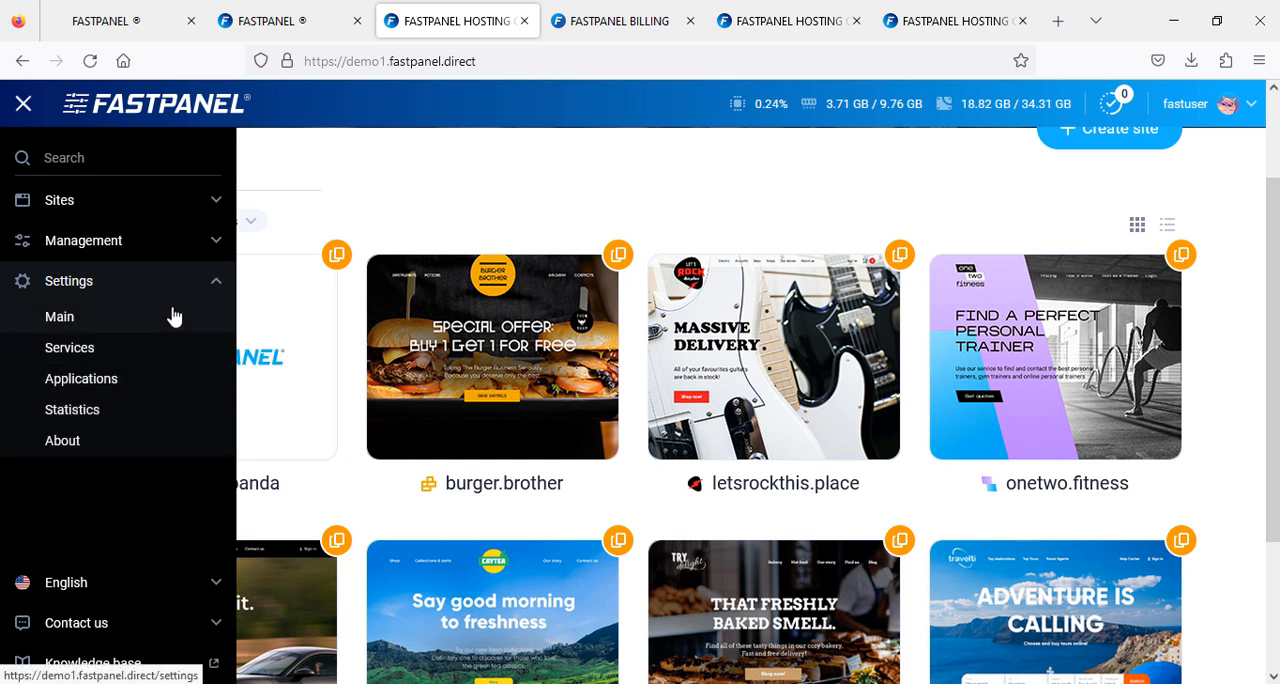
left_click(68, 281)
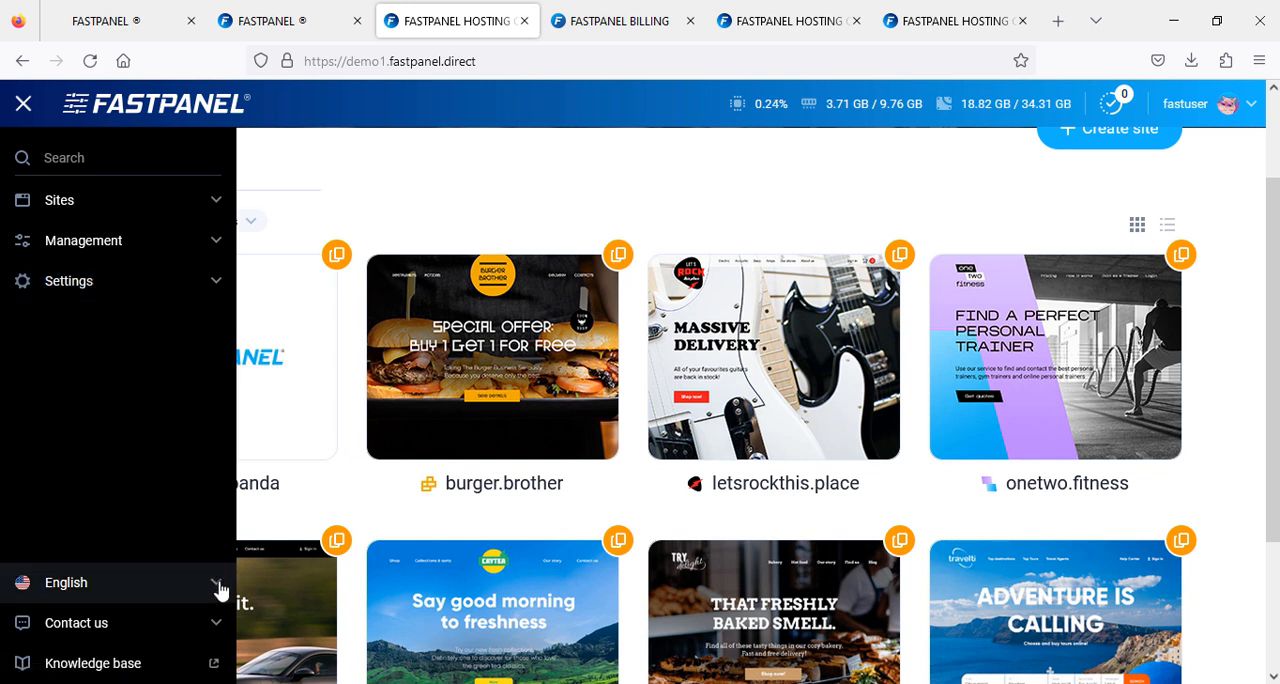
left_click(66, 582)
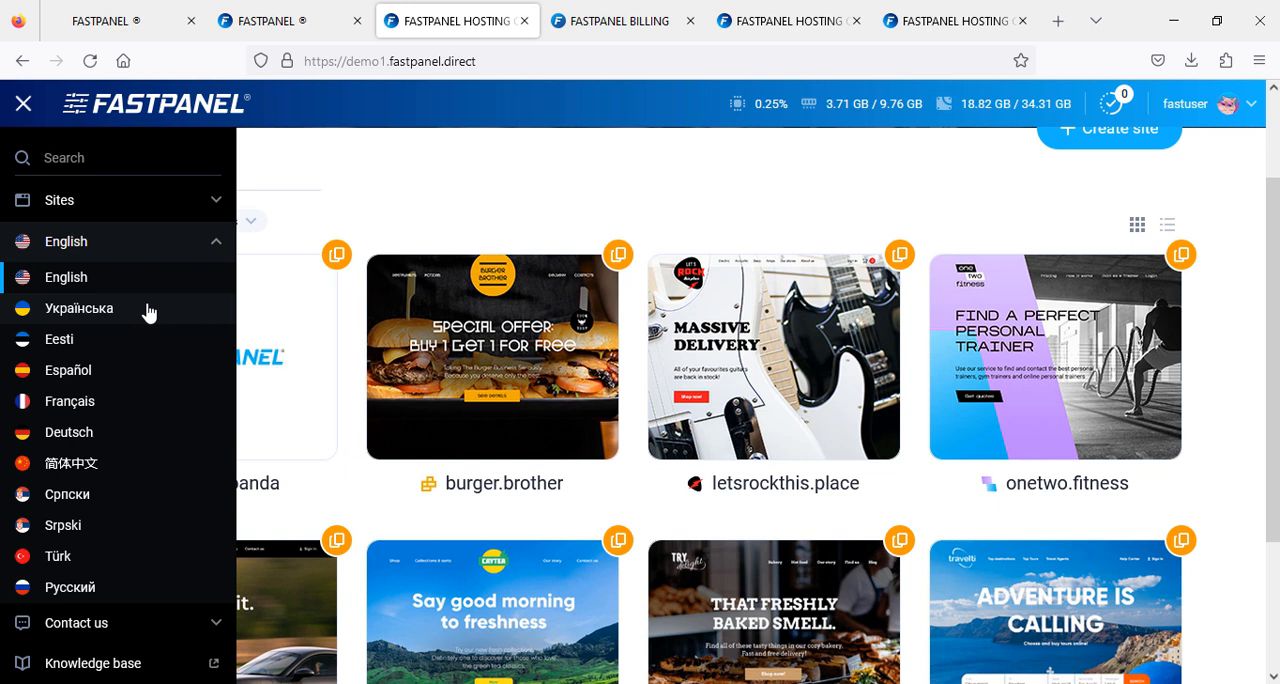
mouse_move(139, 432)
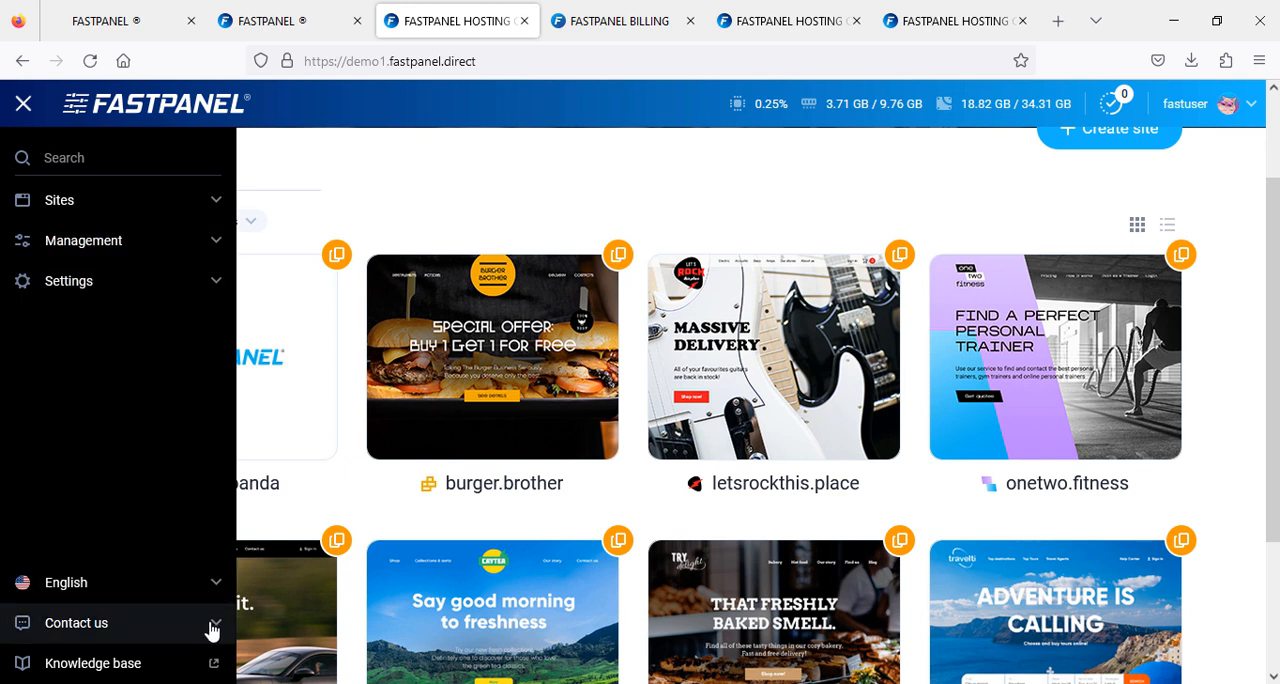
Expand Contact us to show Help with panel, Help with the server and Leave feedback
left_click(76, 622)
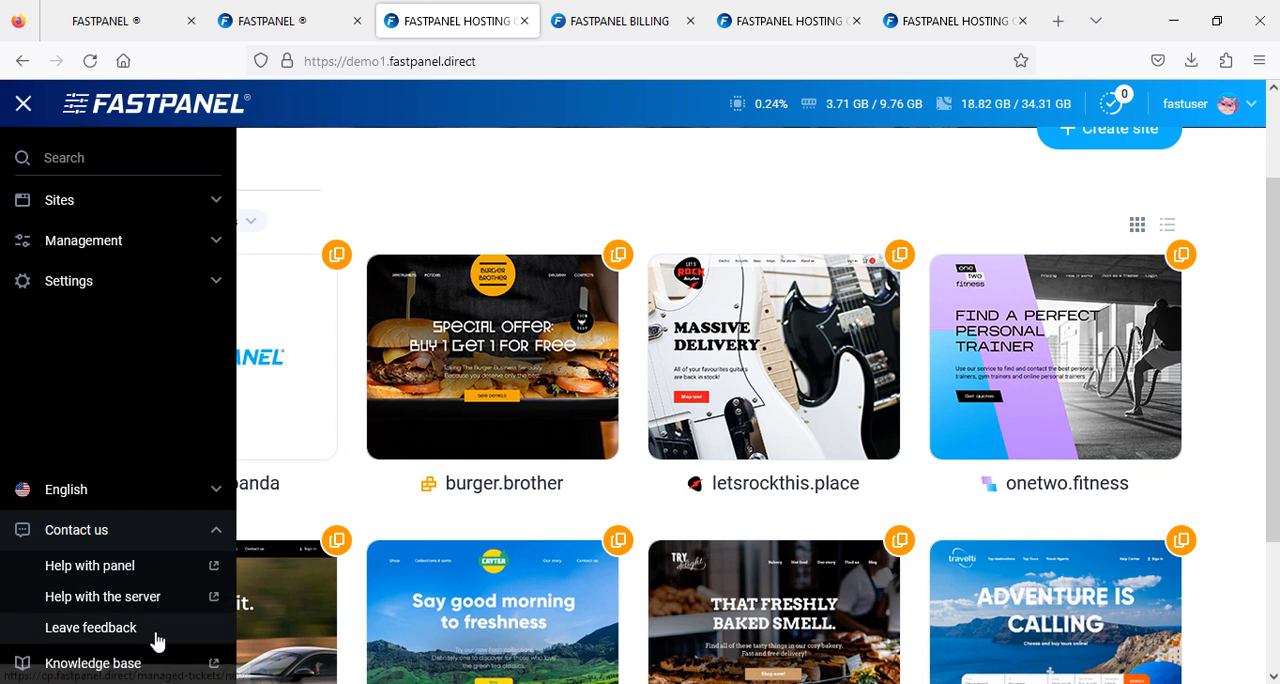
mouse_move(217, 540)
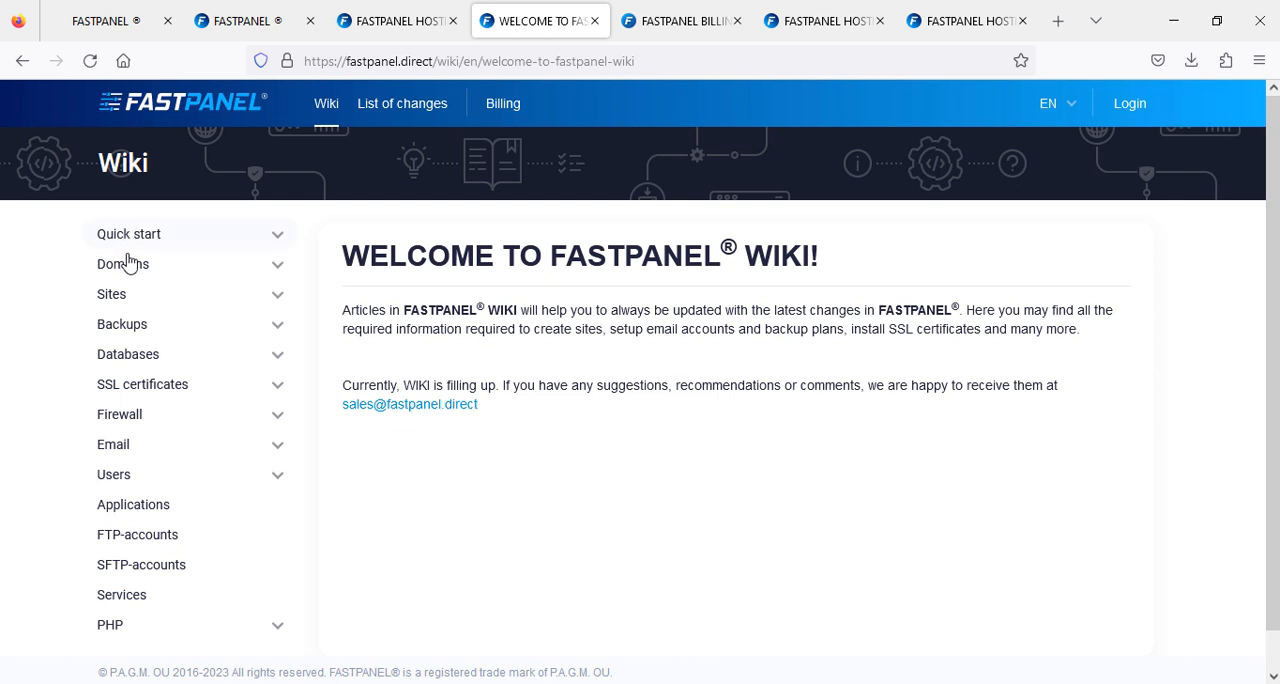
mouse_move(128, 474)
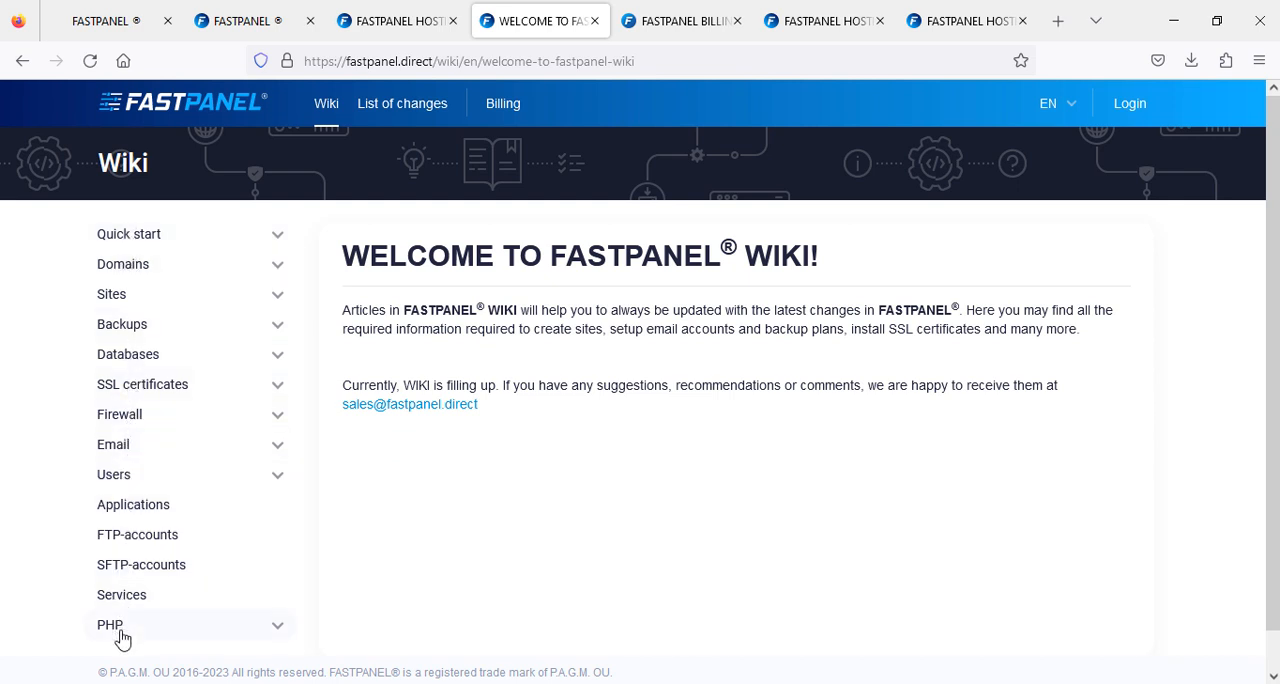
mouse_move(119, 414)
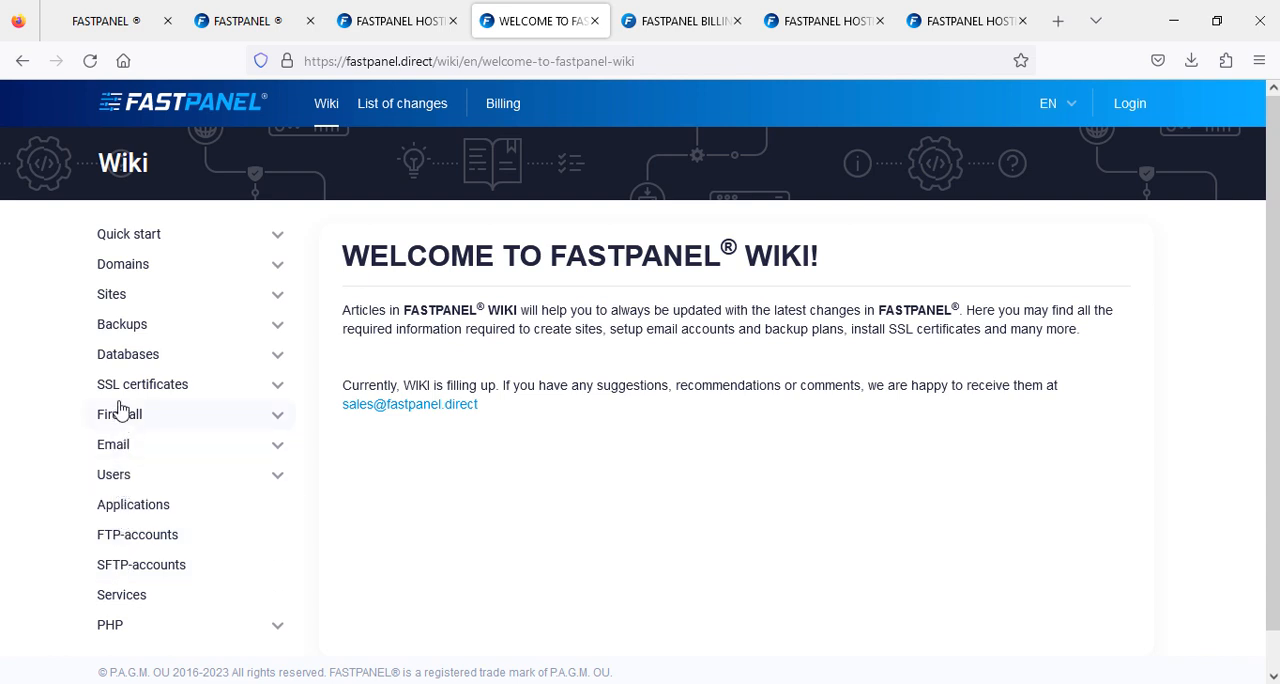
mouse_move(120, 358)
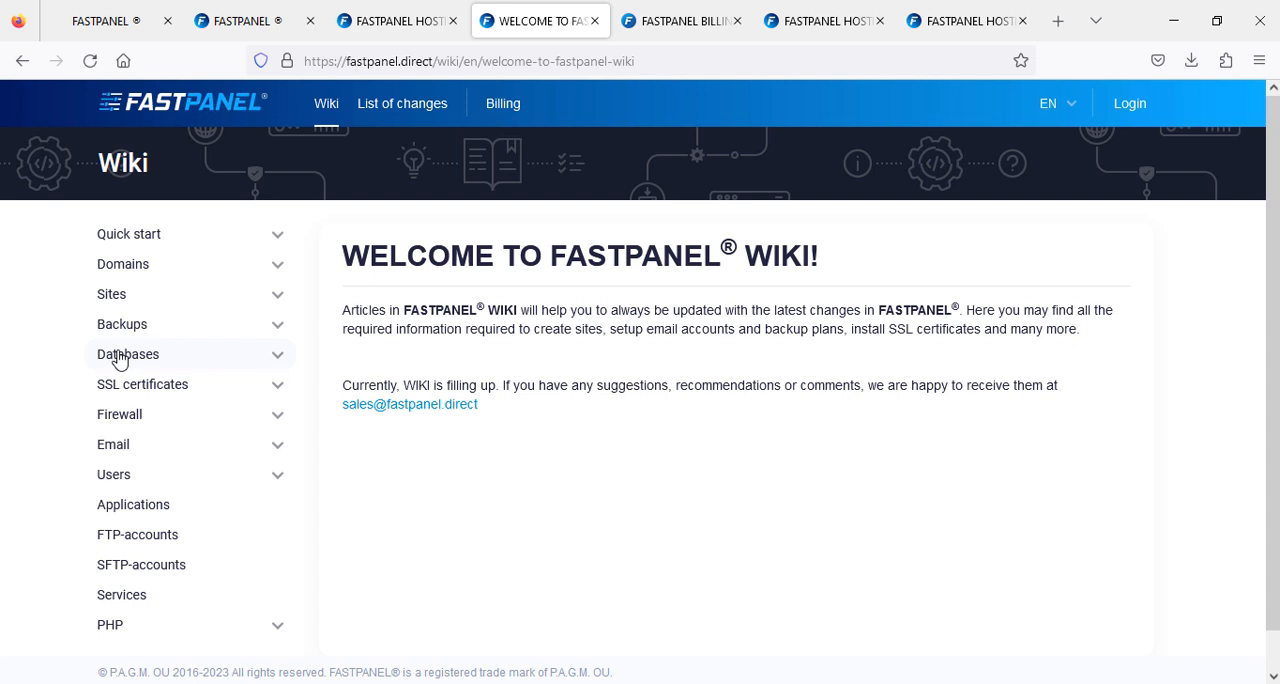
mouse_move(330, 317)
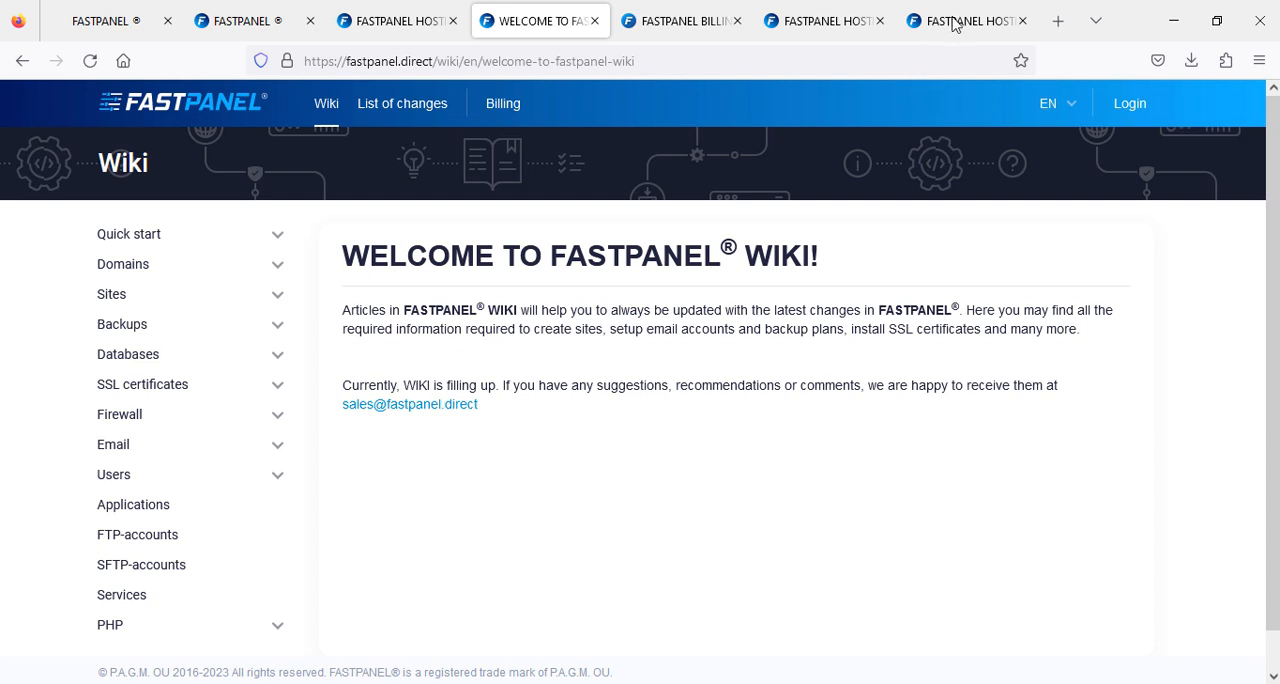
Return to the hosting panel tab, close the side menu and scroll to the server header
left_click(395, 20)
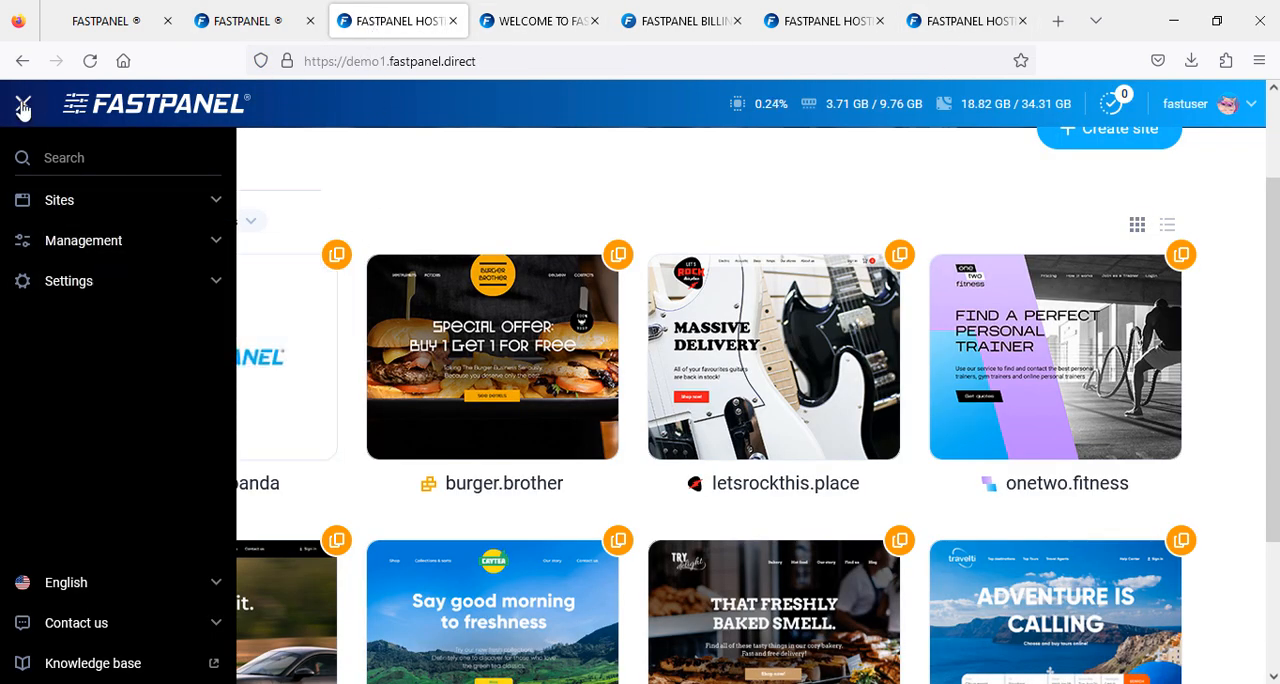
left_click(22, 103)
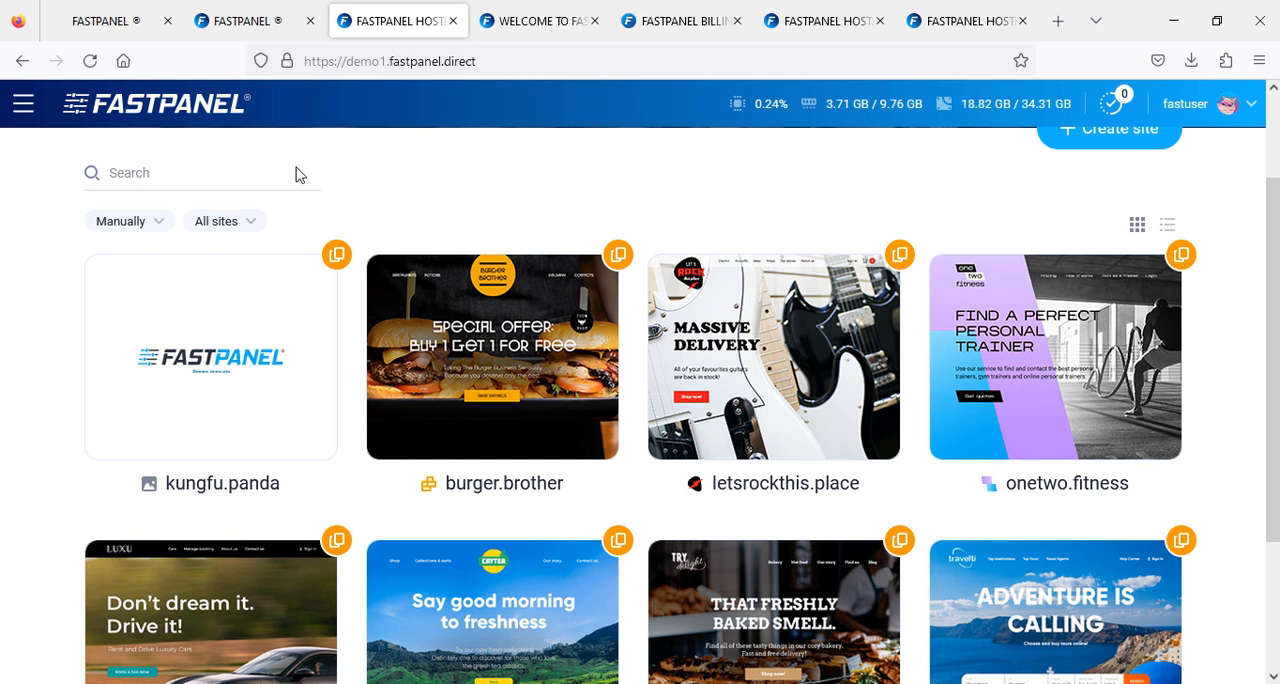
mouse_move(1080, 147)
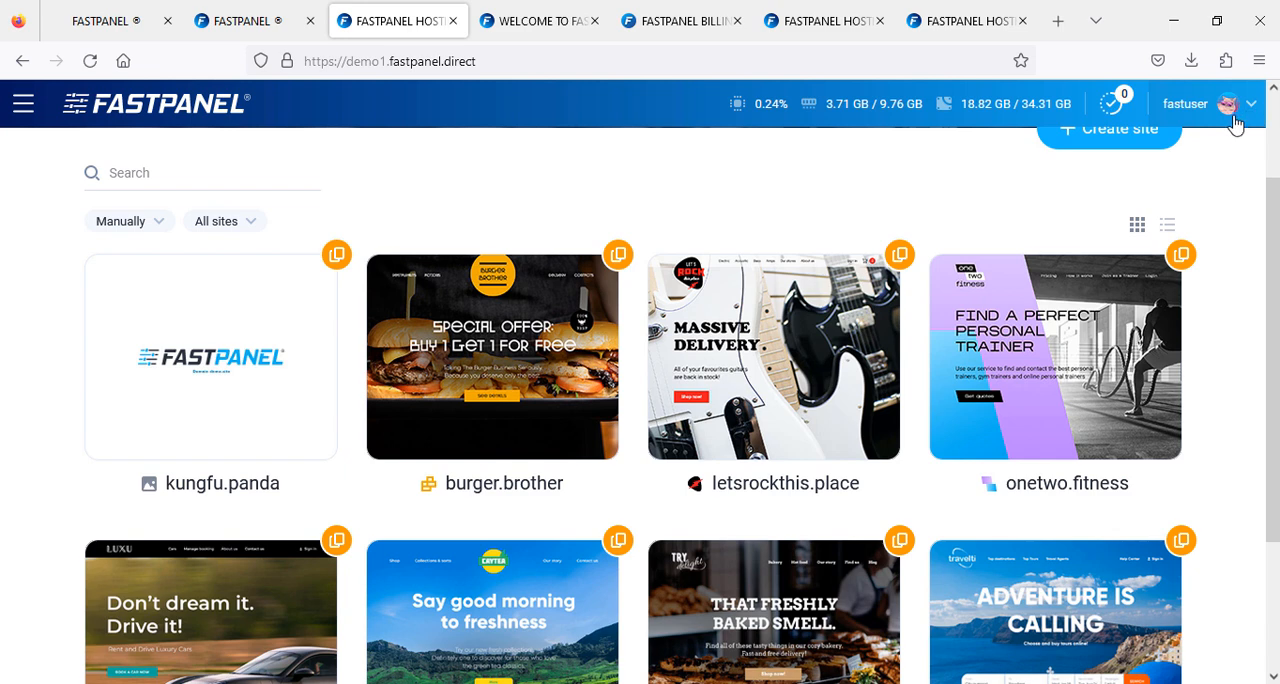
mouse_move(1113, 113)
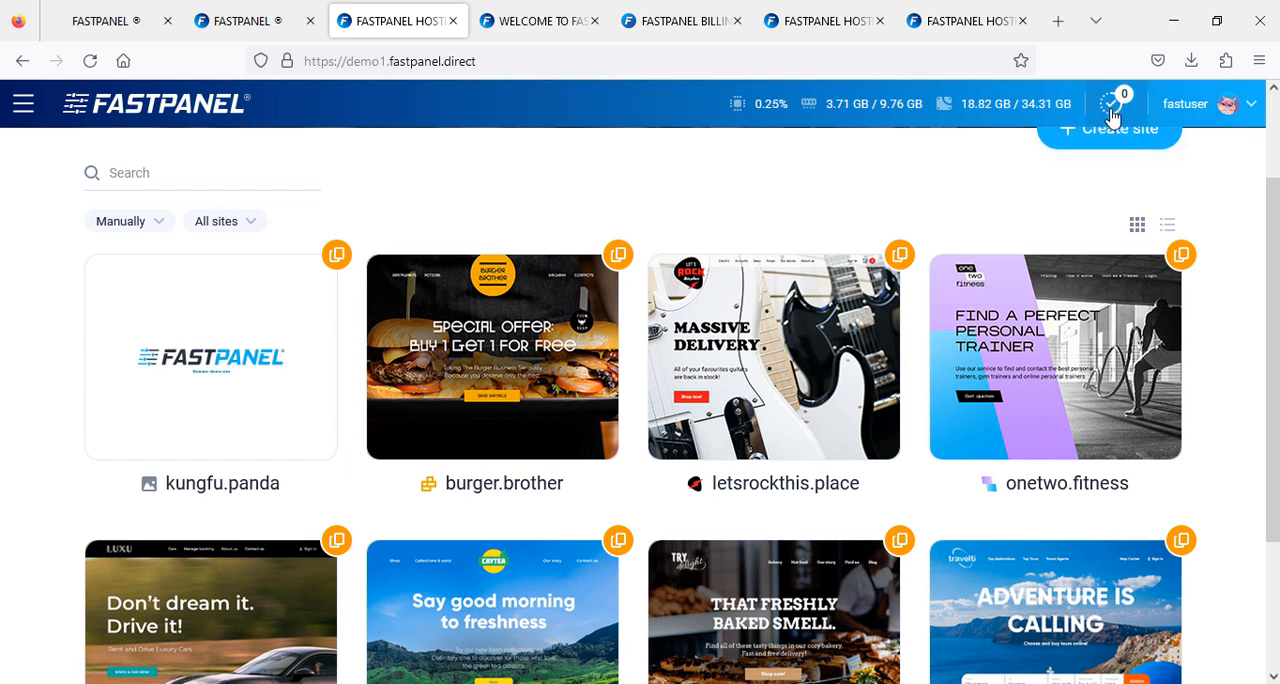
scroll("down", 3)
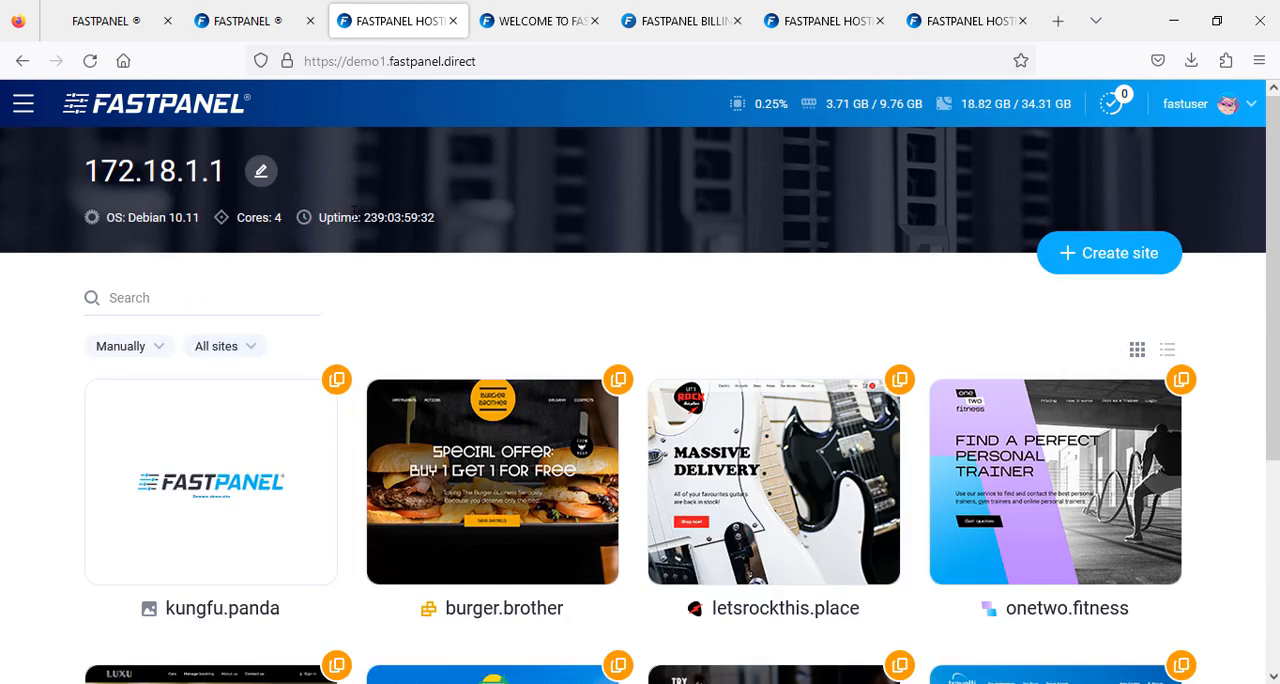
mouse_move(765, 172)
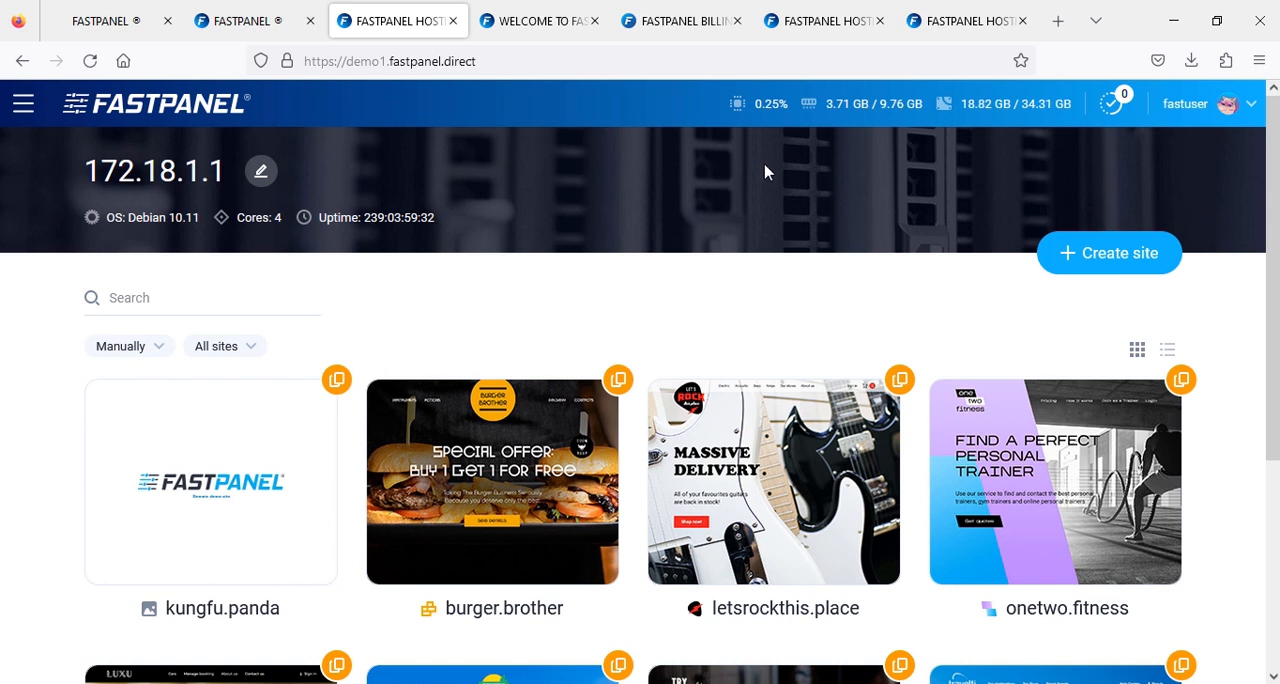